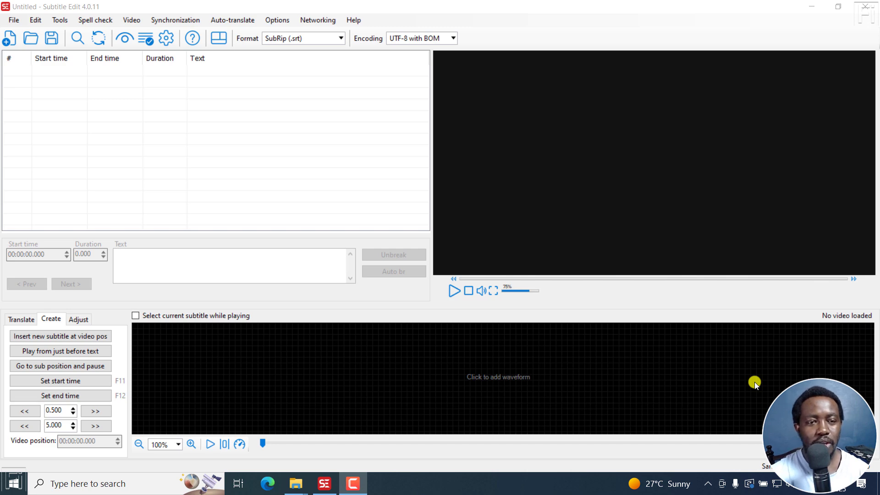
mouse_move(498, 13)
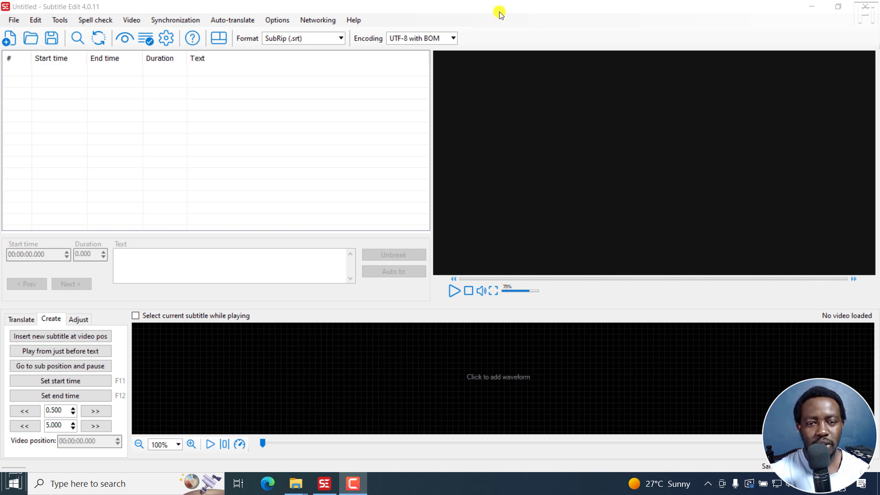
mouse_move(493, 11)
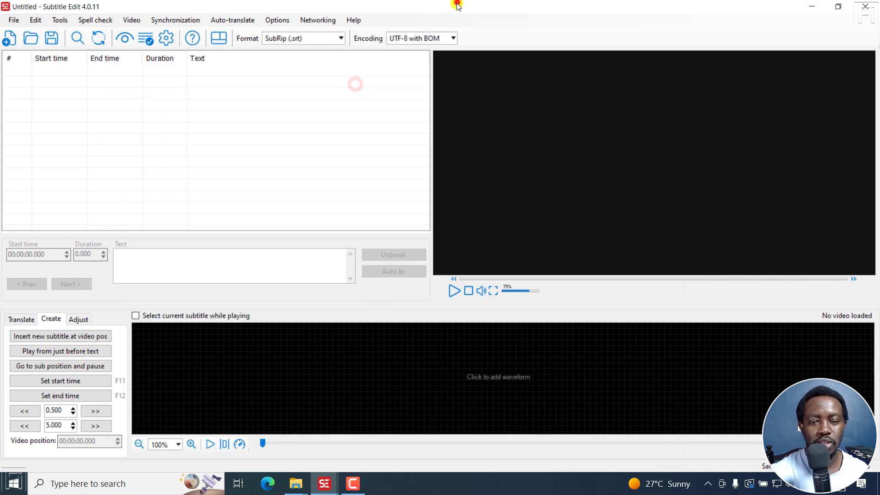
mouse_move(323, 483)
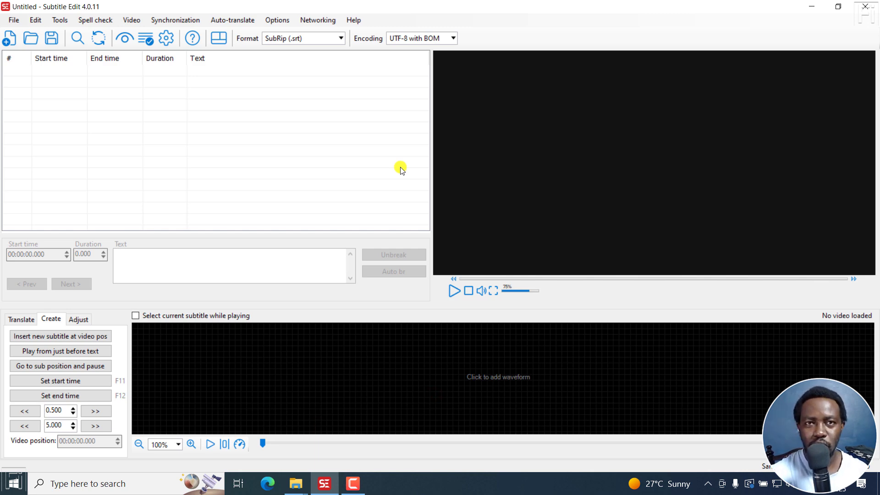
mouse_move(107, 158)
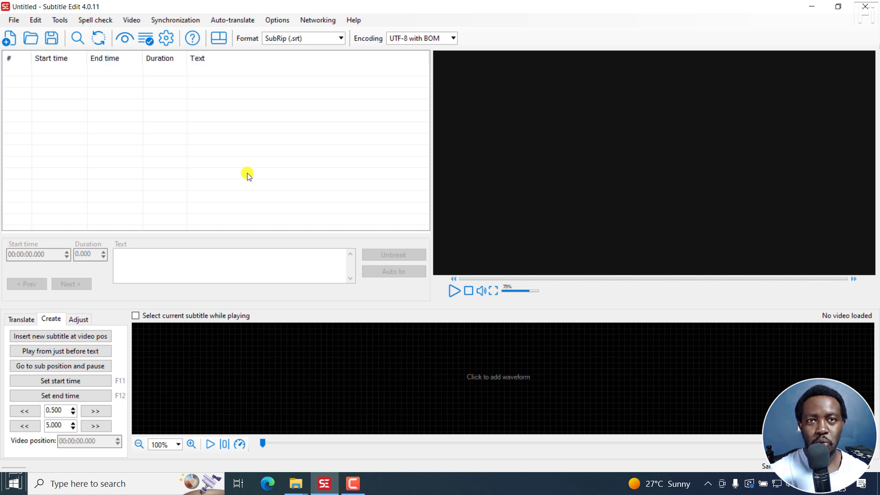
mouse_move(156, 170)
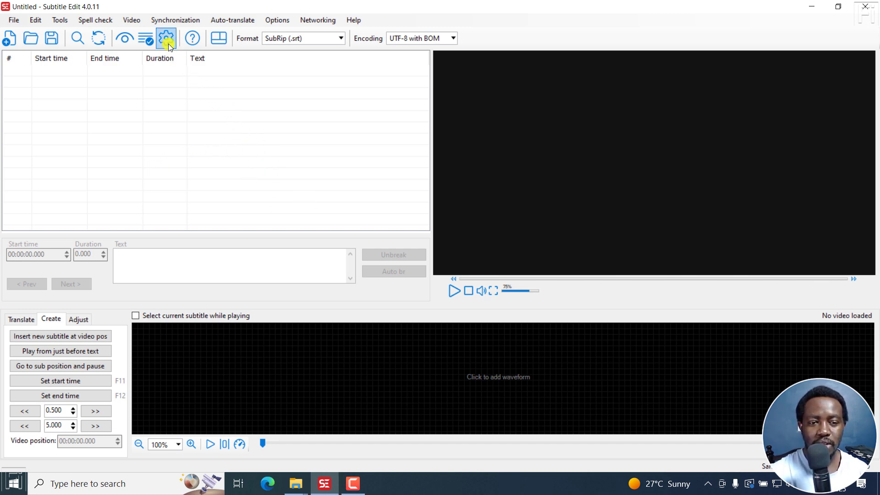
mouse_move(165, 38)
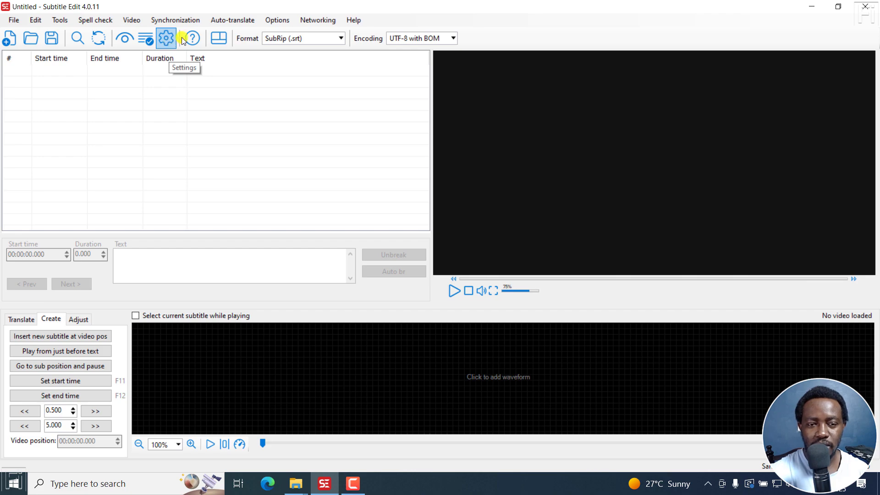
- Switch the rules profile from Sample for VOSK to Default in Settings
click(166, 38)
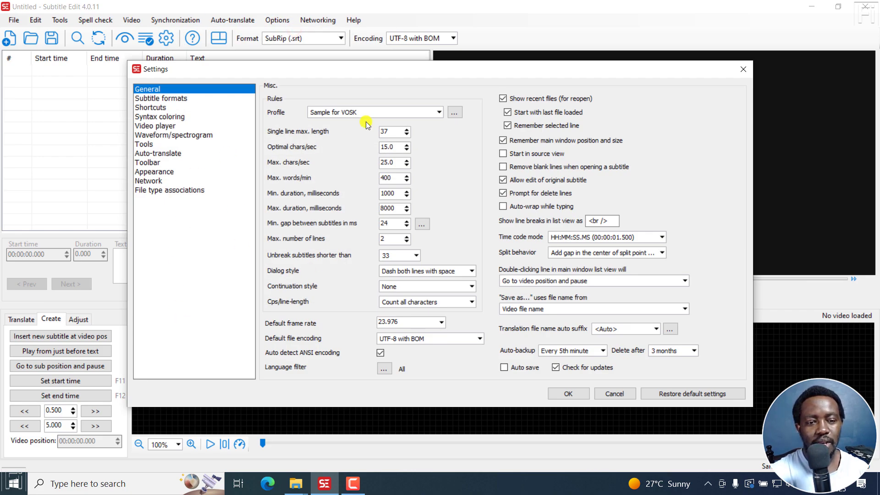
click(370, 111)
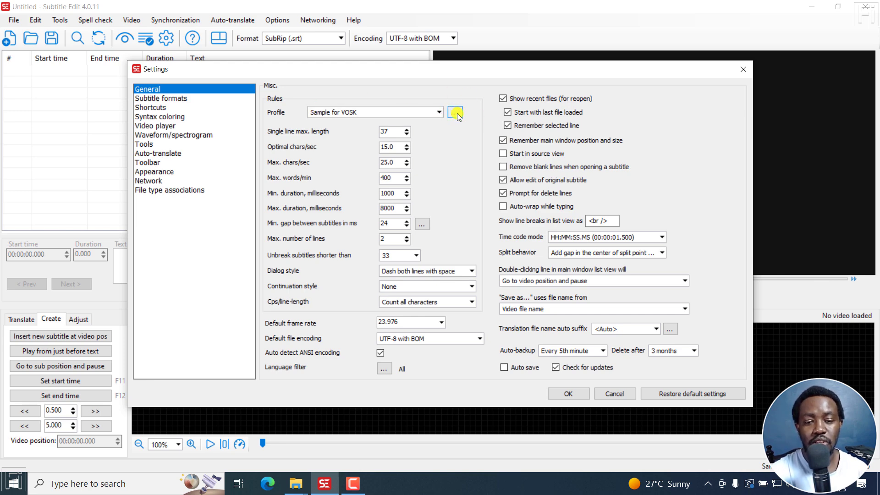
click(439, 112)
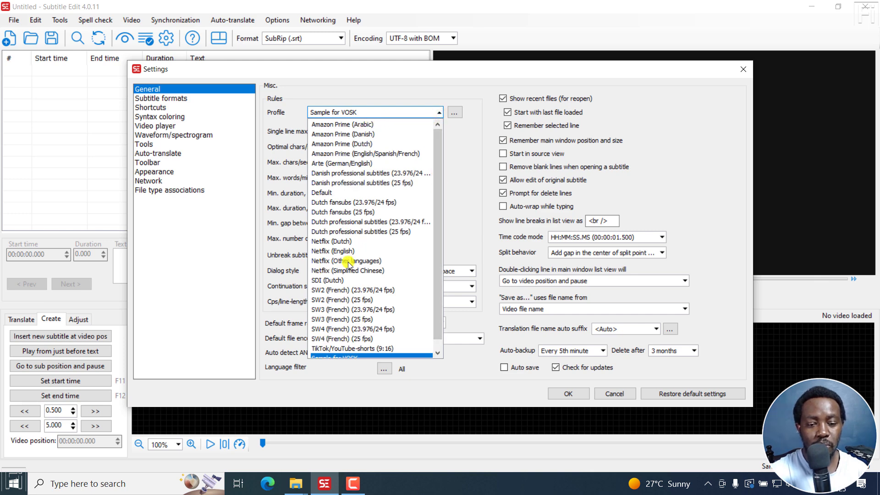
click(322, 193)
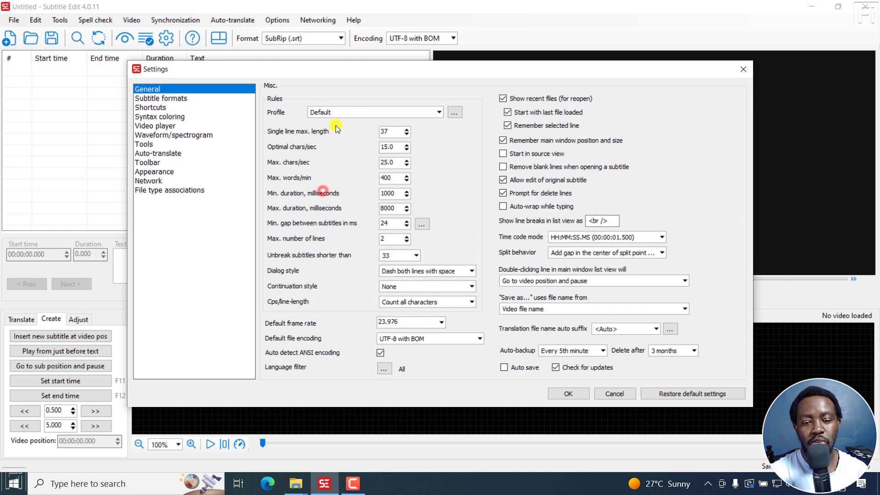
mouse_move(476, 210)
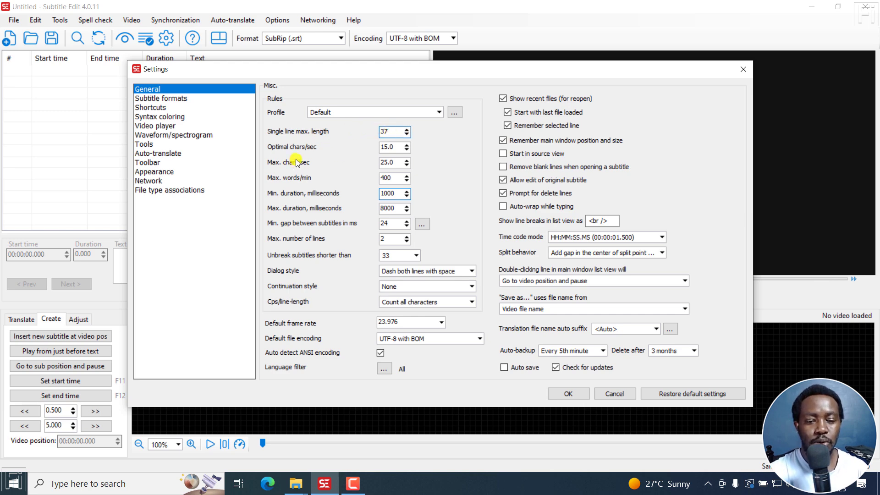
mouse_move(396, 266)
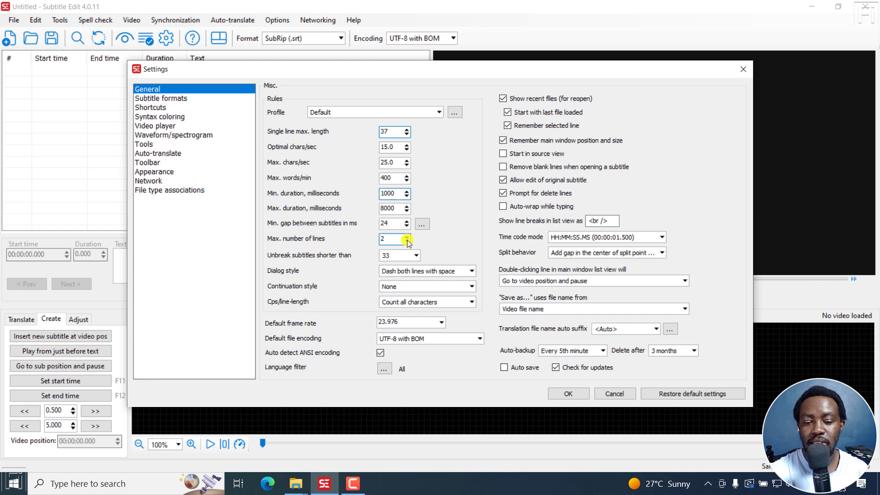
- Try the maximum number of lines at 1, then return it to 2
click(407, 241)
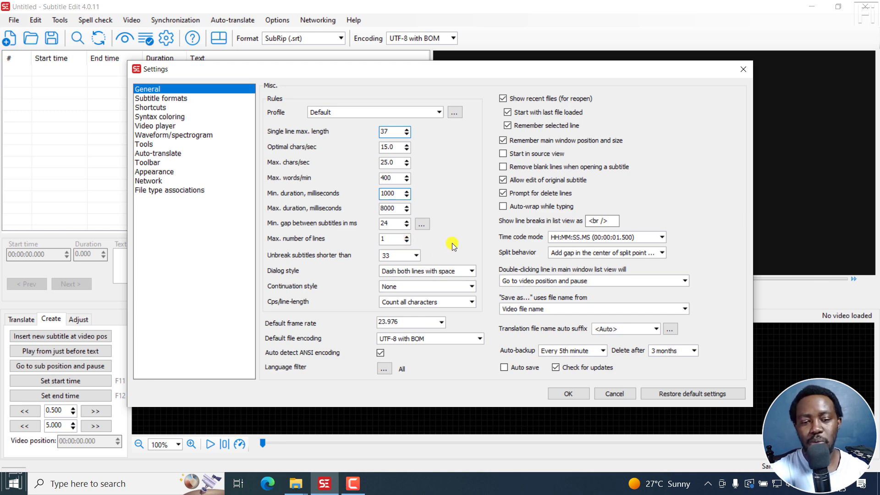
click(406, 235)
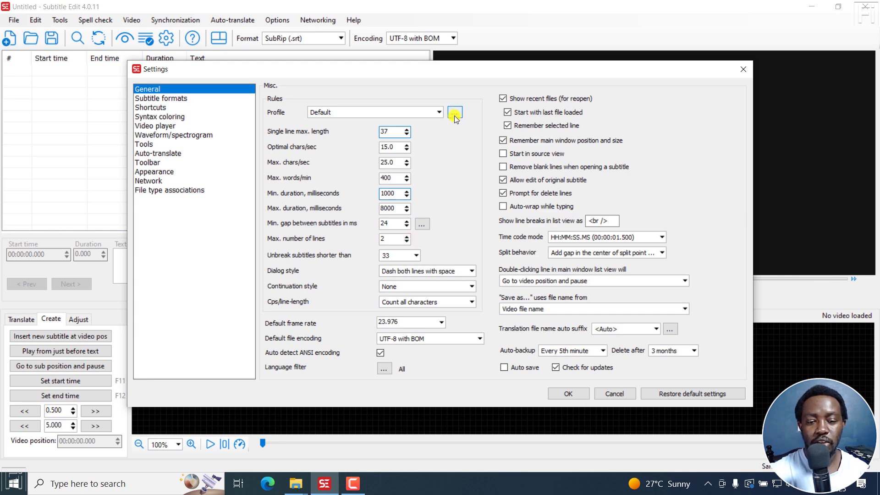
- Create a new rules profile 'Social Media' limited to 1 line per subtitle and save it
click(454, 112)
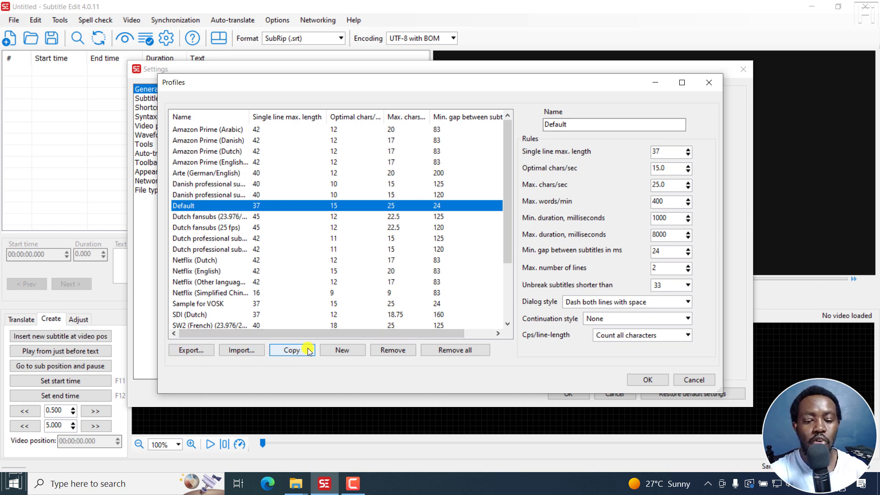
mouse_move(519, 278)
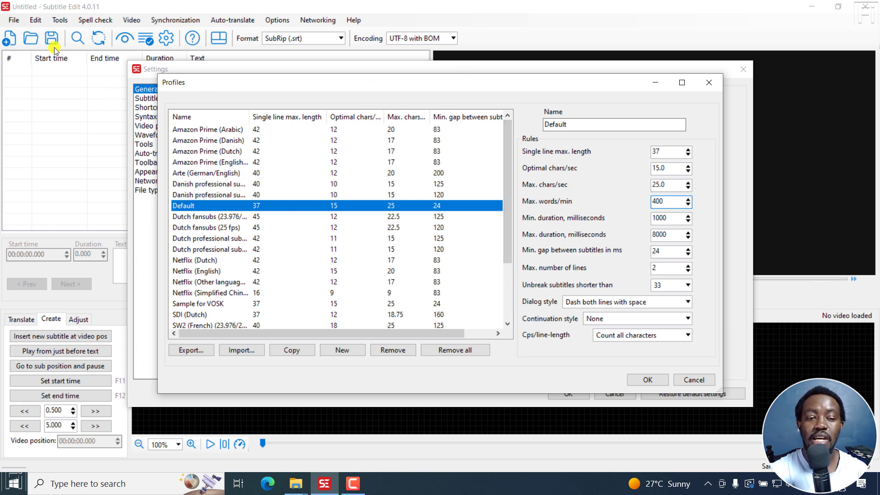
mouse_move(115, 132)
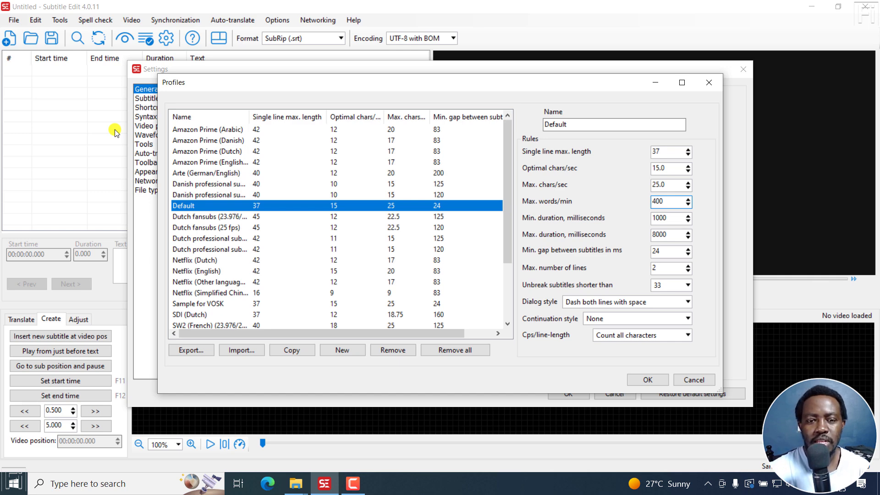
mouse_move(634, 275)
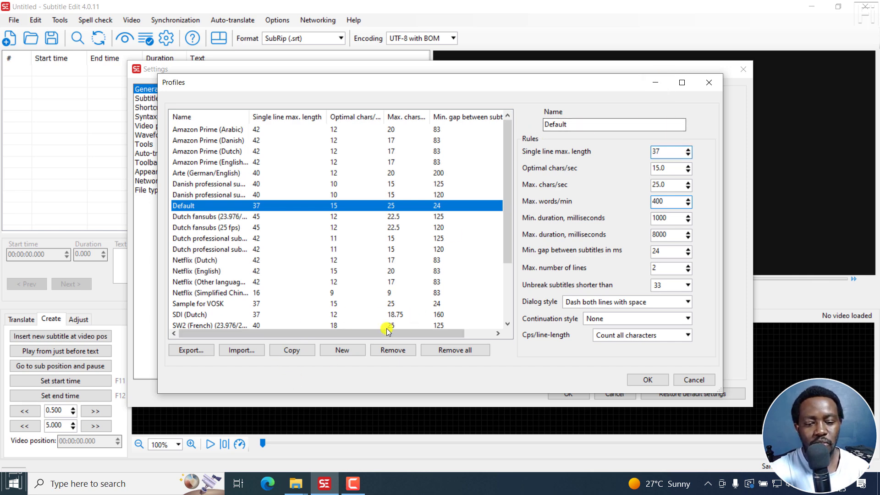
click(341, 349)
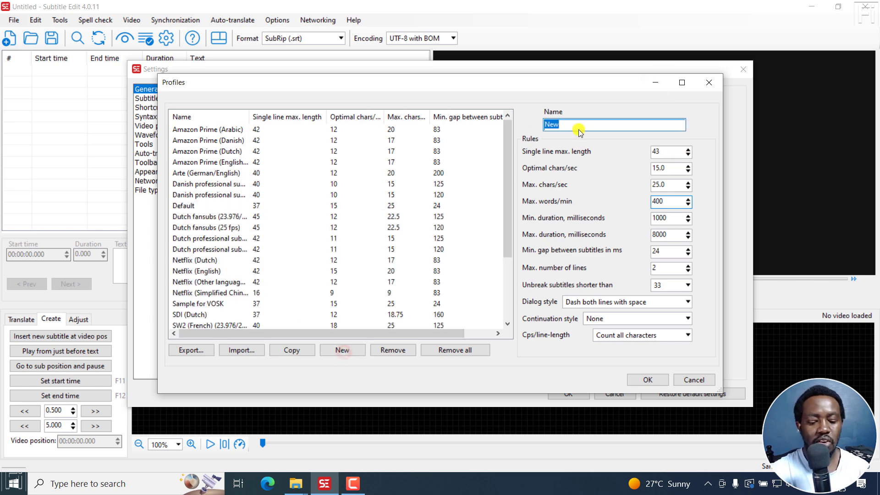
text(Social Media)
click(671, 151)
text(37)
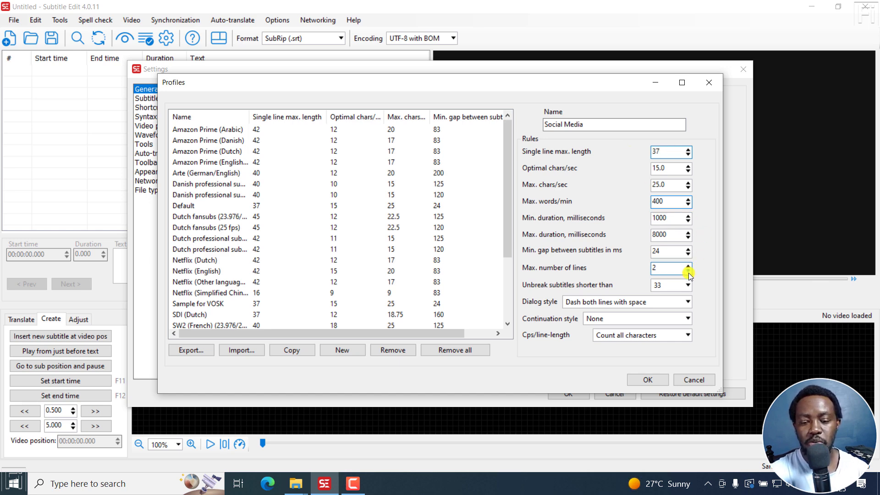
click(689, 271)
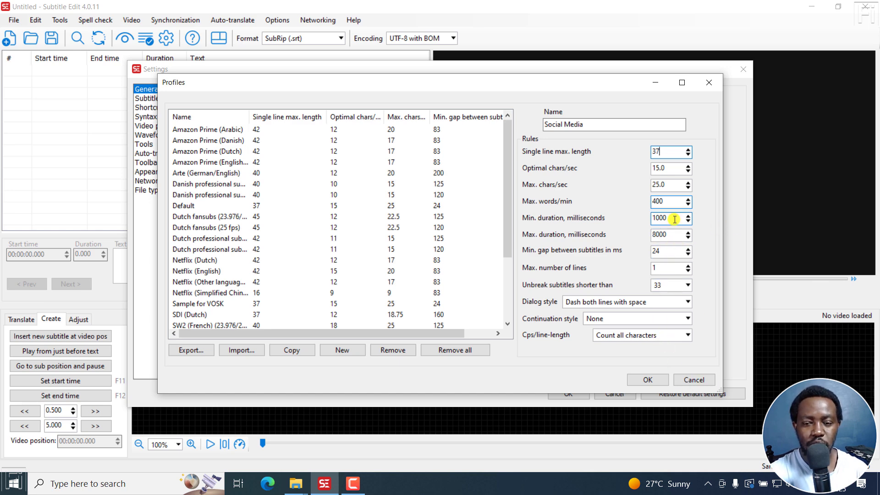
mouse_move(737, 251)
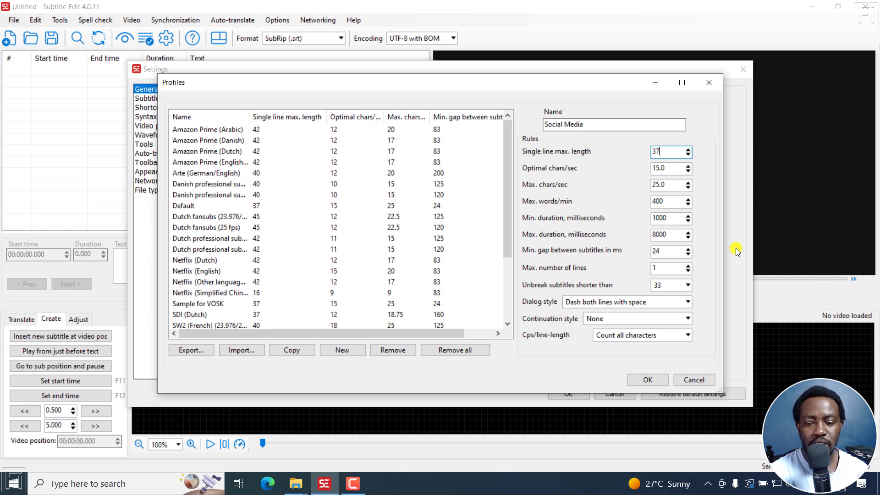
click(666, 235)
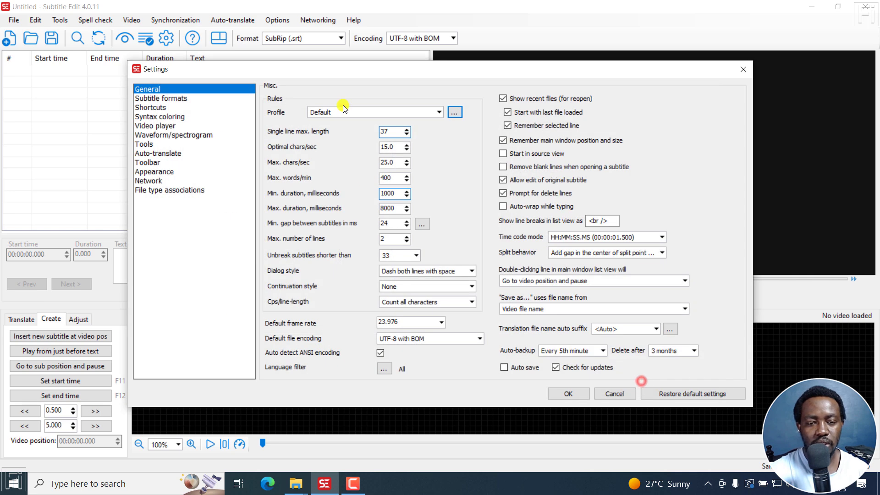
- Choose Social Media as the active rules profile and confirm the settings
click(374, 112)
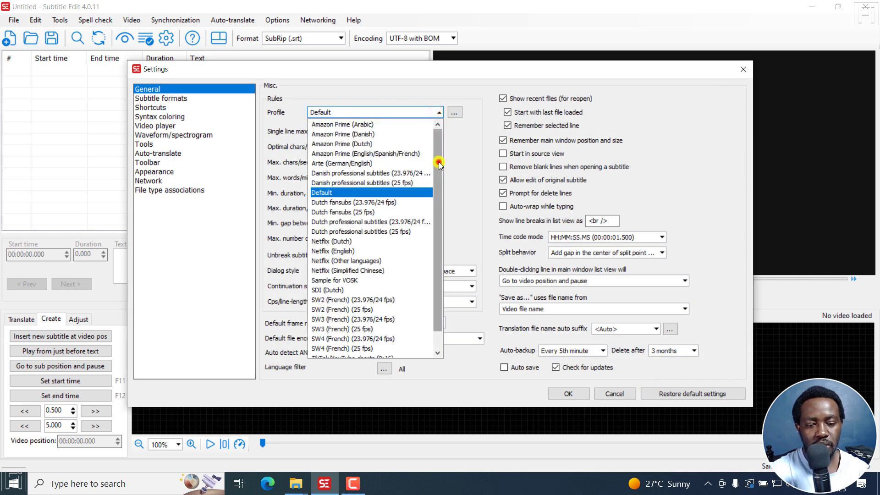
scroll(down, 3)
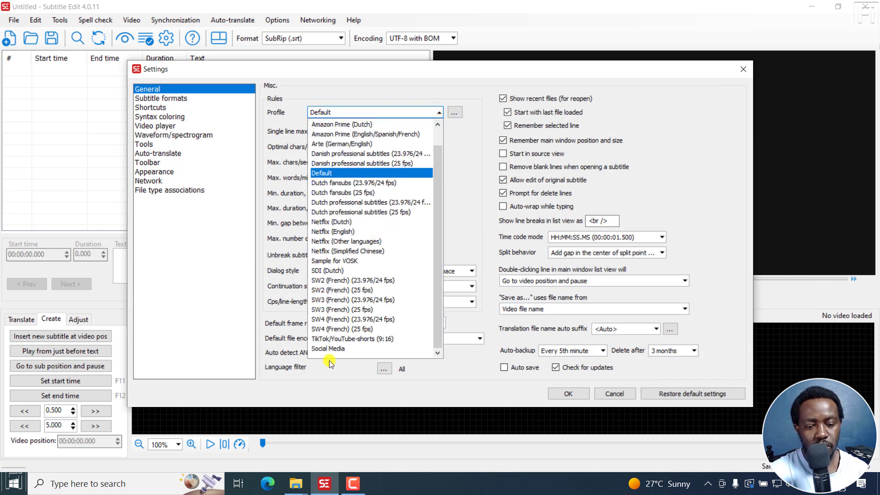
click(327, 348)
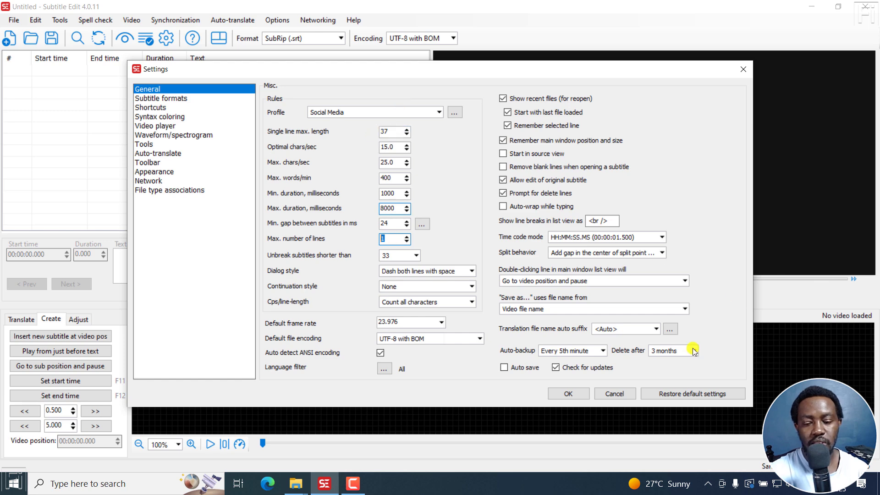
click(568, 394)
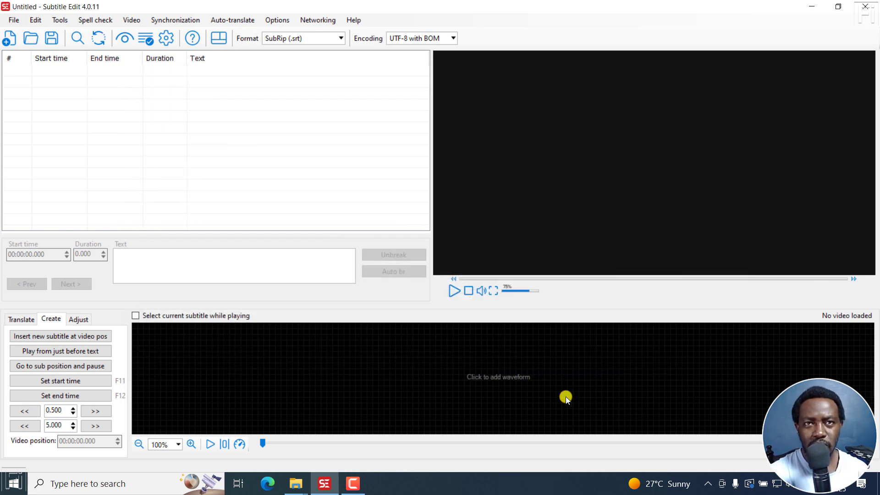
mouse_move(145, 87)
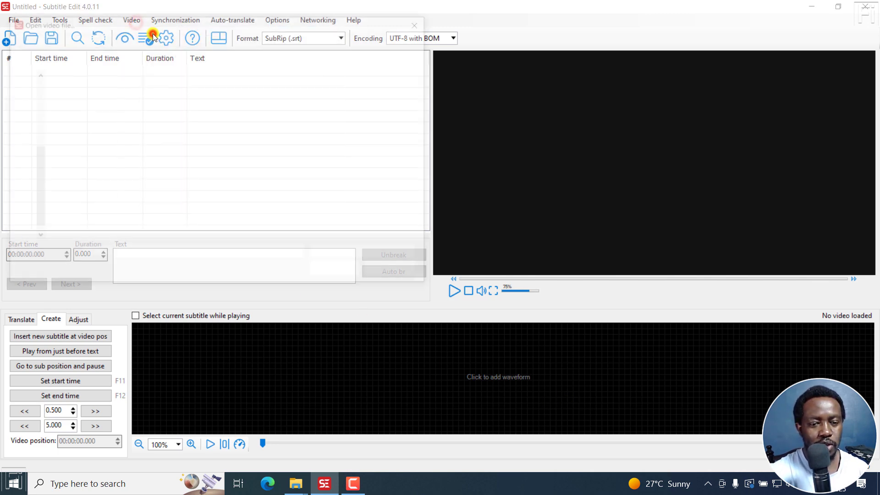
- Load the 'How to Quickly Reduce Size of a PDF File' tutorial video
click(151, 38)
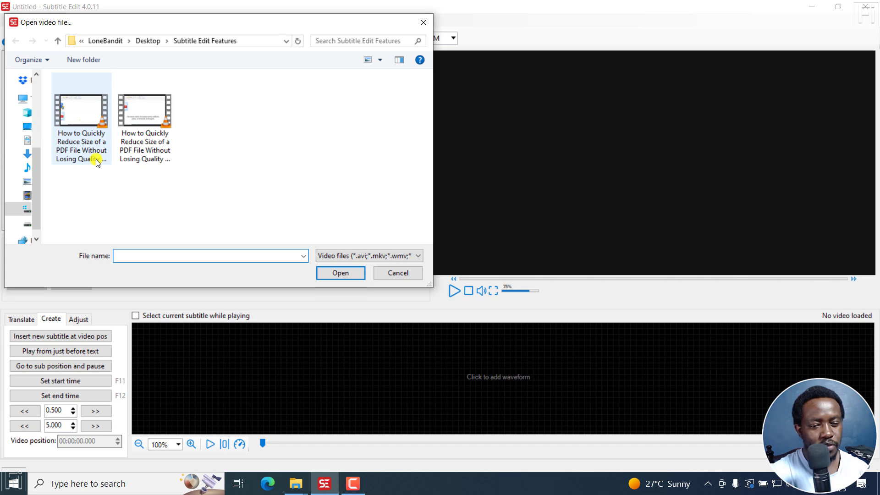
click(82, 119)
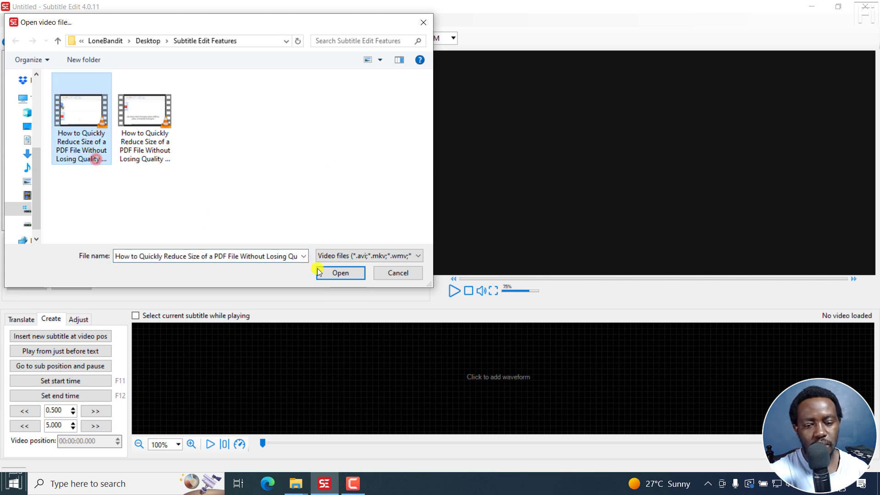
click(340, 273)
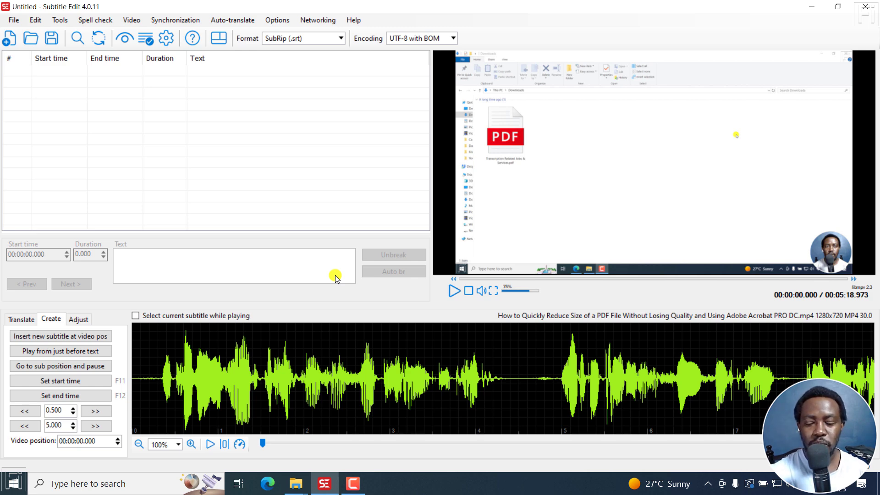
mouse_move(314, 209)
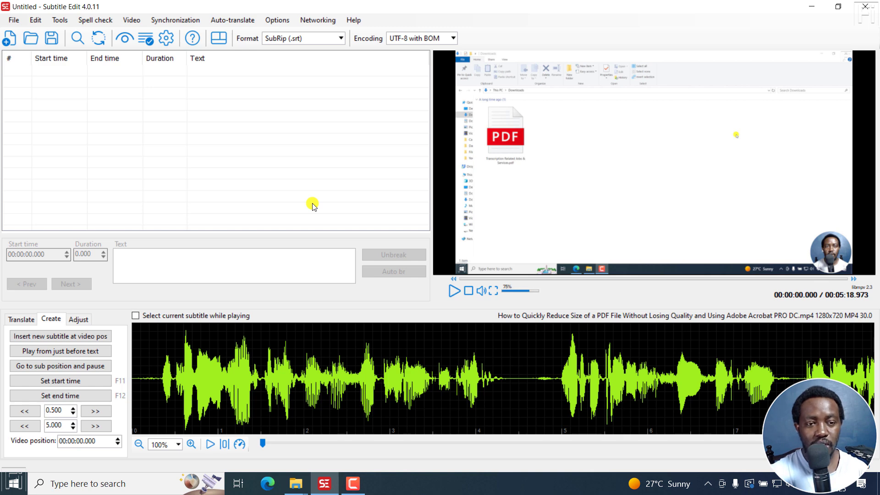
- Load the matching .srt subtitle file and jump to the first subtitle line
click(13, 19)
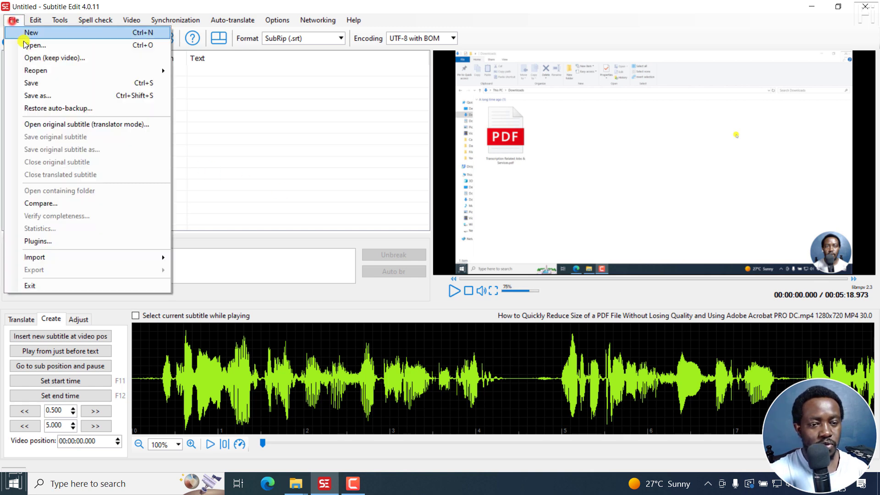
click(36, 45)
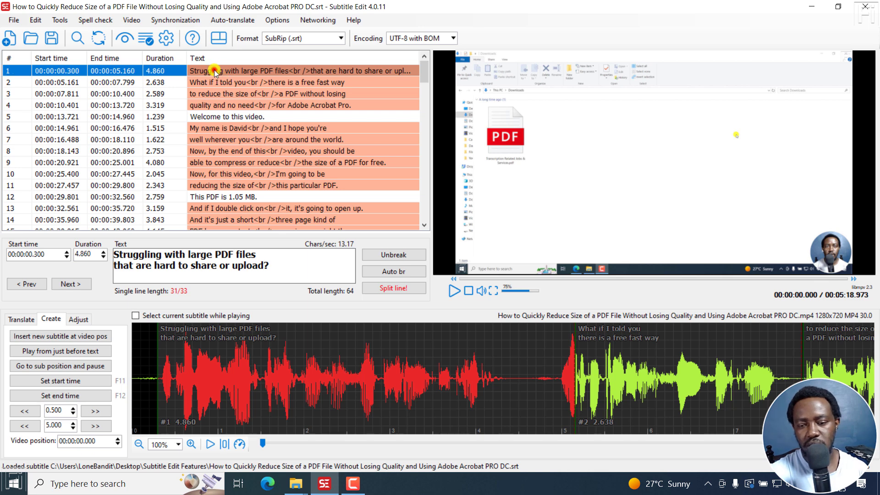
click(454, 291)
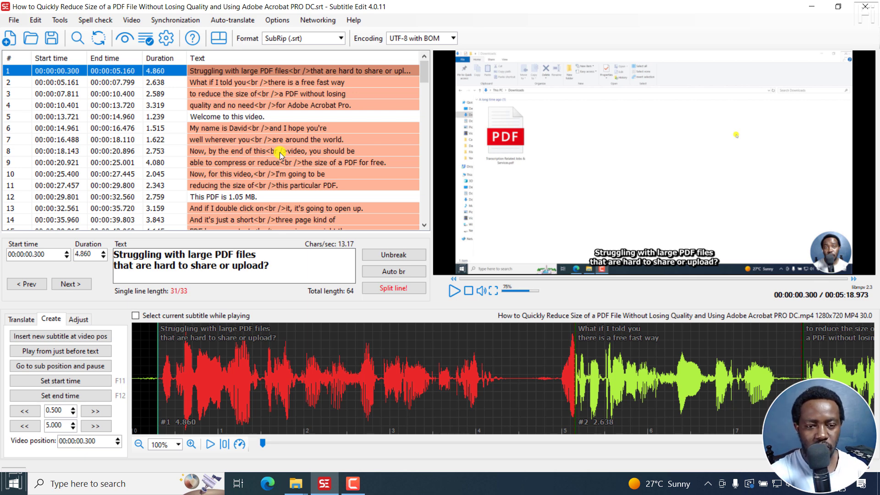
mouse_move(425, 174)
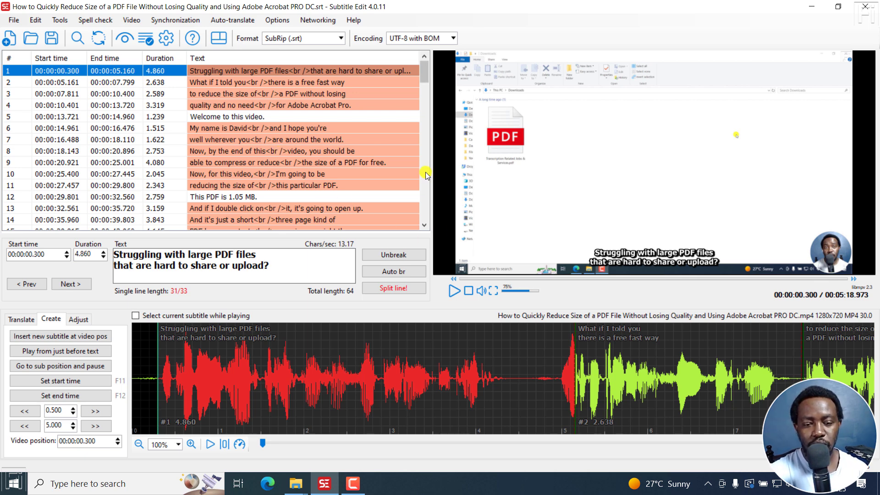
mouse_move(414, 296)
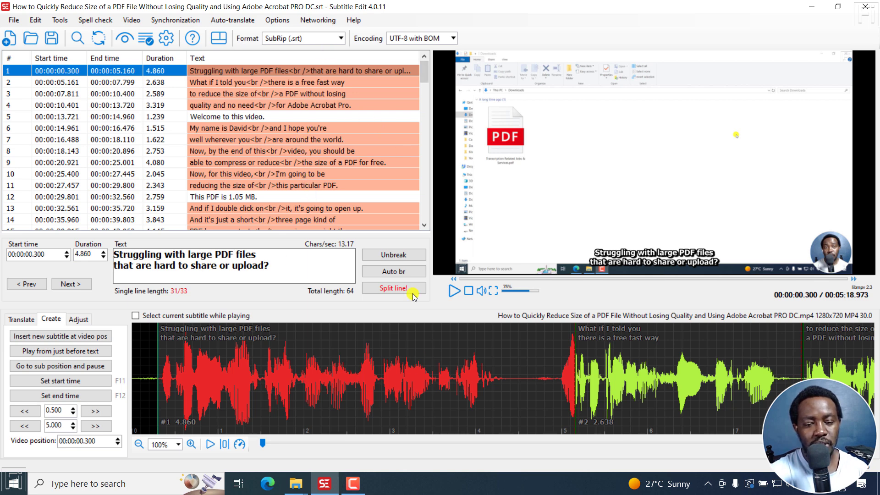
mouse_move(303, 106)
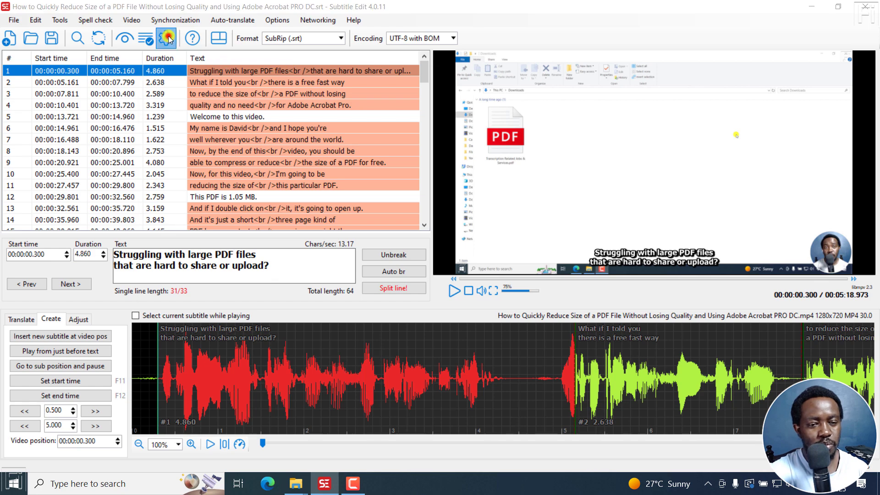
click(166, 38)
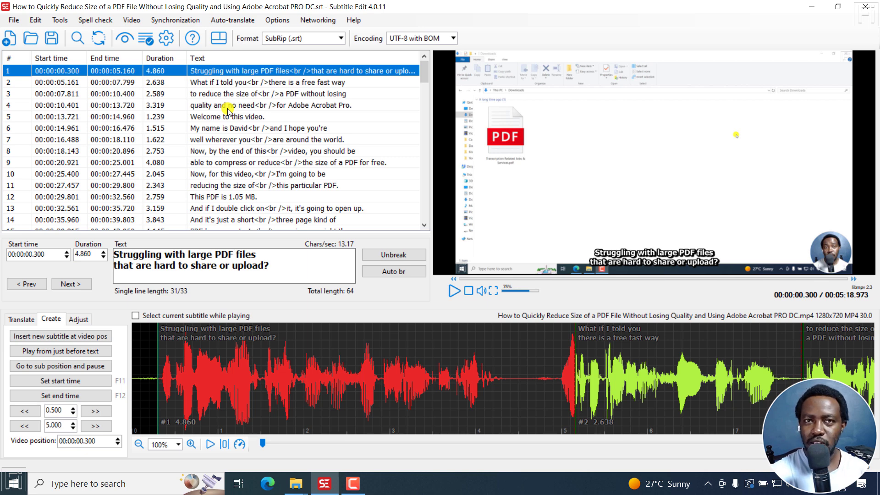
mouse_move(199, 116)
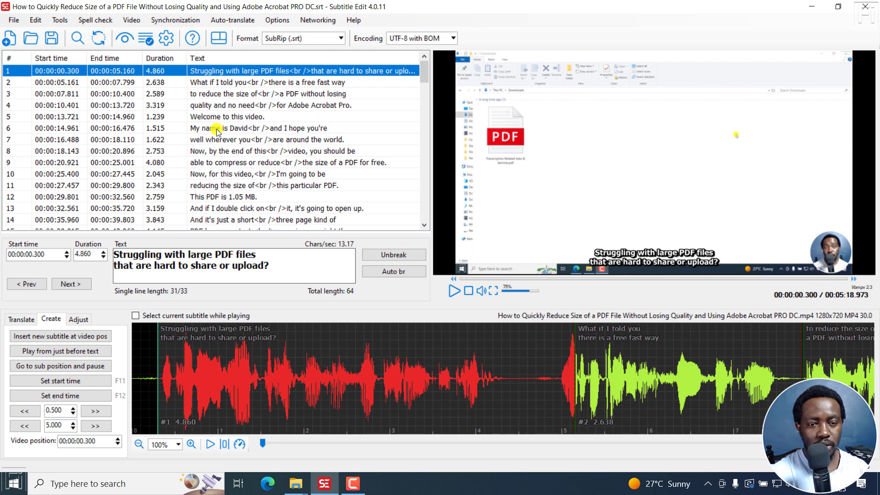
- Download the American English to British English plugin and check the Installed plugins list
click(13, 20)
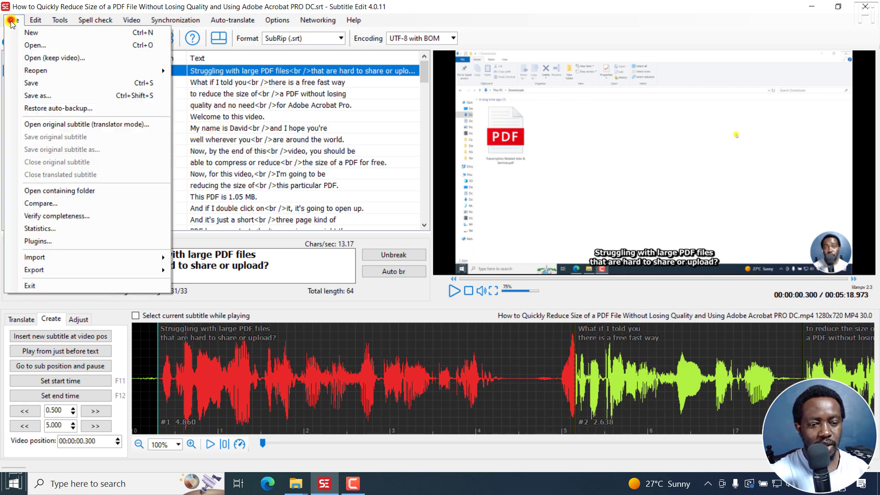
click(37, 241)
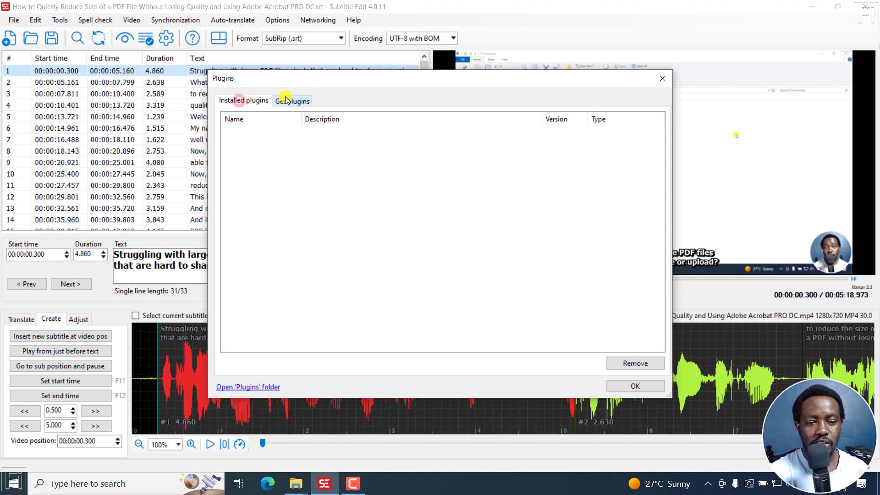
click(292, 101)
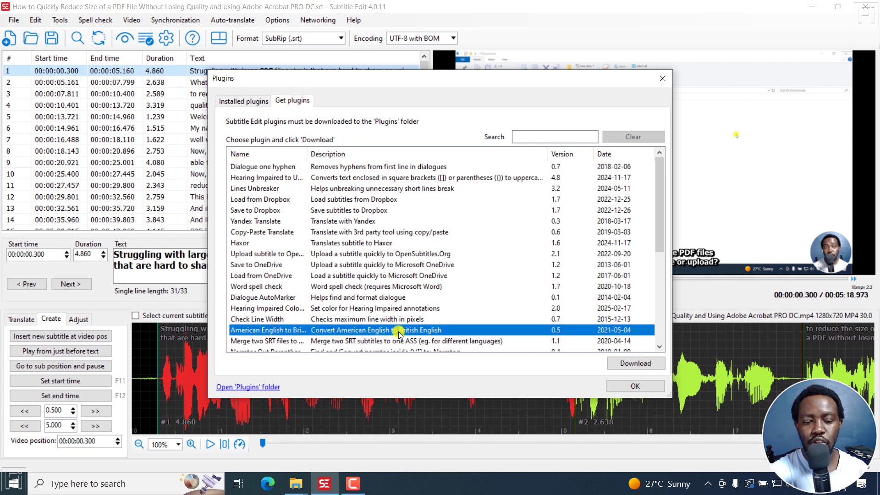
click(634, 363)
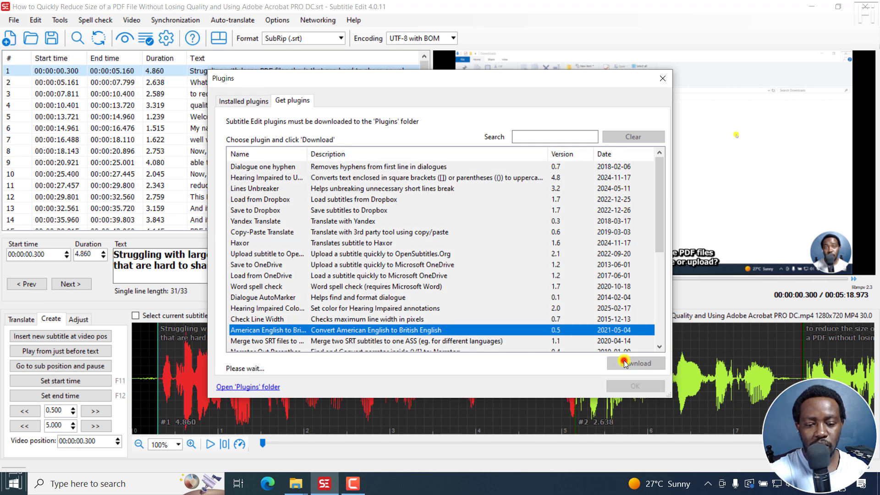
click(635, 363)
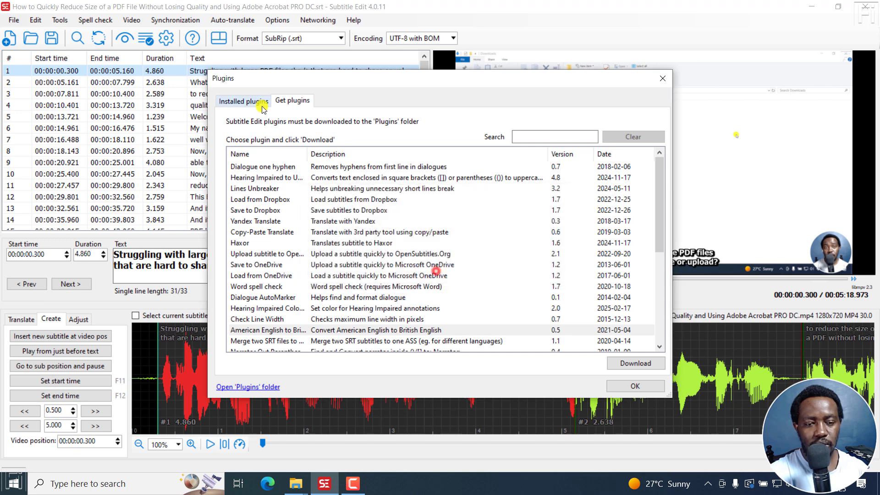
click(243, 101)
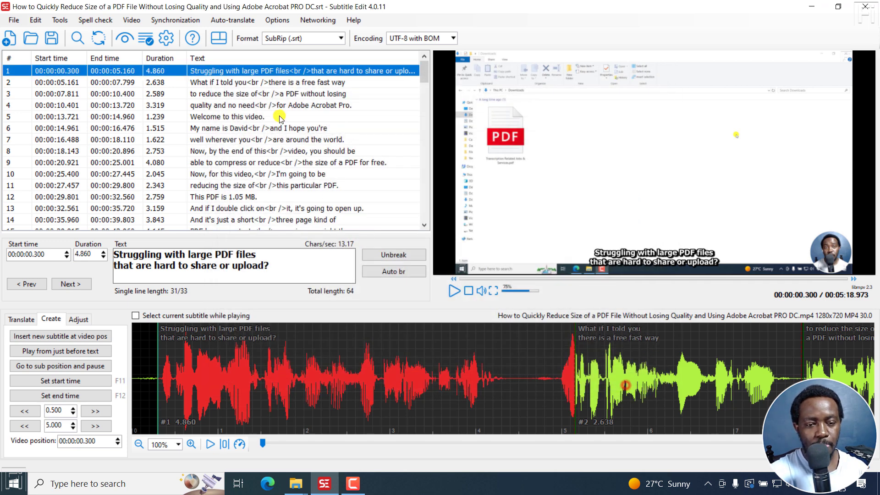
- Select every subtitle line and bring up the Auto-translate commands
click(241, 105)
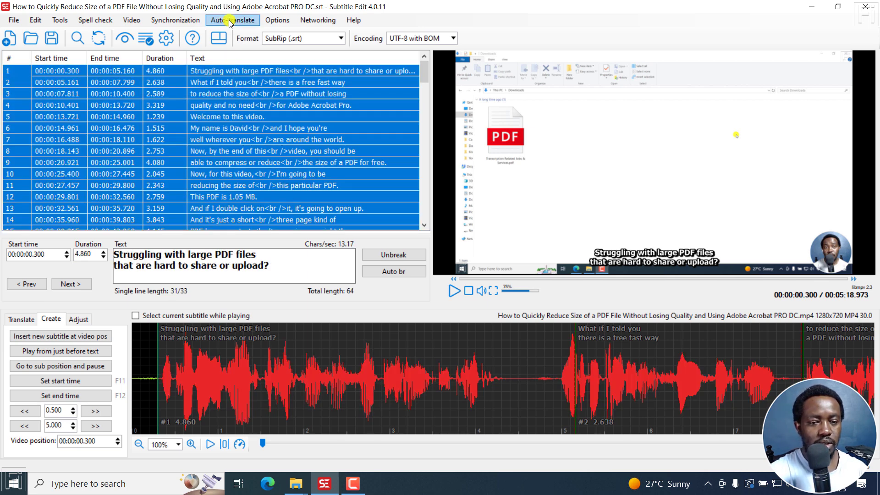
click(232, 20)
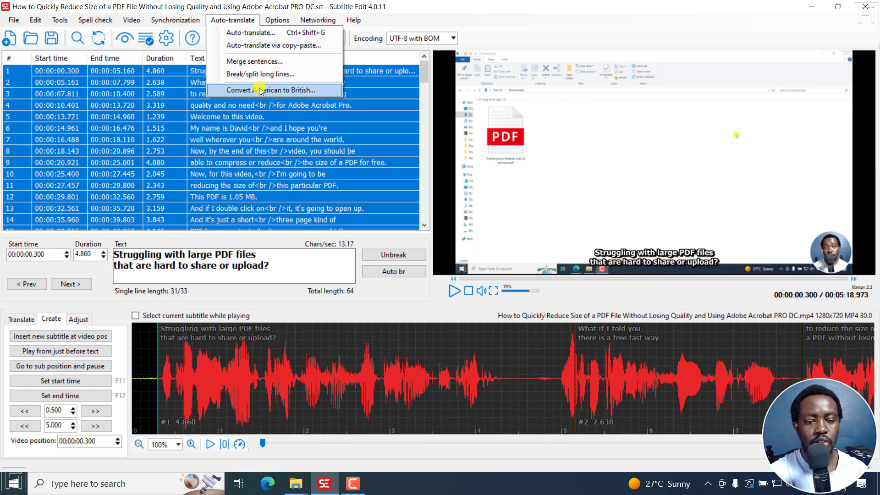
- Run Convert American to British and review the licence and recognise spelling changes
click(261, 90)
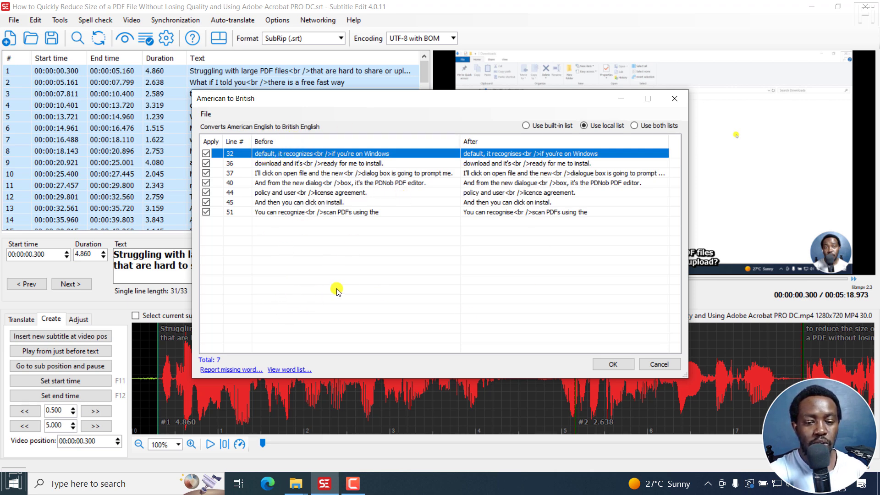
mouse_move(466, 245)
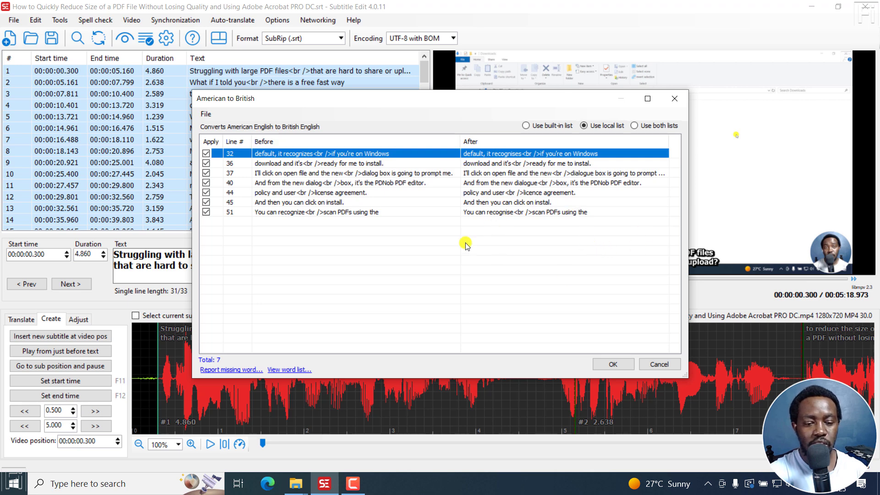
mouse_move(386, 272)
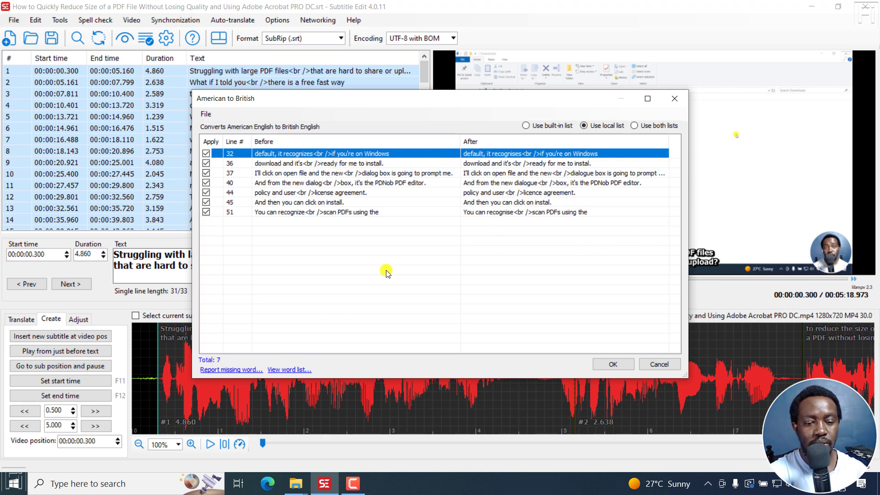
mouse_move(303, 156)
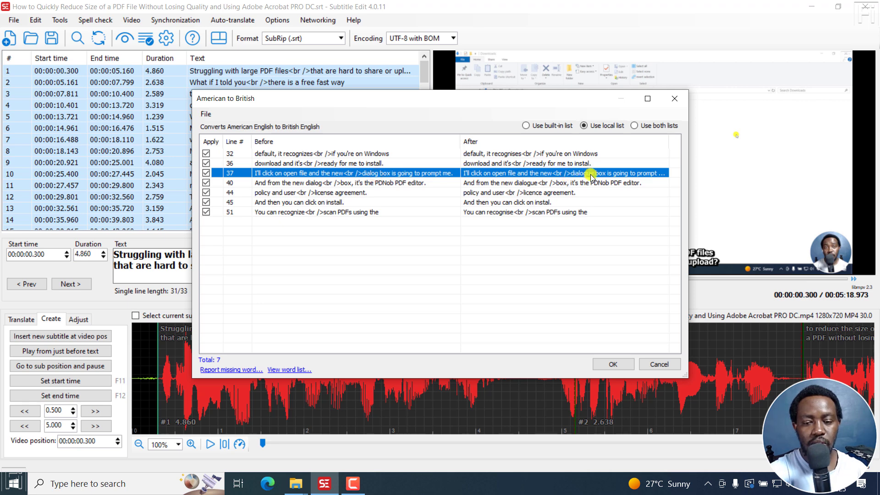
mouse_move(379, 204)
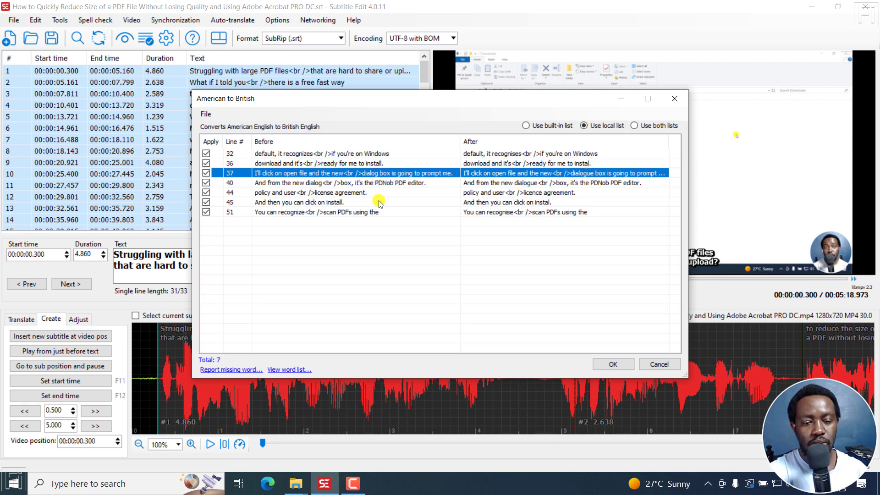
mouse_move(366, 184)
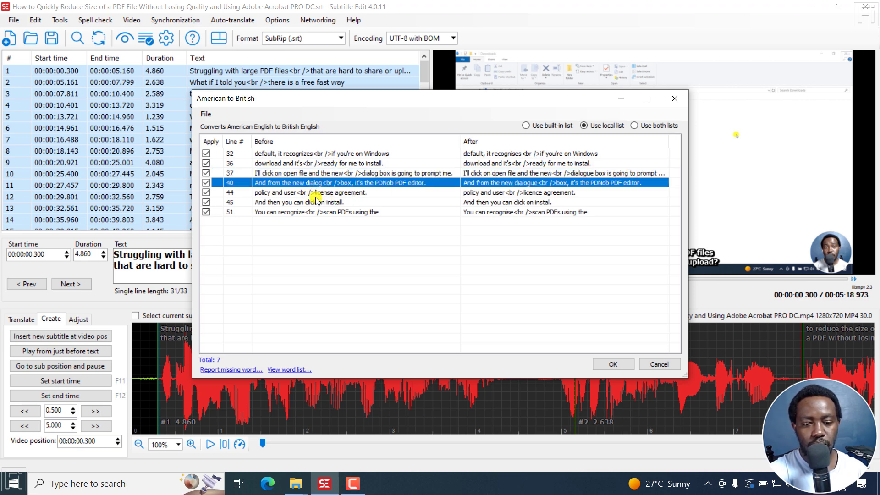
click(308, 192)
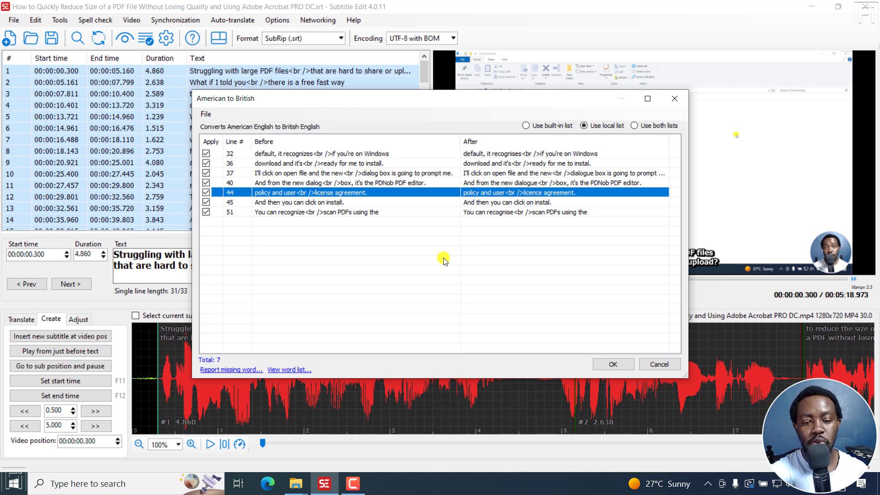
click(308, 212)
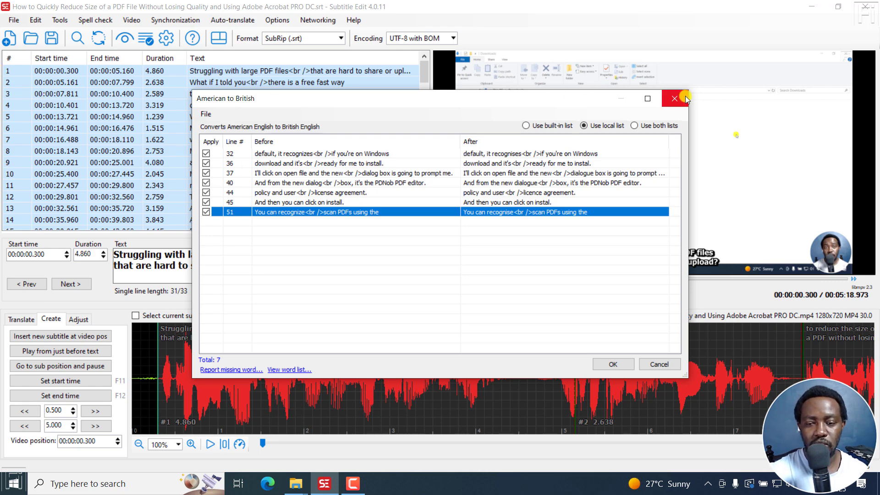
click(674, 98)
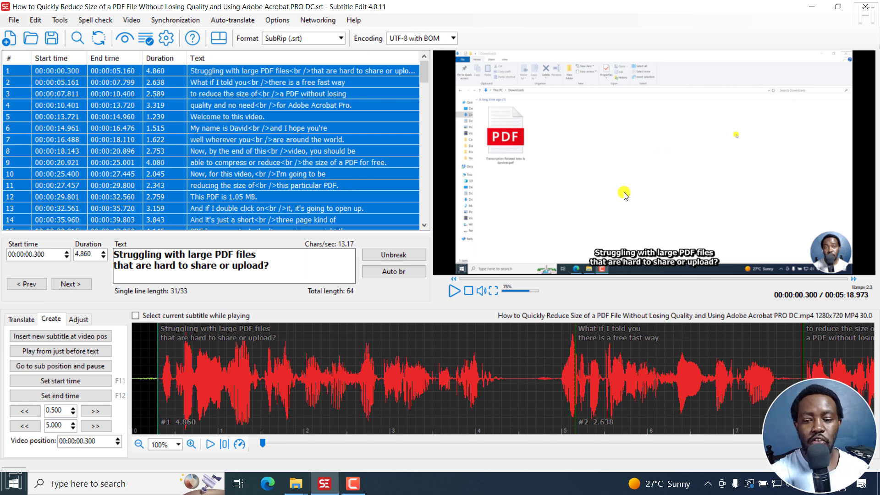
mouse_move(496, 174)
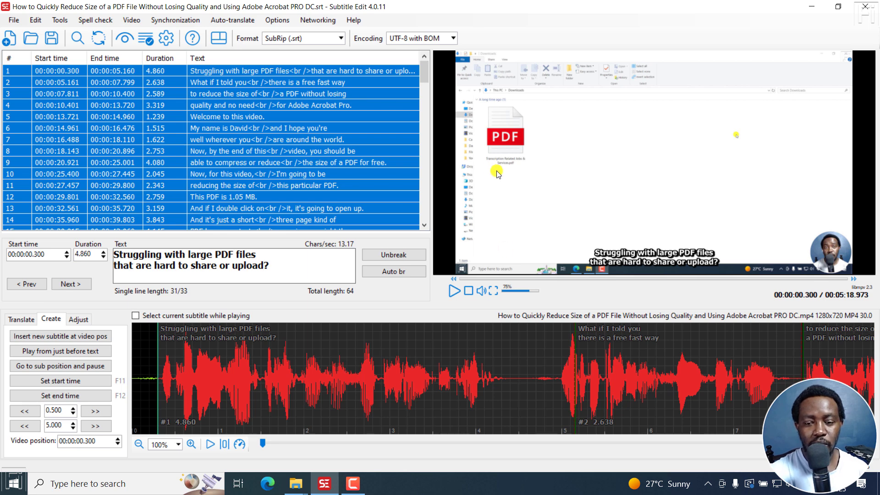
mouse_move(25, 26)
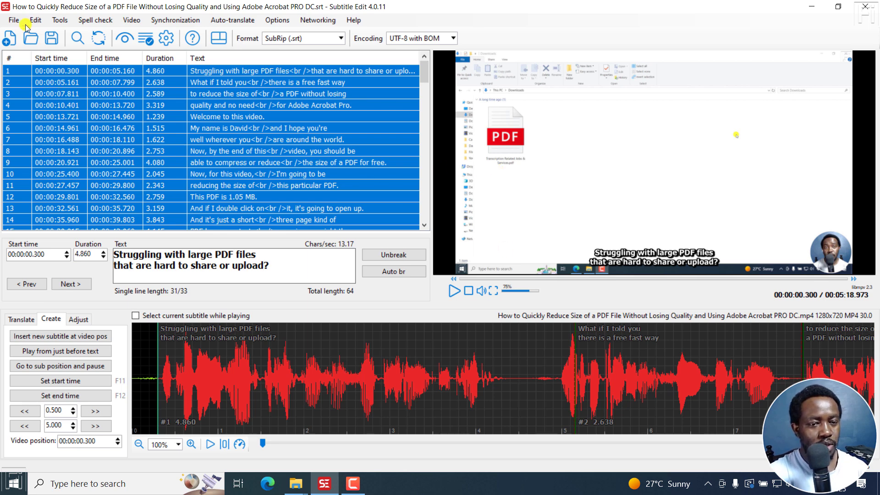
- Download the 'Merge two SRT files to one ASS' plugin, confirm it is installed and close the manager
click(13, 19)
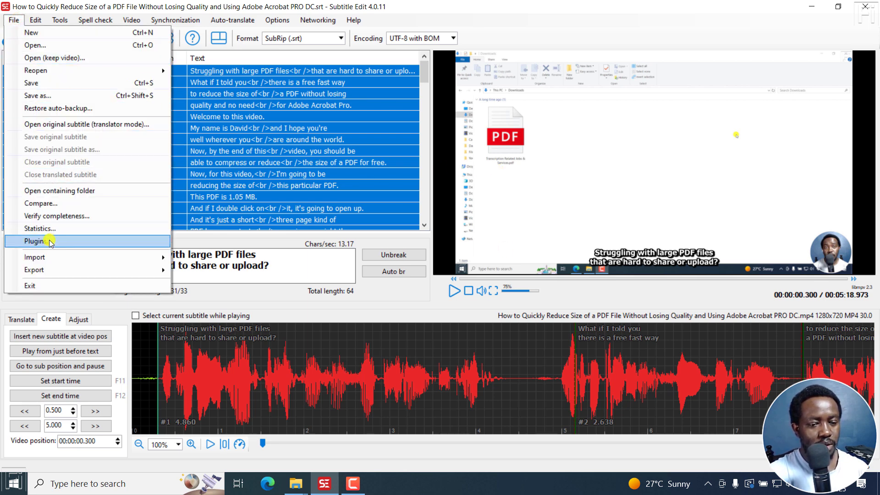
click(34, 241)
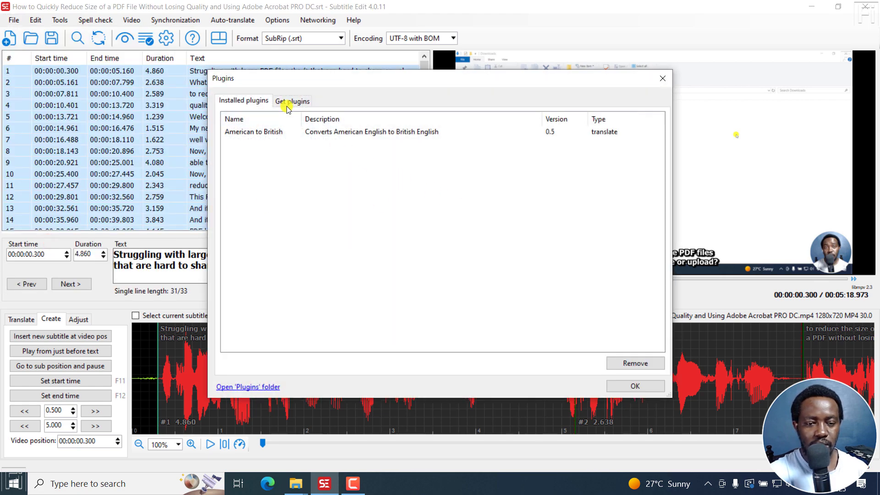
click(293, 101)
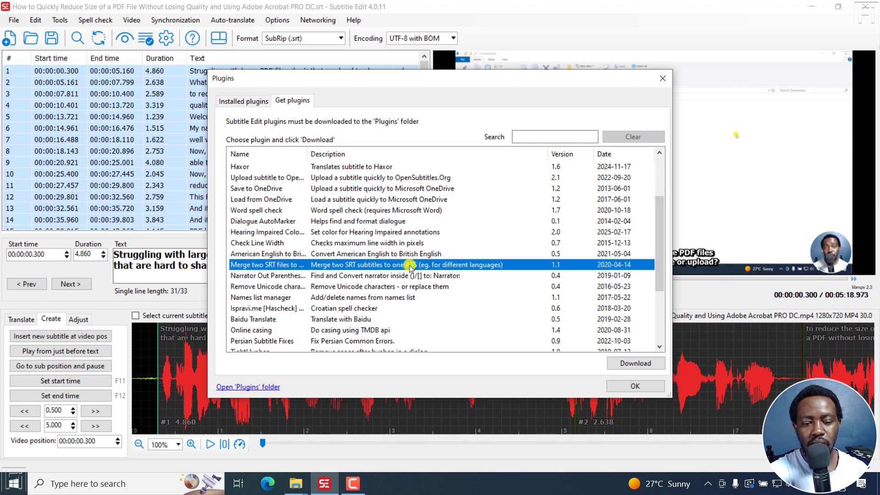
mouse_move(545, 267)
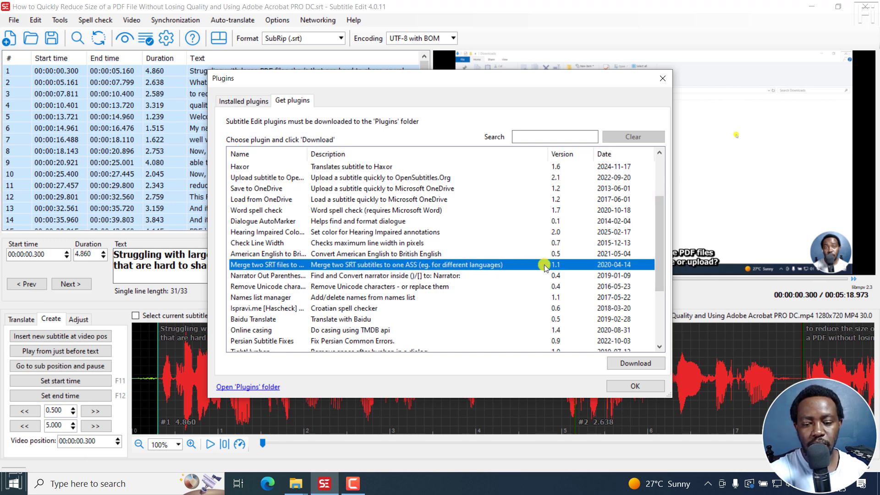
click(634, 363)
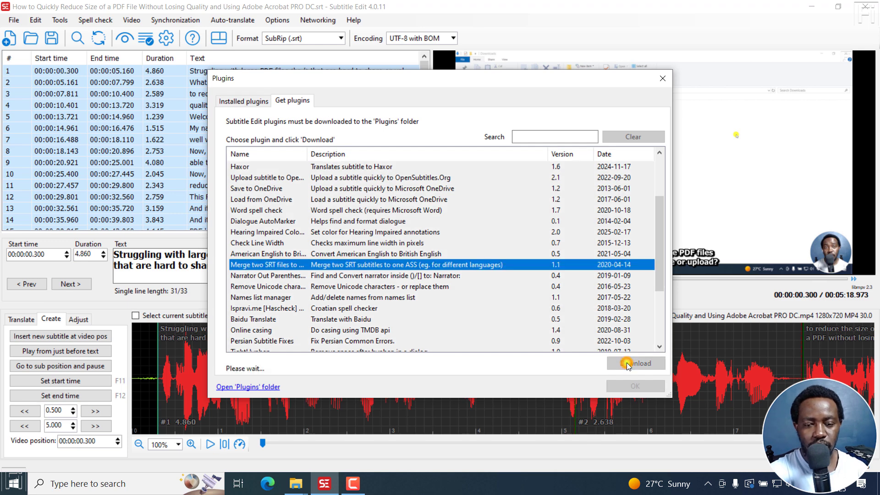
click(635, 363)
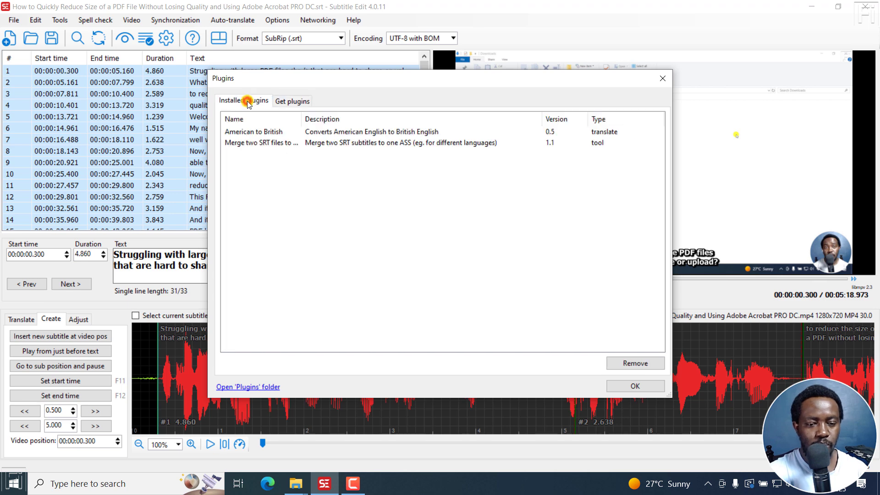
click(383, 143)
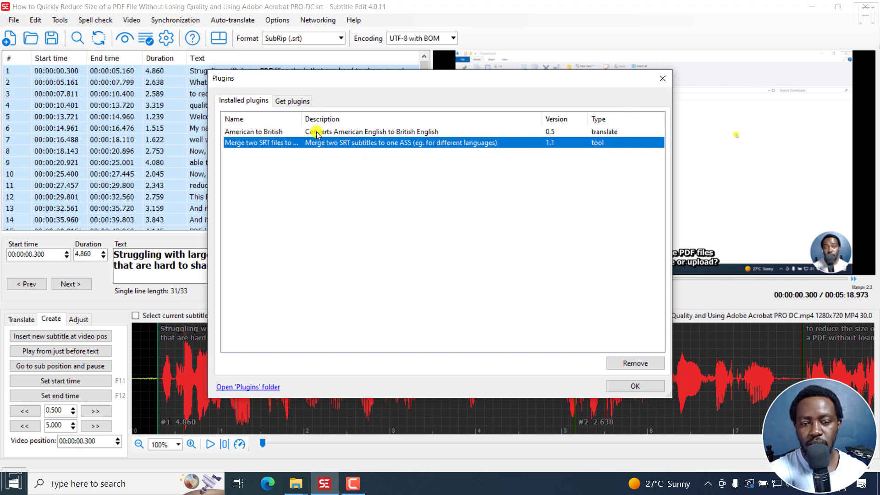
mouse_move(593, 55)
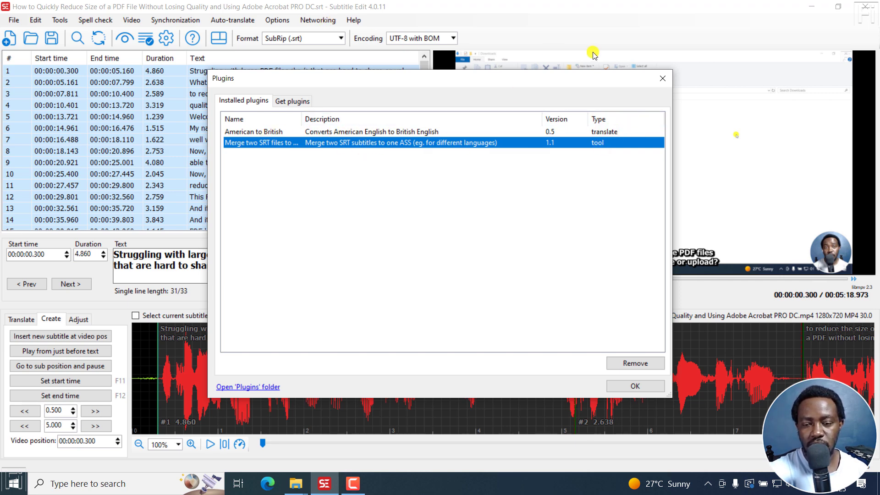
click(634, 385)
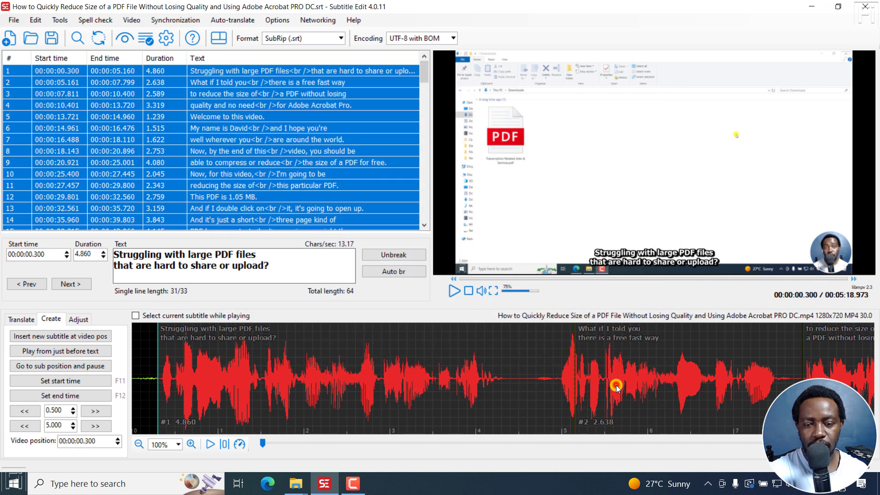
mouse_move(58, 19)
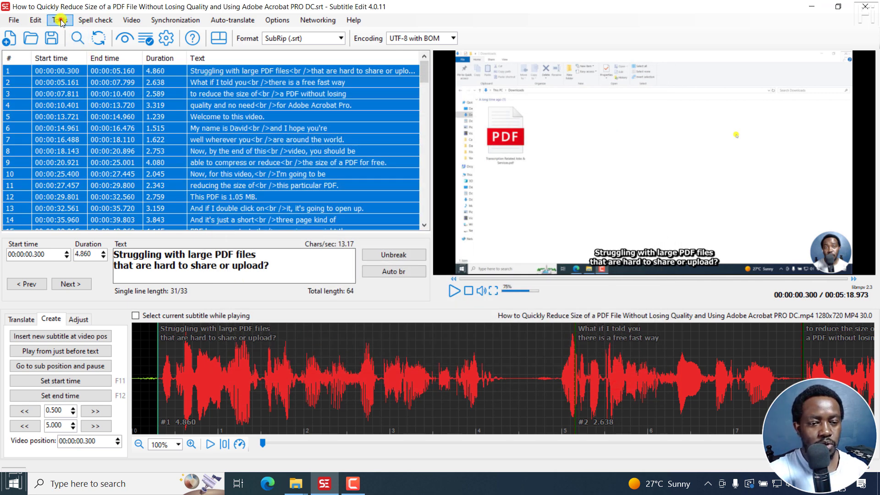
- Launch the merge-two-SRT tool and load the Swahili .sw.srt file as File two
click(59, 19)
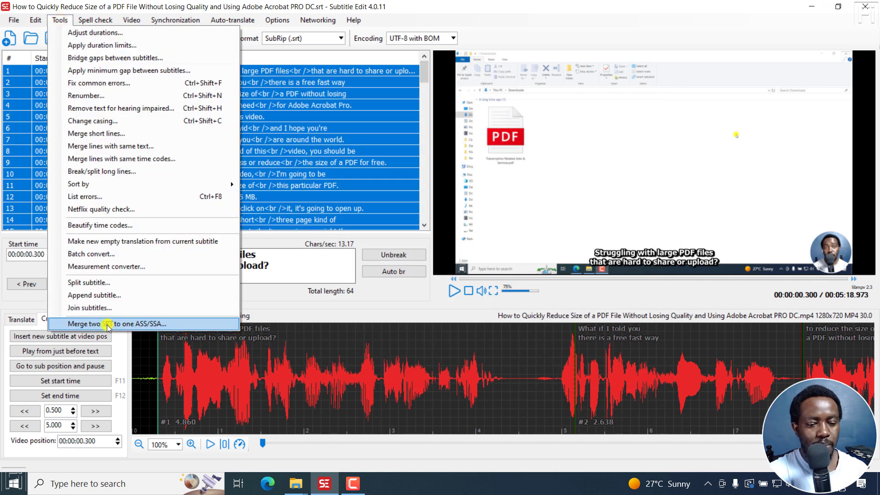
click(124, 324)
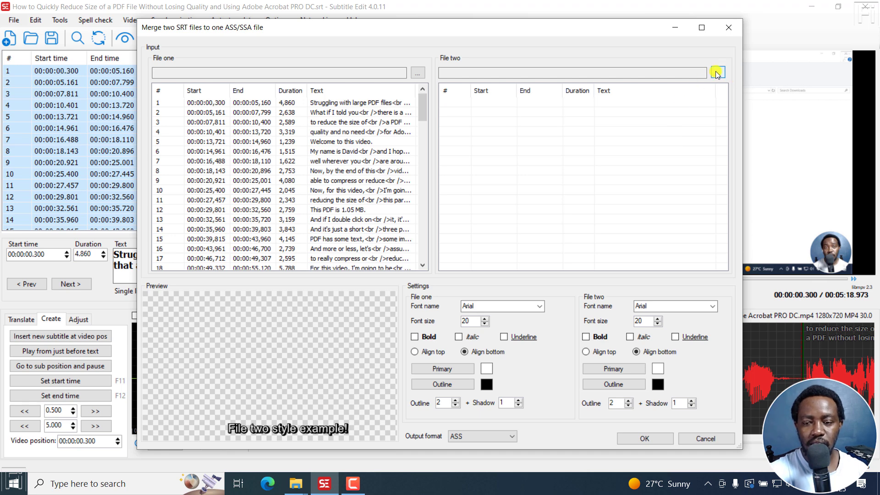
click(717, 71)
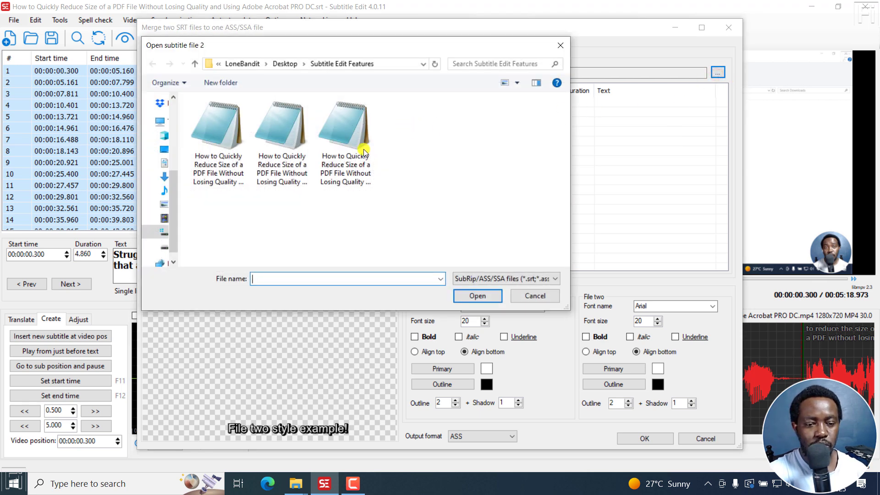
mouse_move(218, 169)
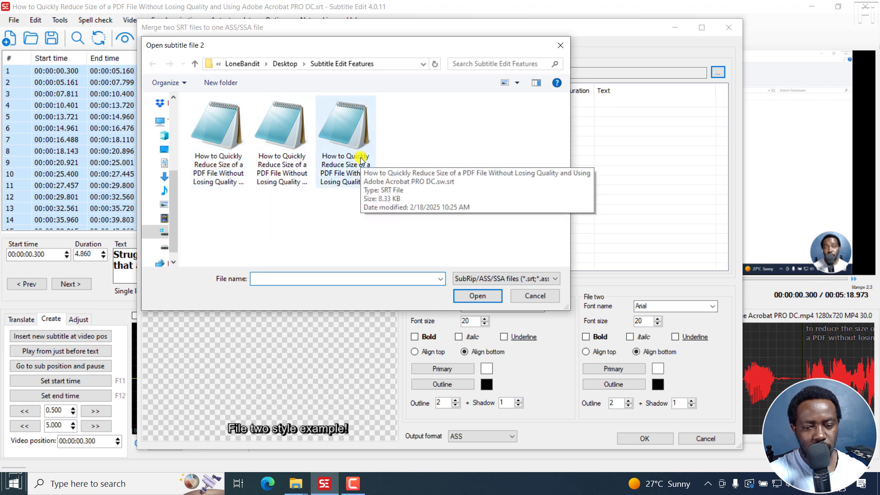
click(346, 124)
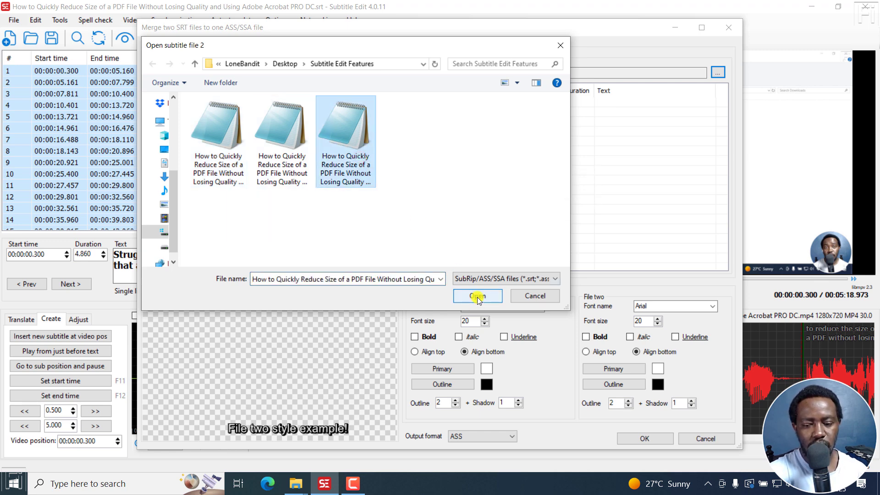
click(477, 296)
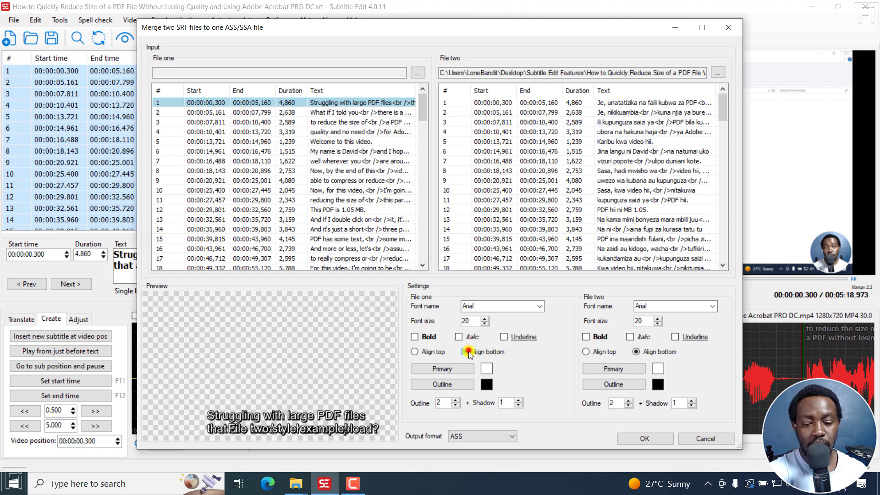
- Try top alignment for File two's lines, then settle on bottom alignment
click(587, 352)
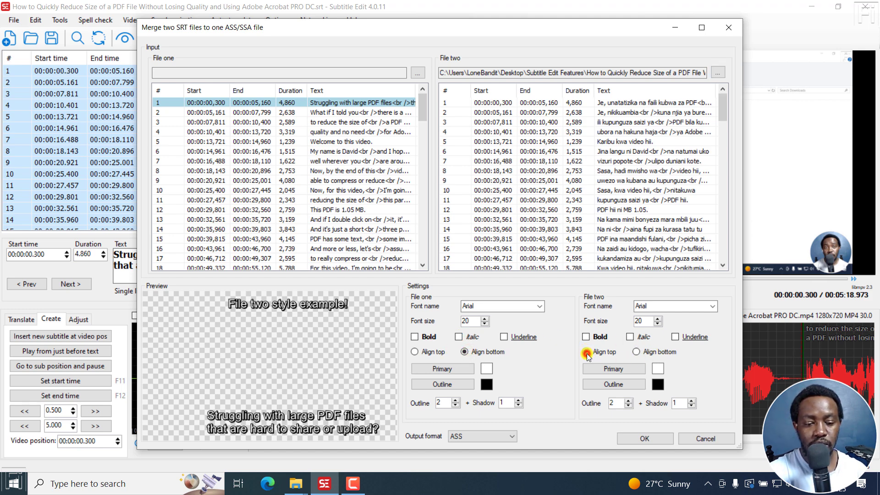
click(586, 352)
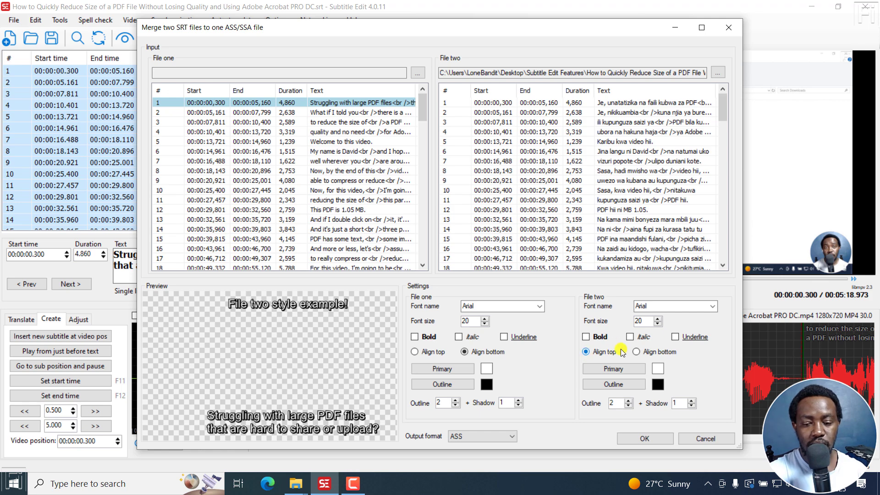
click(636, 352)
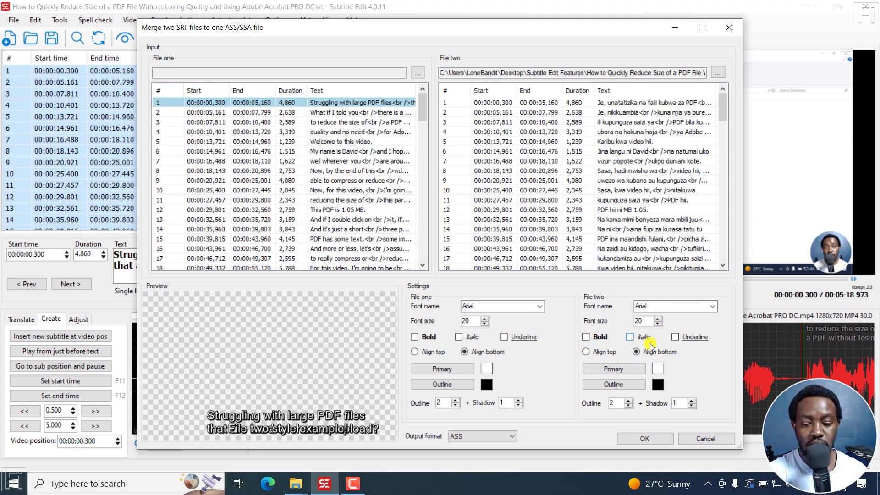
- Set File two's Primary colour to yellow, keep output format ASS, and run the merge
click(657, 368)
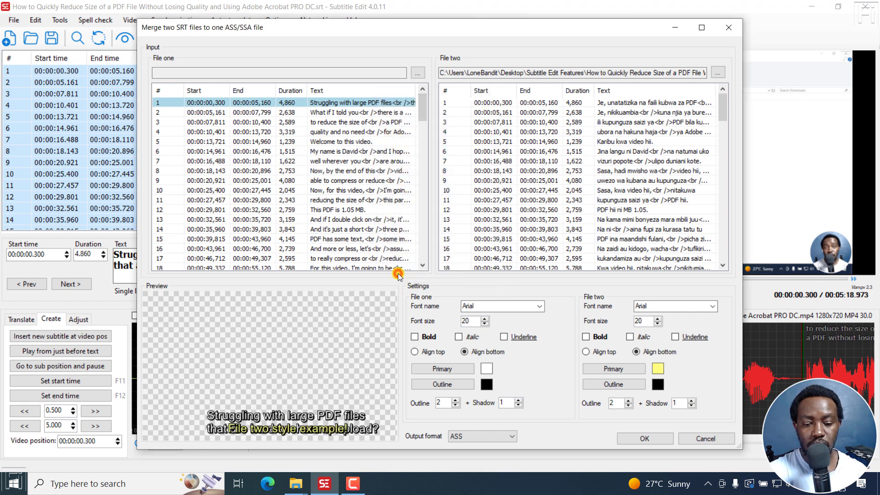
mouse_move(569, 412)
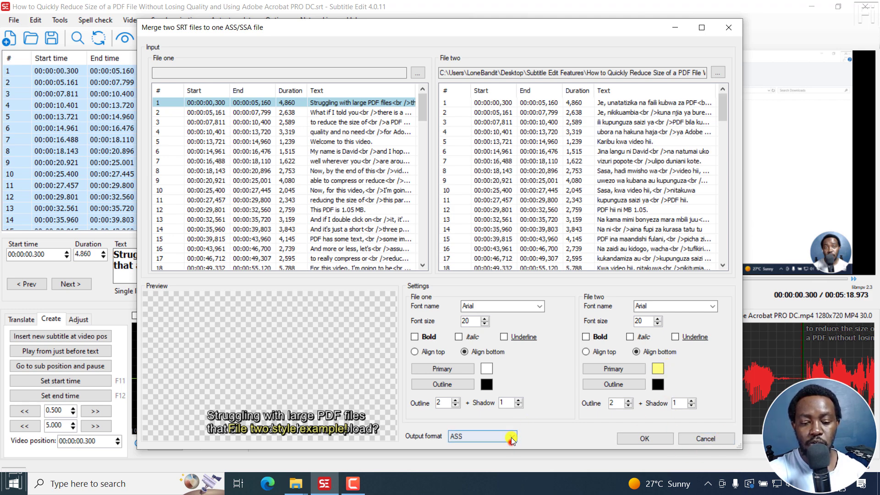
click(511, 436)
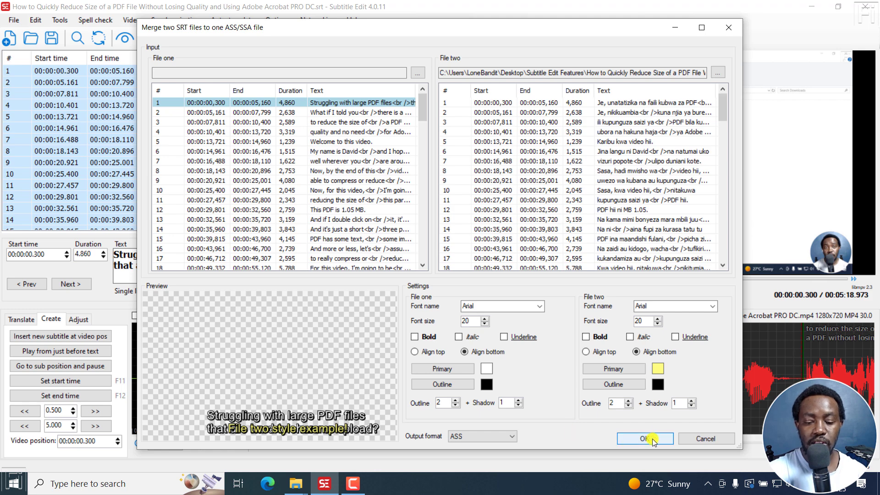
click(644, 438)
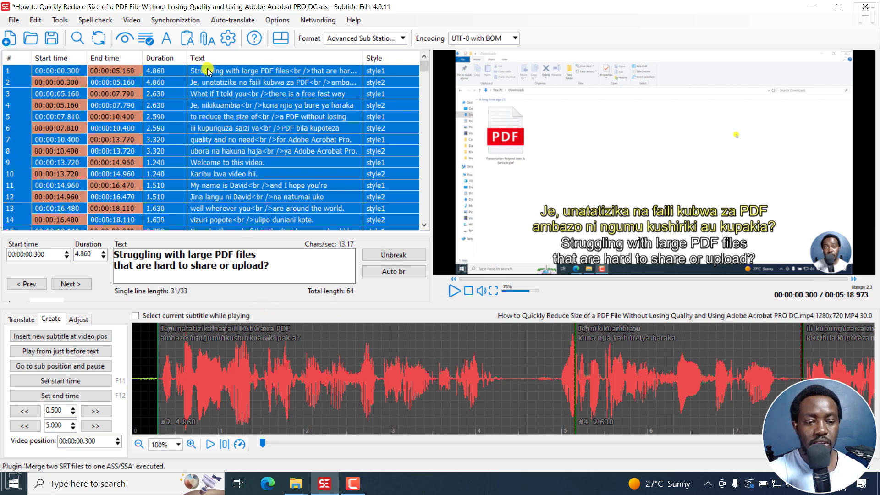
mouse_move(357, 102)
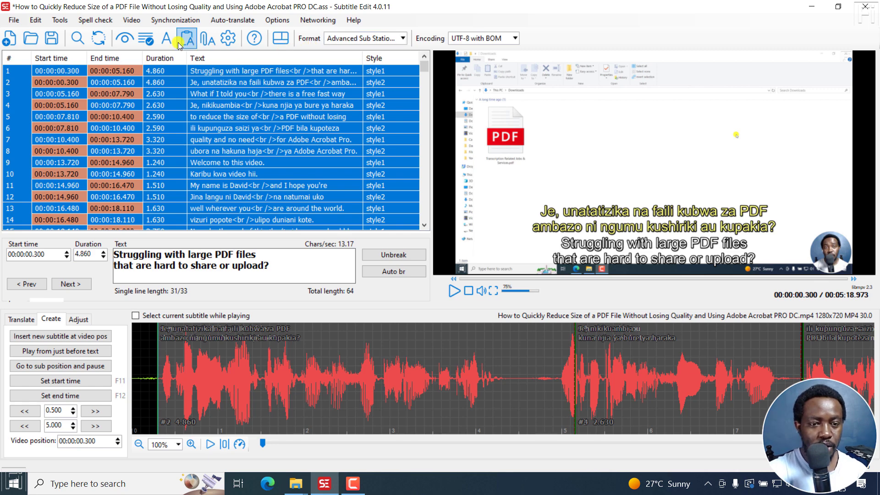
- Review style1 and style2 in the ASS styles manager and close it with OK
click(186, 39)
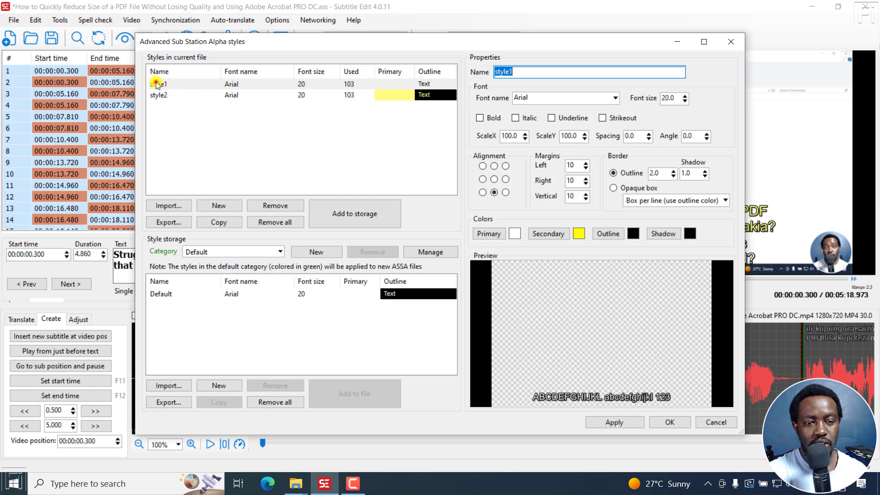
click(163, 95)
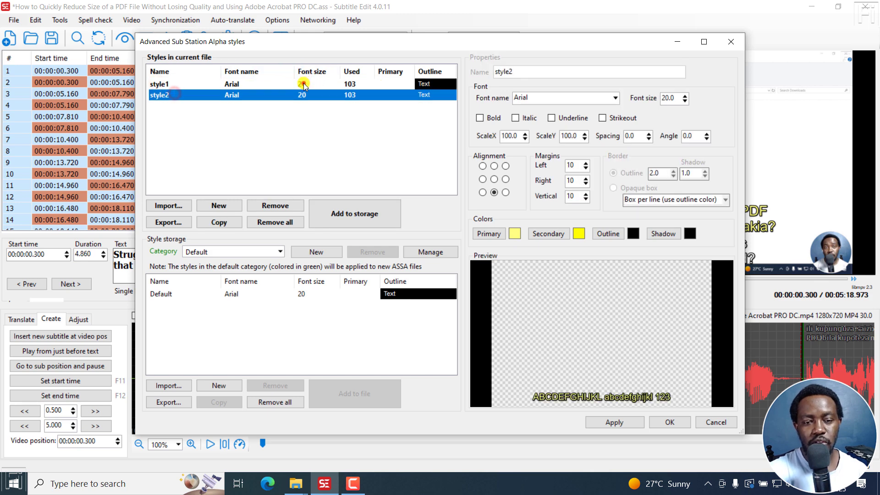
click(160, 83)
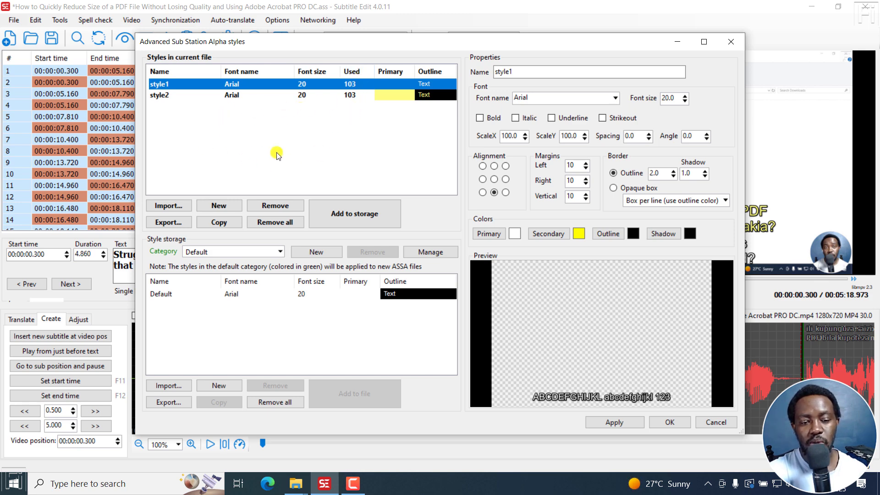
mouse_move(755, 251)
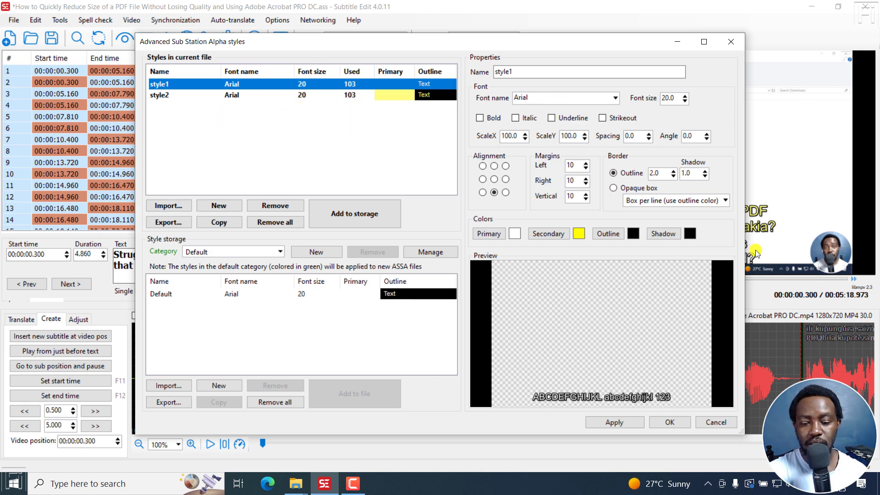
click(614, 422)
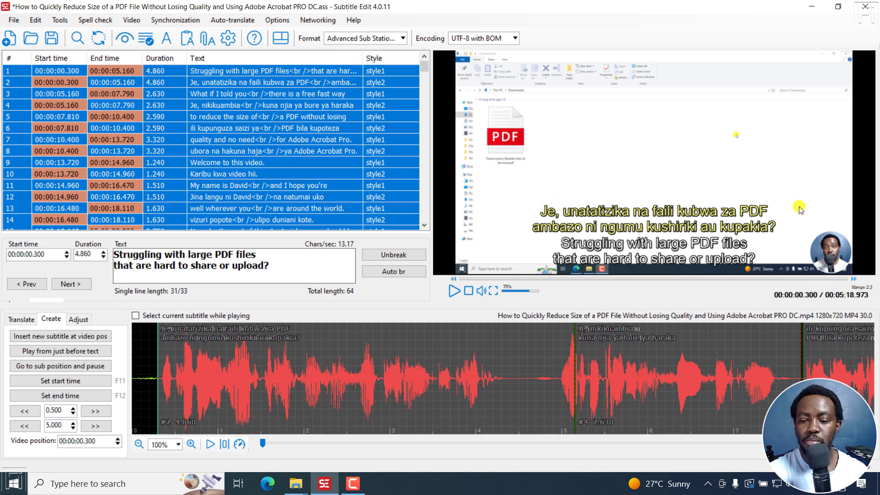
mouse_move(640, 221)
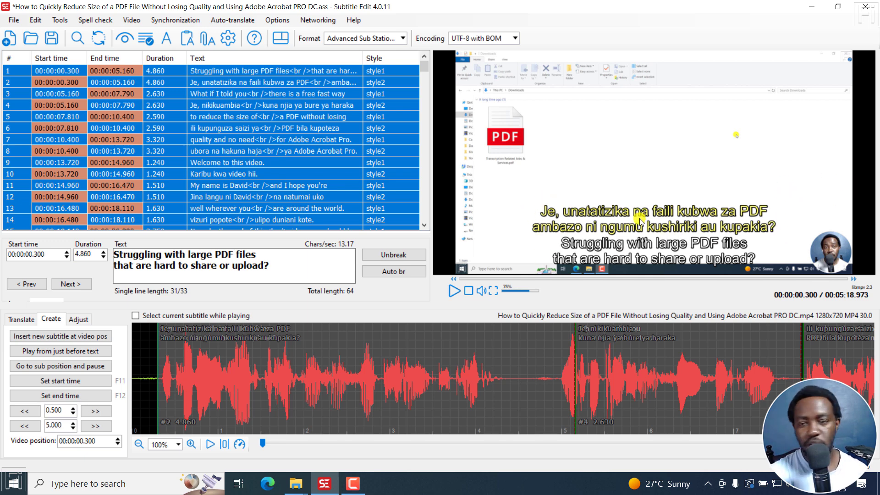
mouse_move(504, 171)
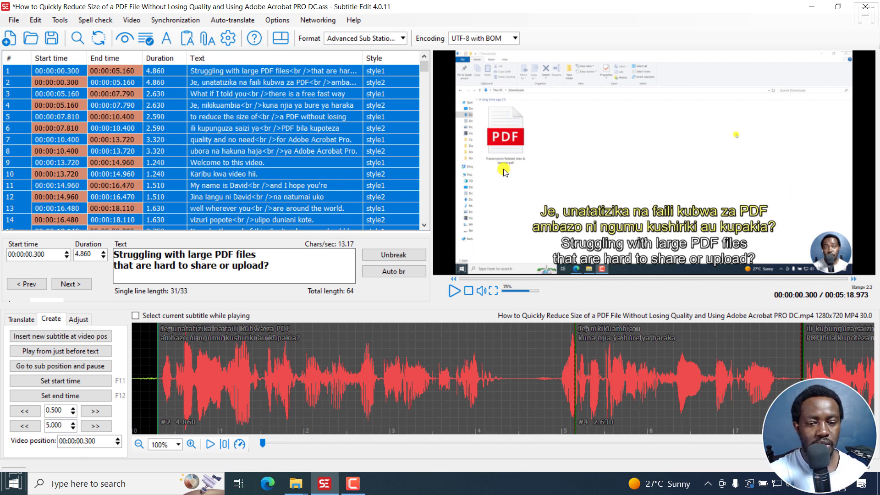
mouse_move(624, 250)
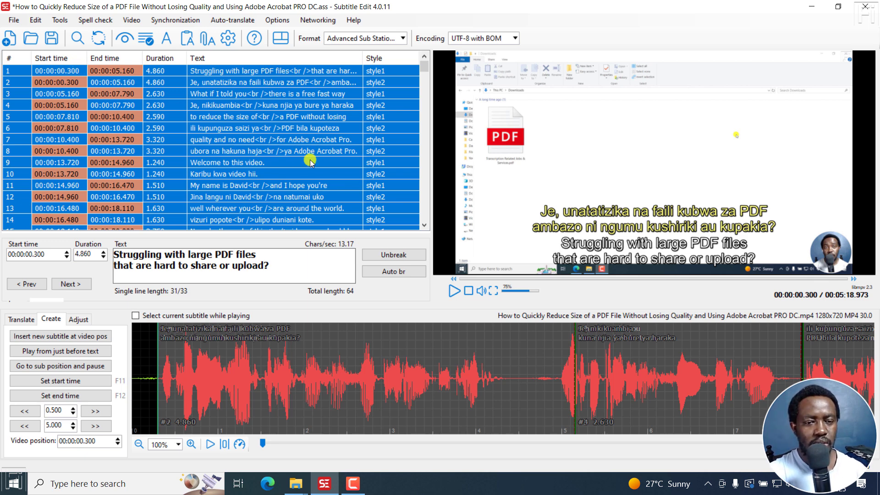
mouse_move(228, 38)
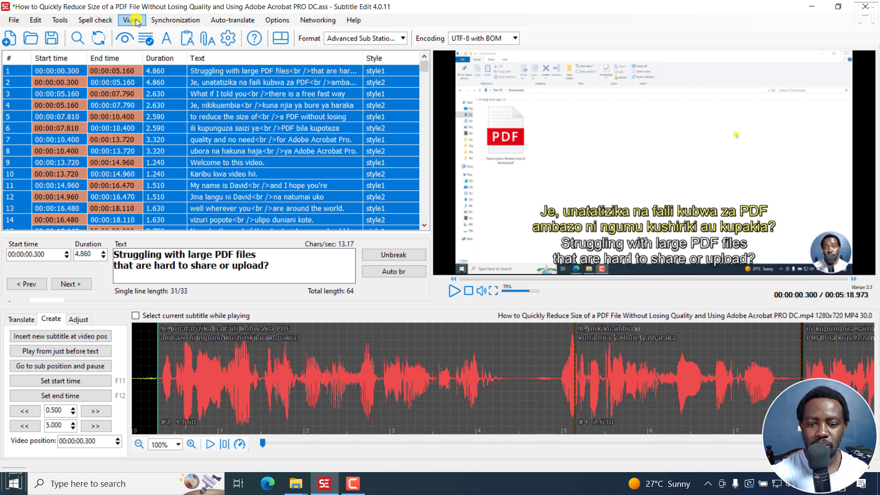
- Reopen the English .srt subtitles via Open (keep video), replacing the merged ASS list
click(13, 19)
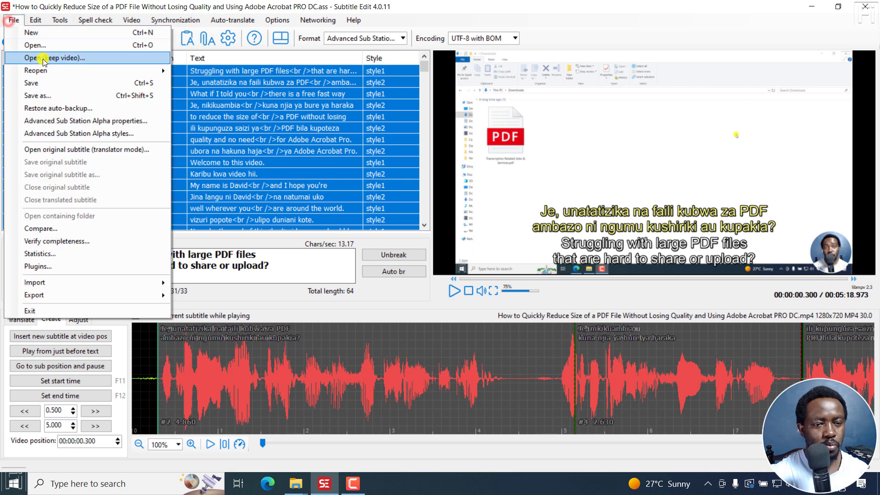
click(53, 58)
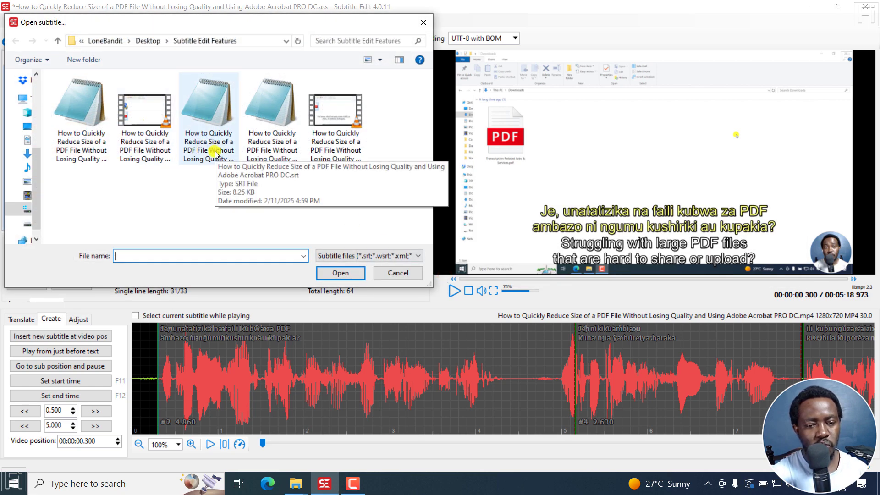
click(339, 273)
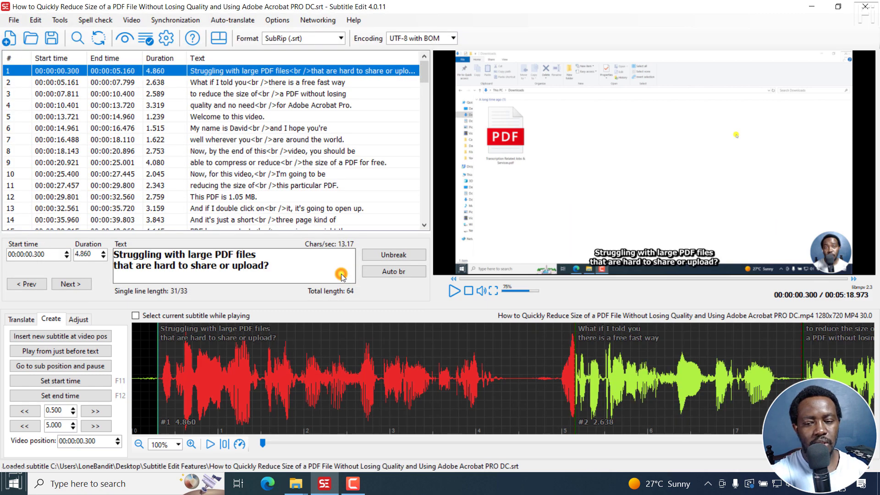
mouse_move(544, 153)
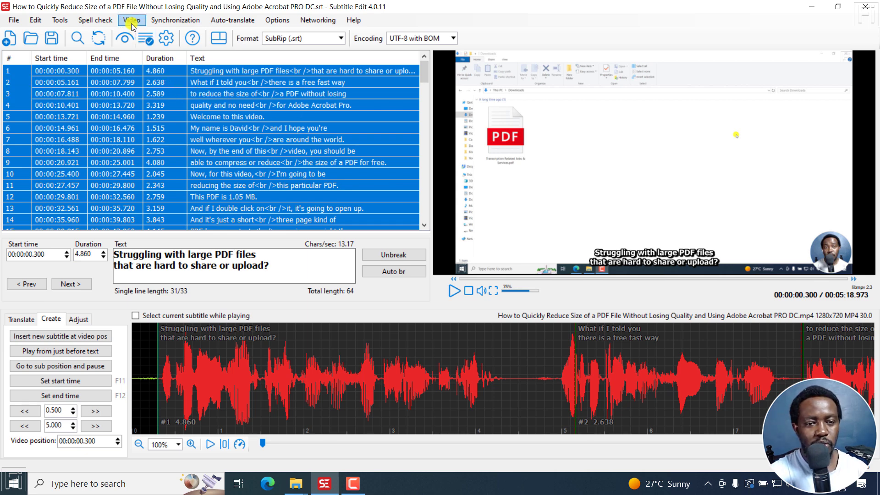
click(132, 19)
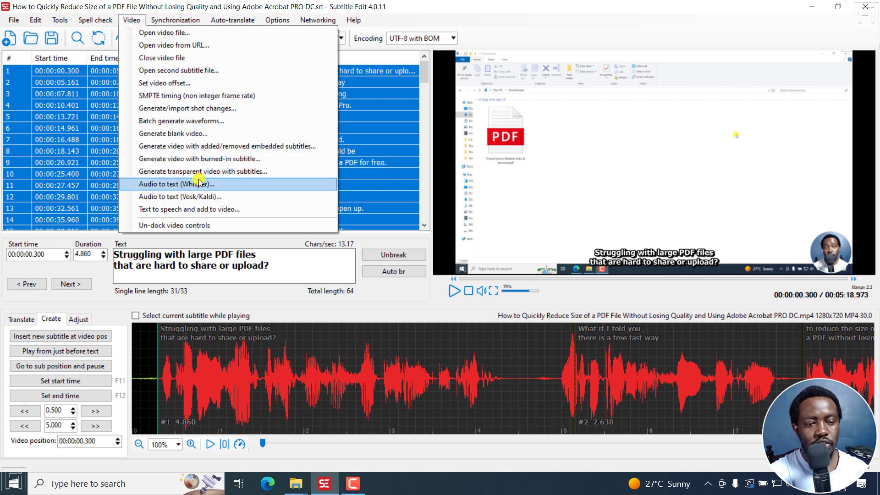
click(203, 172)
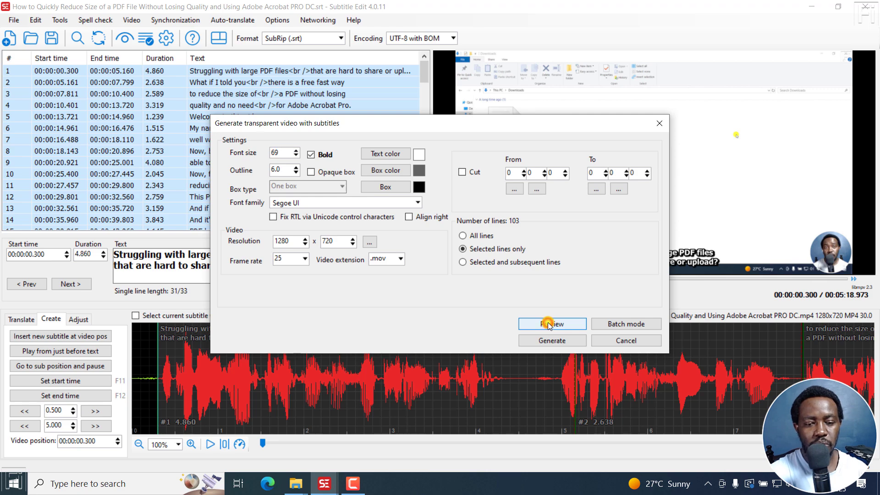
click(552, 324)
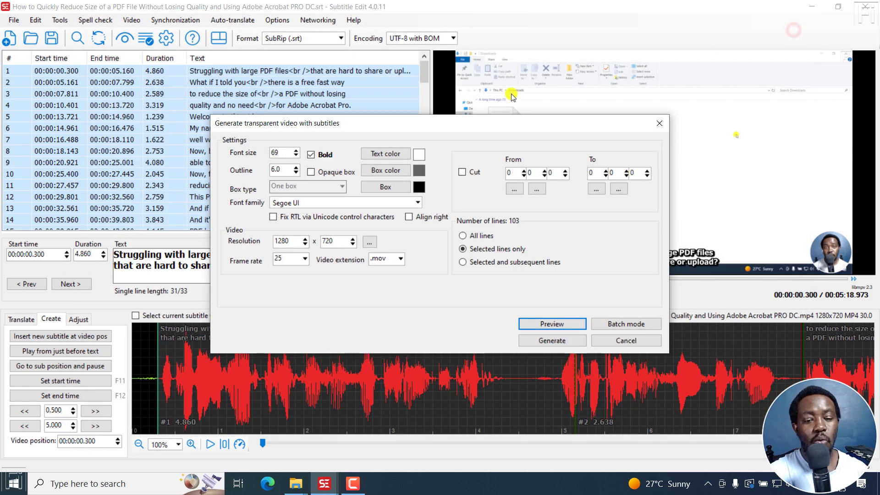
mouse_move(441, 174)
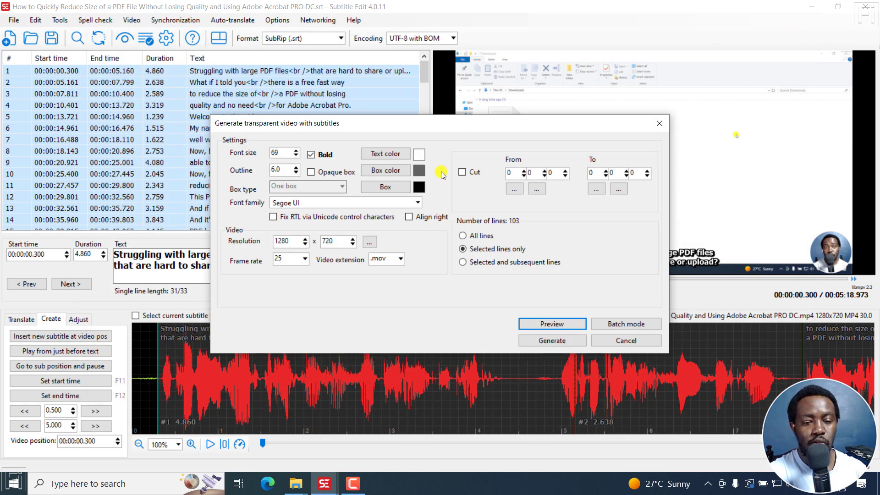
mouse_move(423, 273)
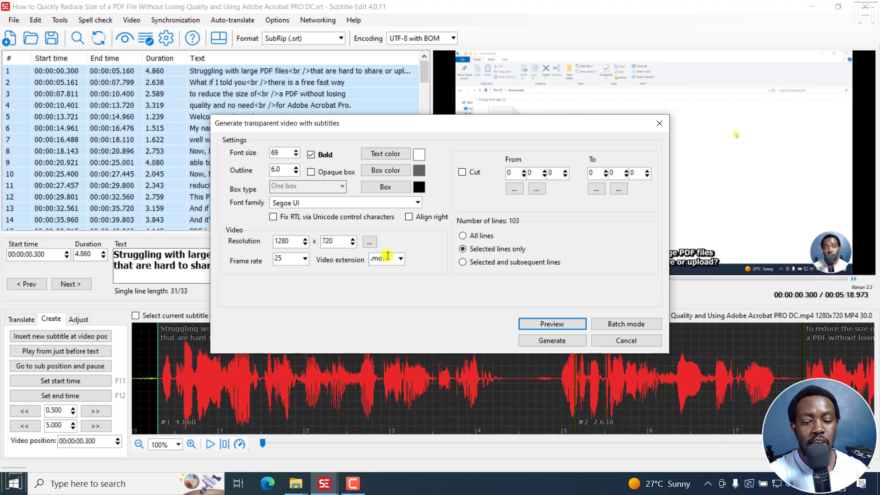
click(399, 259)
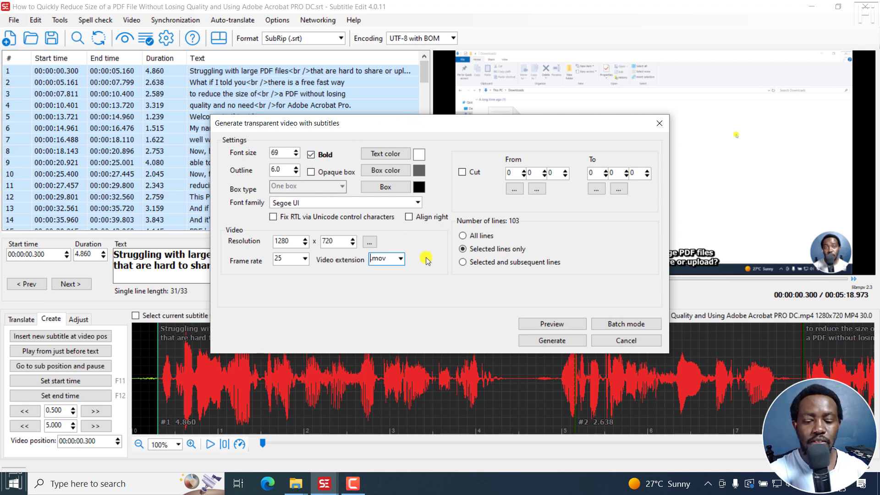
click(387, 259)
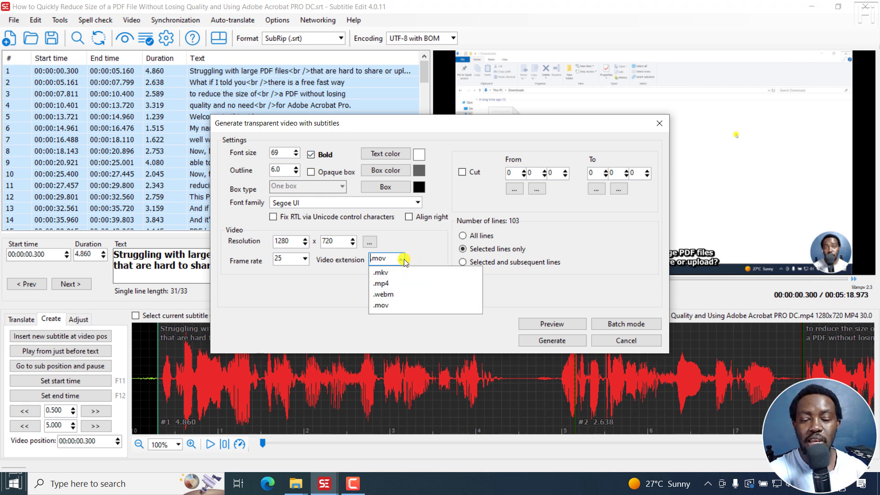
click(381, 305)
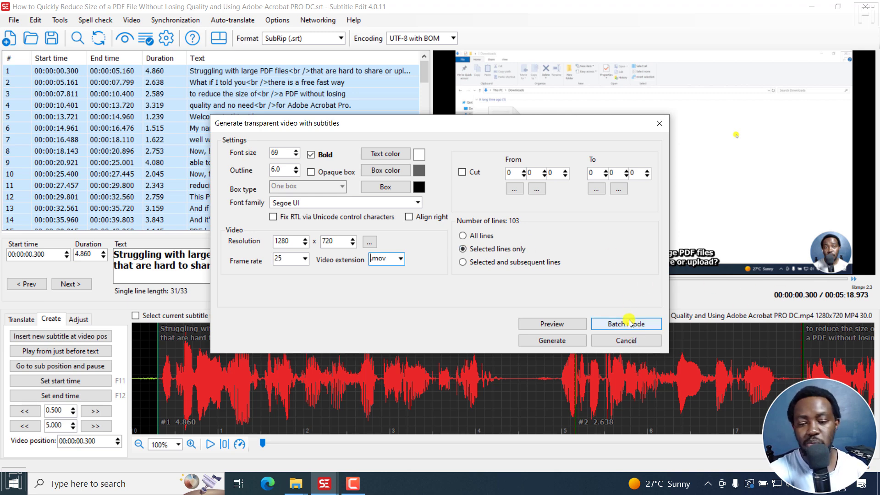
mouse_move(654, 269)
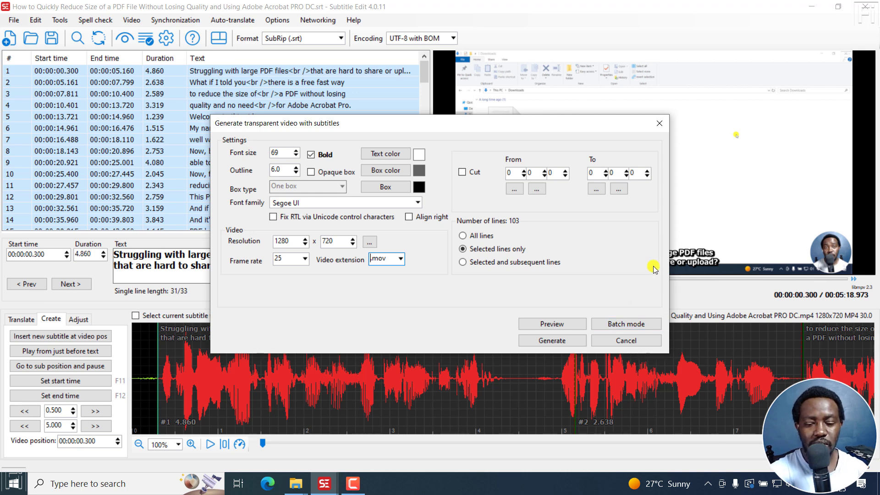
click(659, 123)
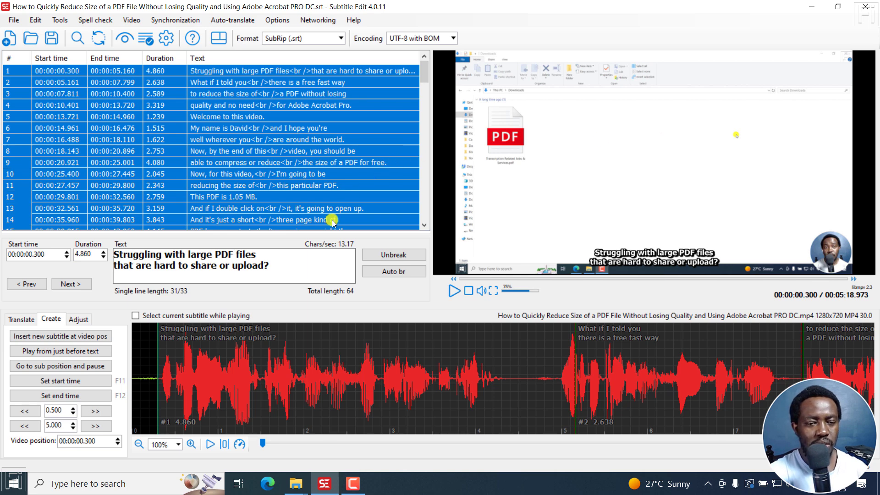
- Review the Generate video with burned-in subtitle settings and cancel without generating
click(131, 19)
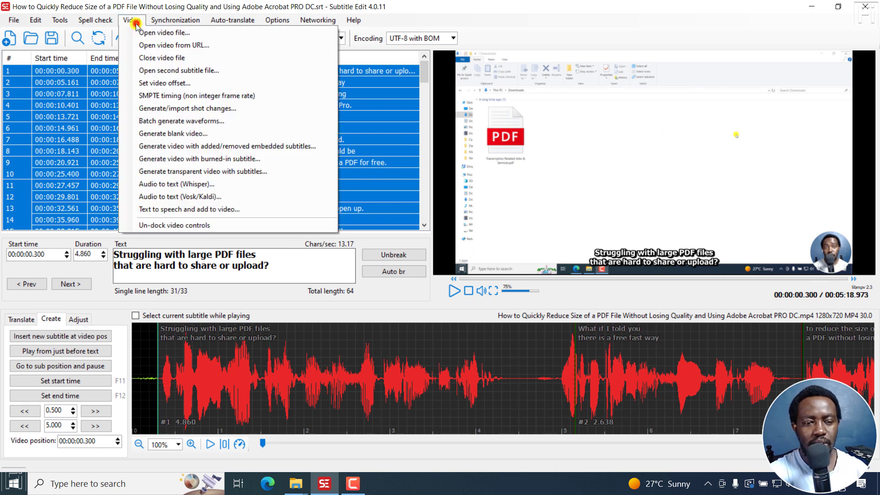
mouse_move(199, 158)
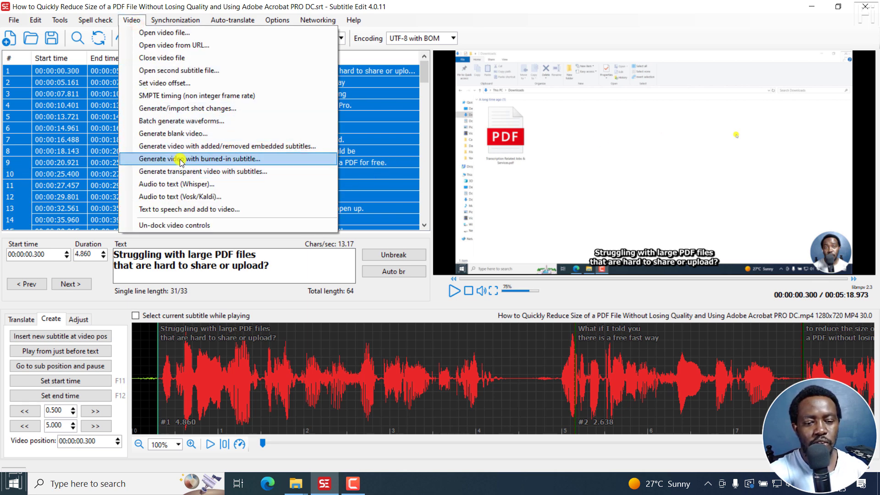
click(198, 159)
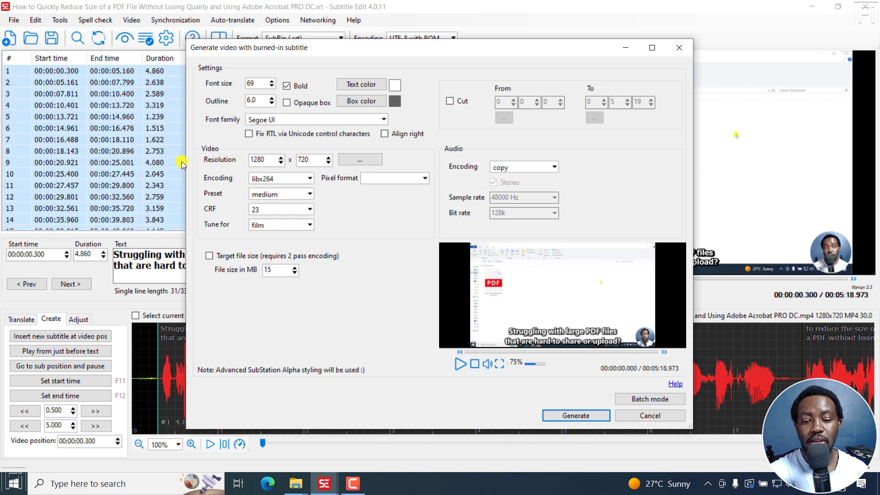
click(648, 398)
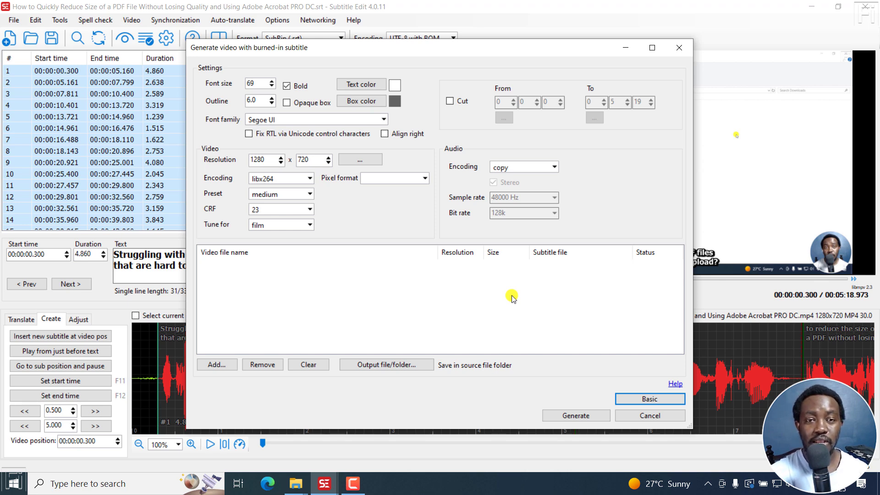
mouse_move(308, 314)
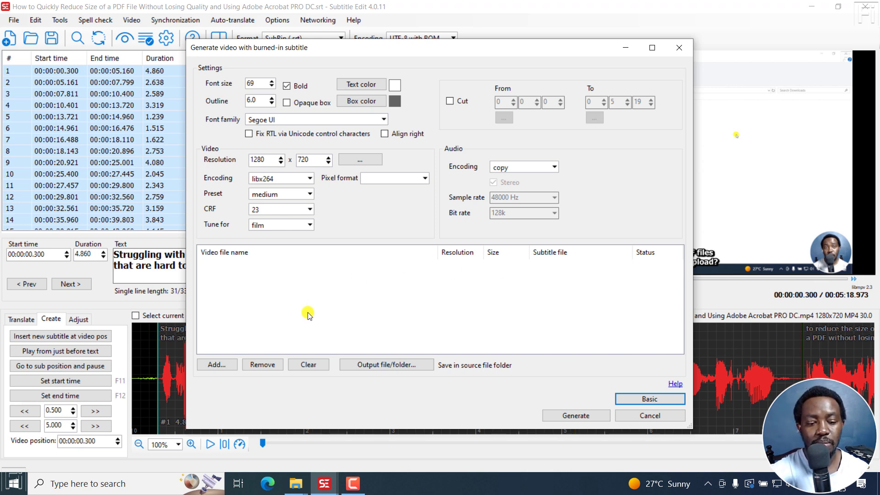
mouse_move(447, 303)
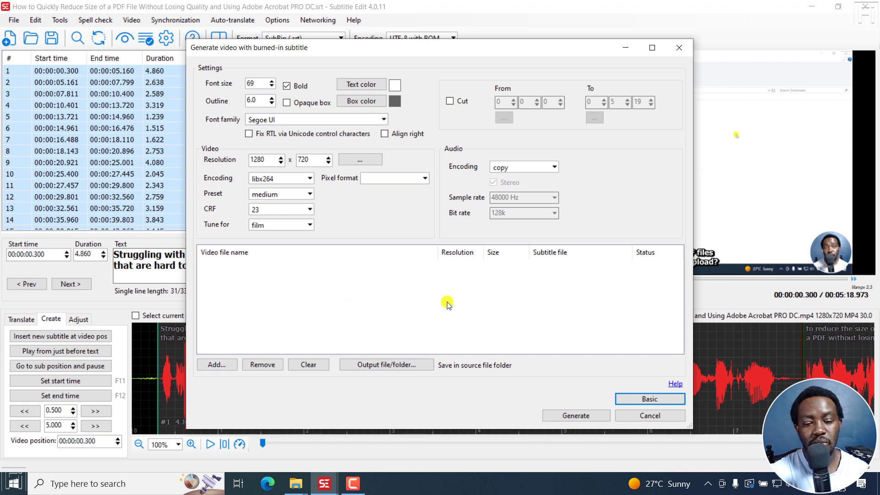
mouse_move(456, 315)
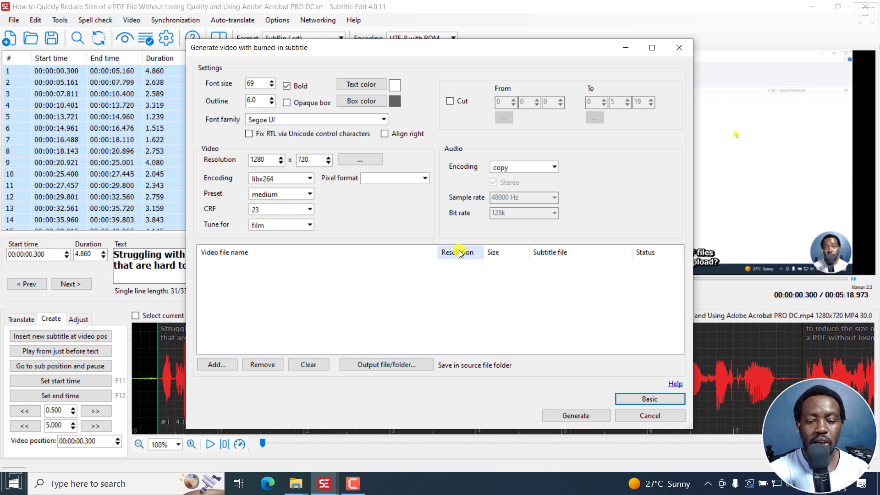
mouse_move(463, 322)
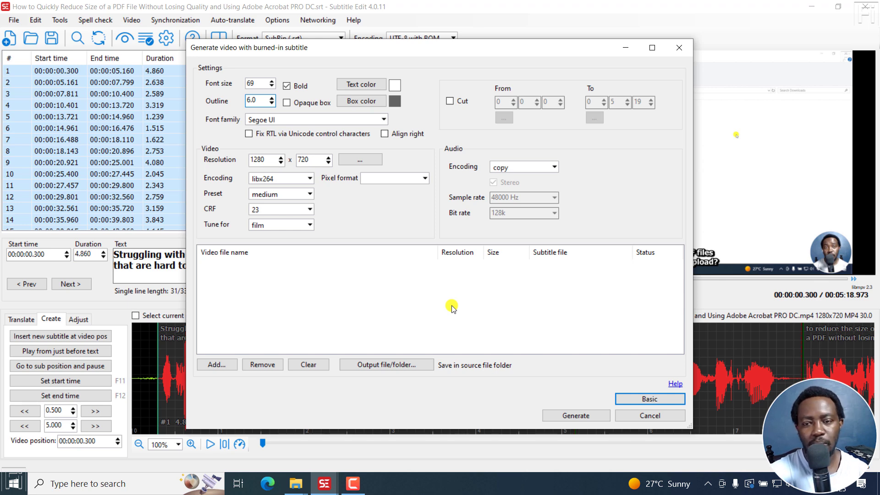
mouse_move(571, 355)
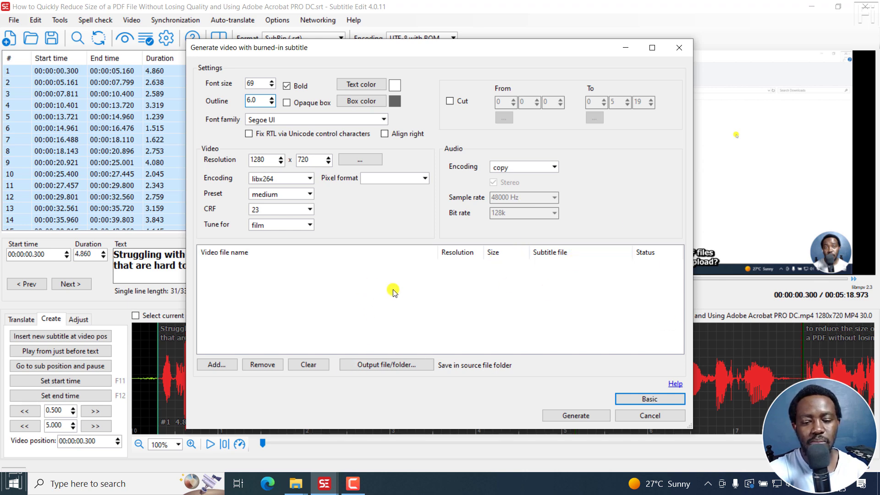
mouse_move(226, 69)
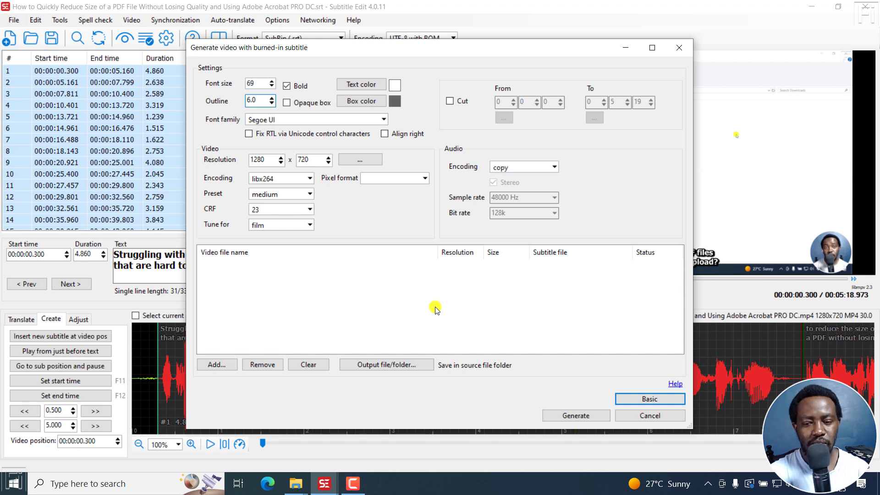
click(649, 415)
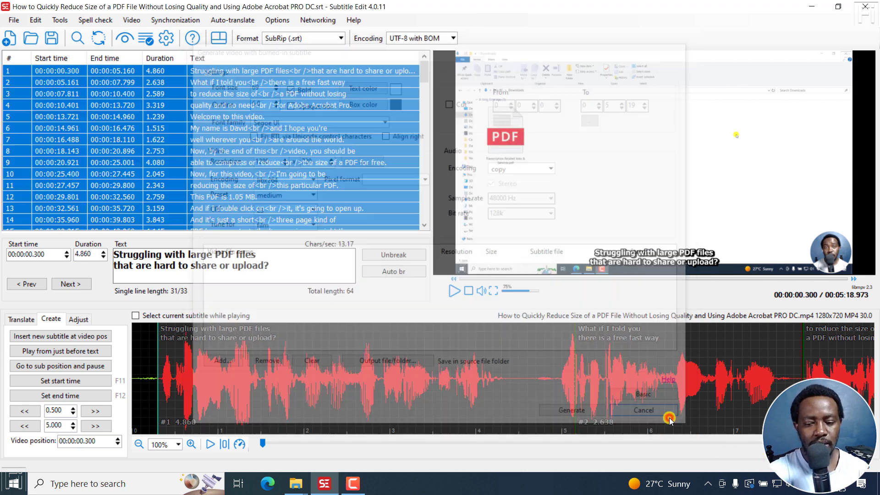
click(643, 411)
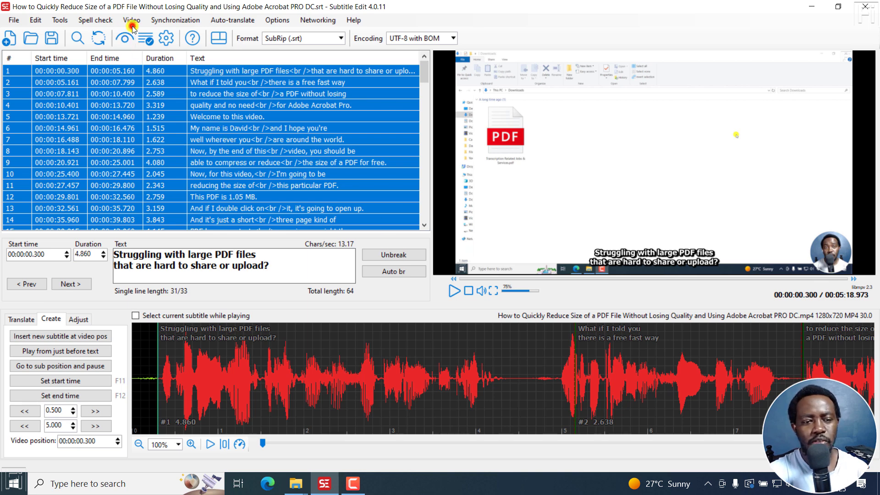
- Start the embedded-subtitles video generator and add the Arabic and another English .srt track
click(131, 19)
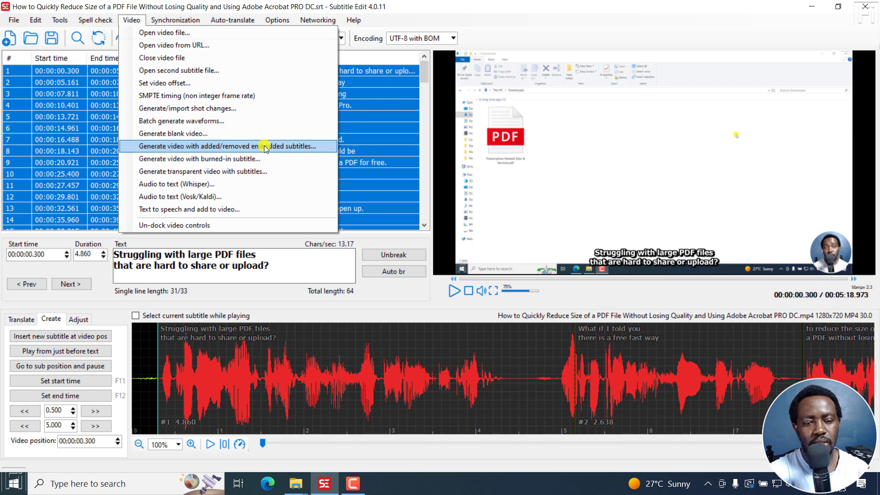
click(228, 145)
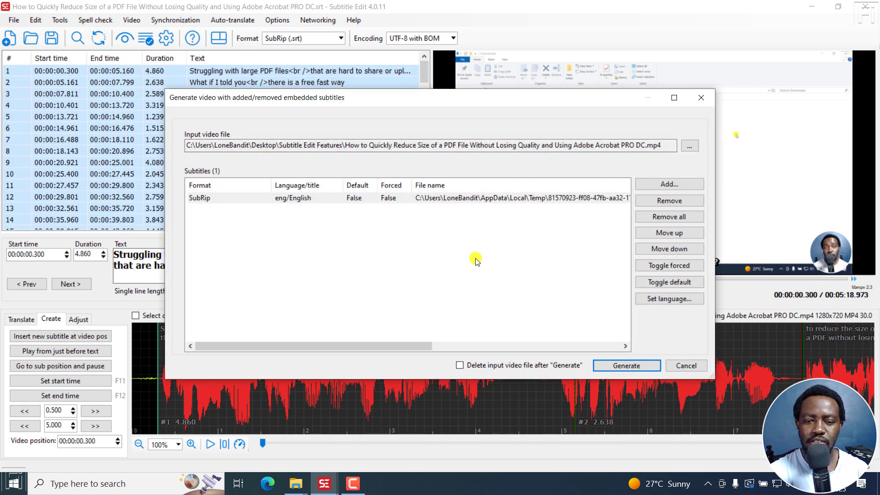
mouse_move(479, 87)
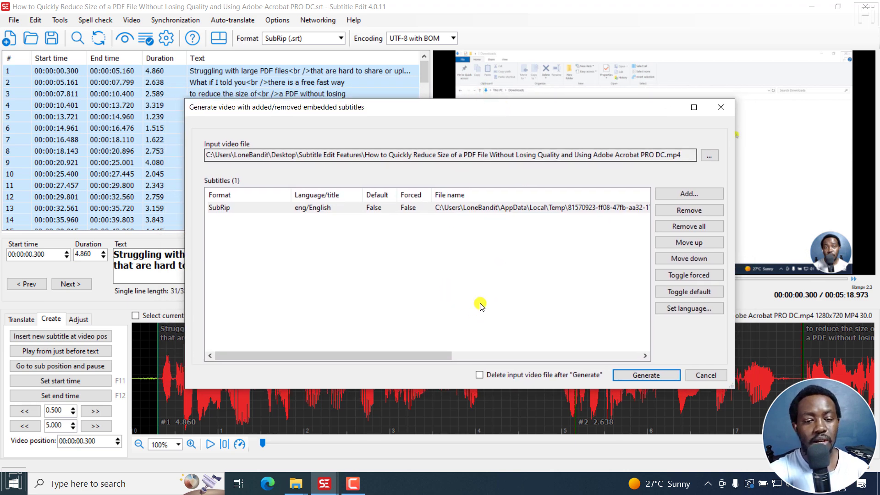
mouse_move(483, 280)
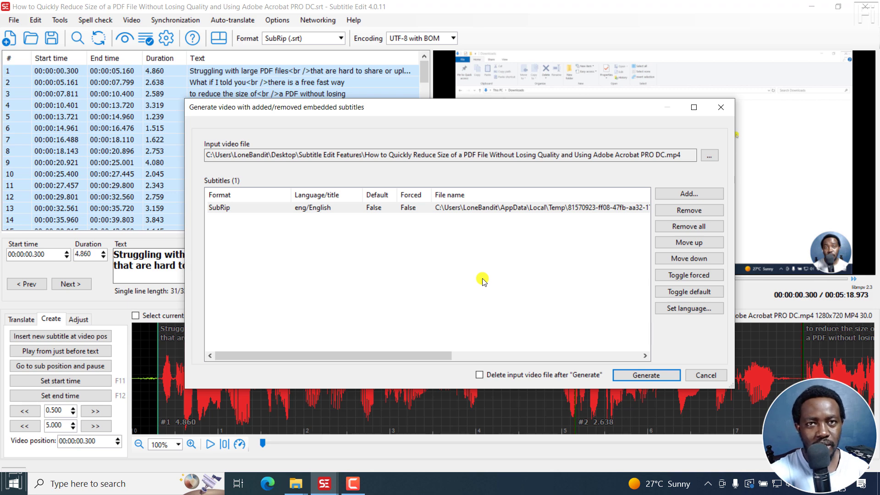
mouse_move(358, 218)
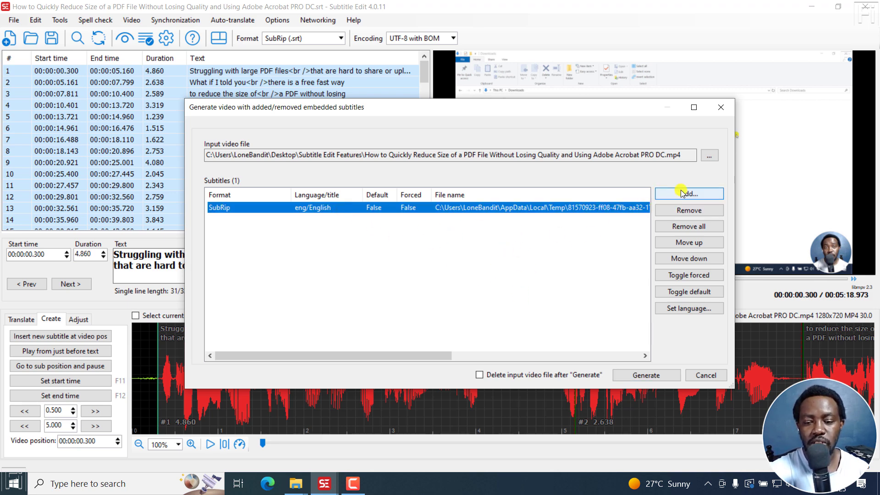
click(689, 193)
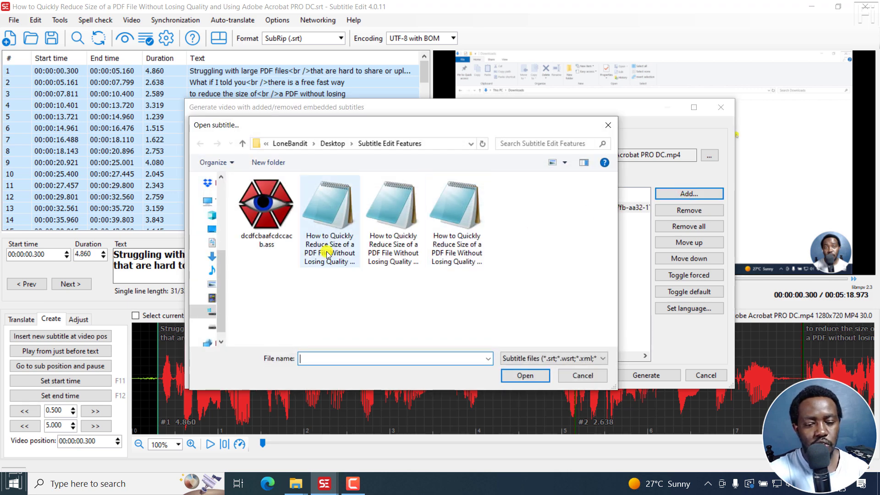
click(523, 376)
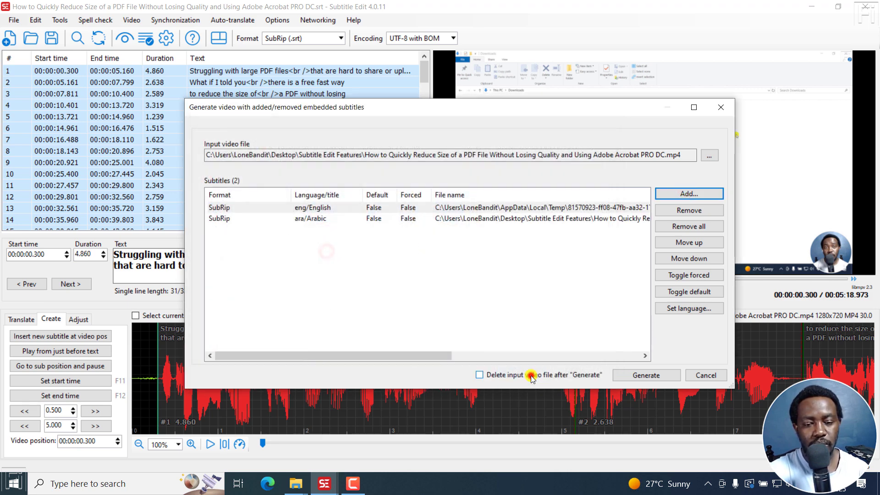
click(688, 194)
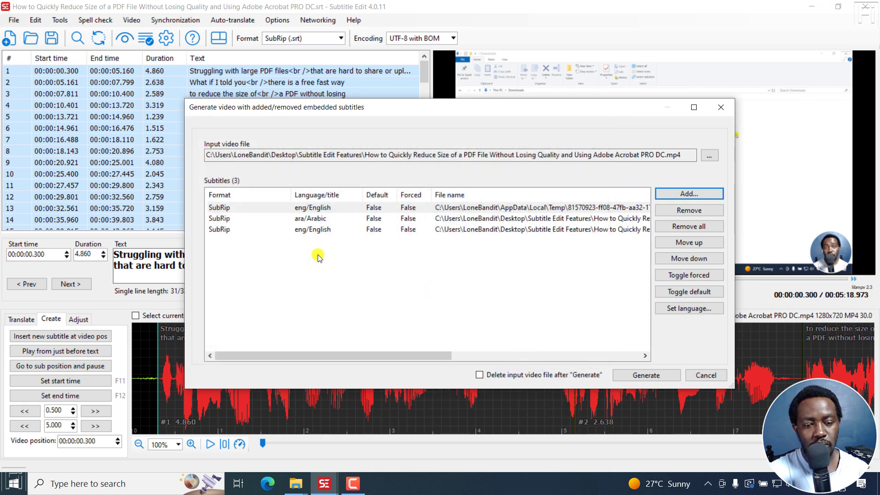
mouse_move(346, 207)
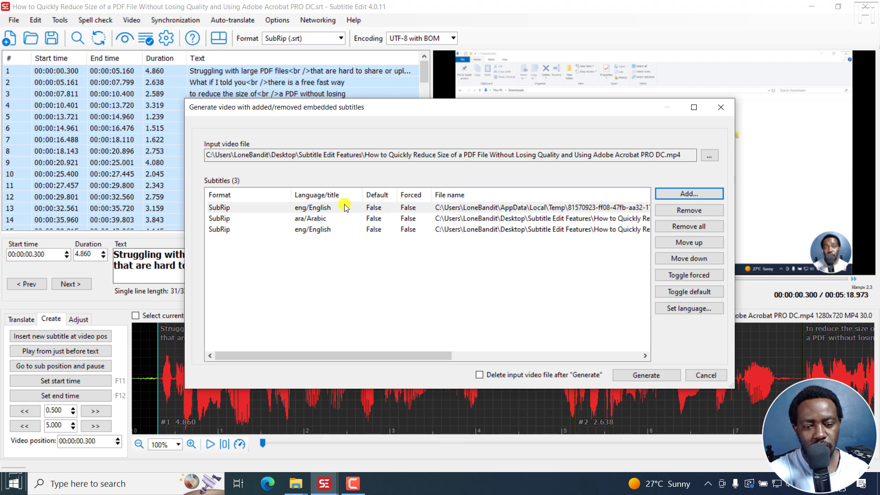
- Remove the original English track and add the last .srt file in the folder instead
click(688, 210)
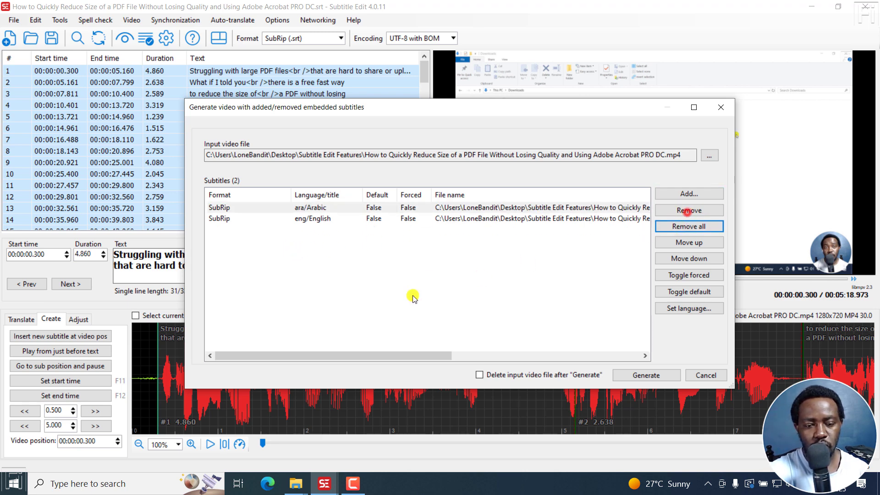
click(689, 193)
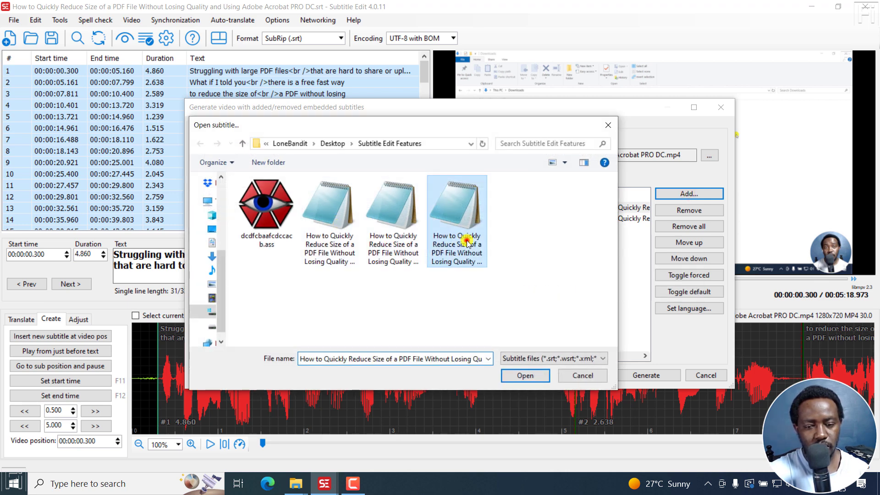
click(524, 376)
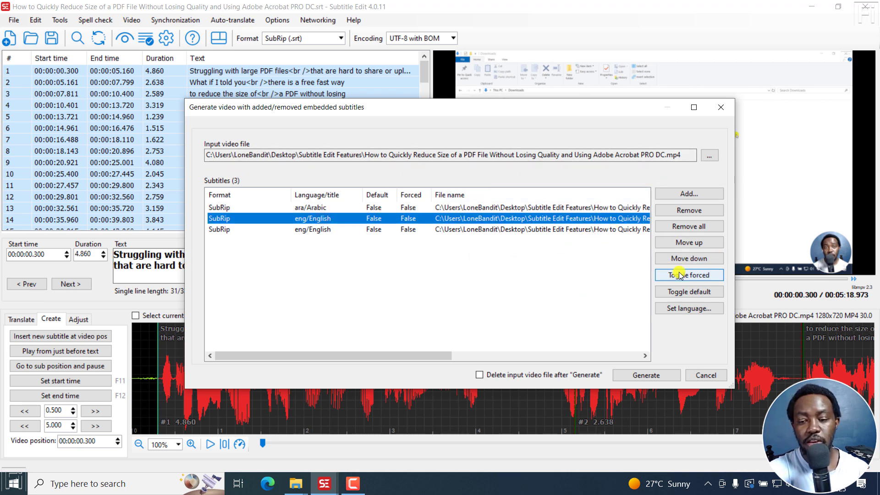
- Mark the English track as forced and default, then cancel the generator
click(688, 274)
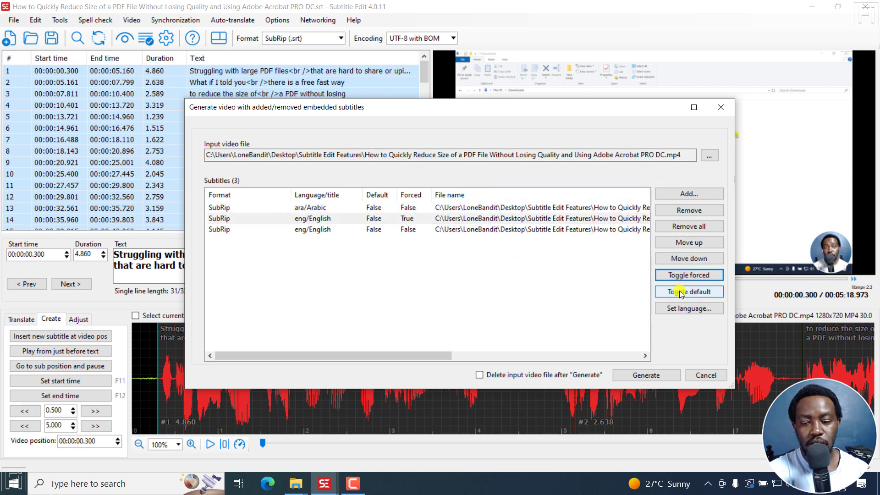
click(688, 292)
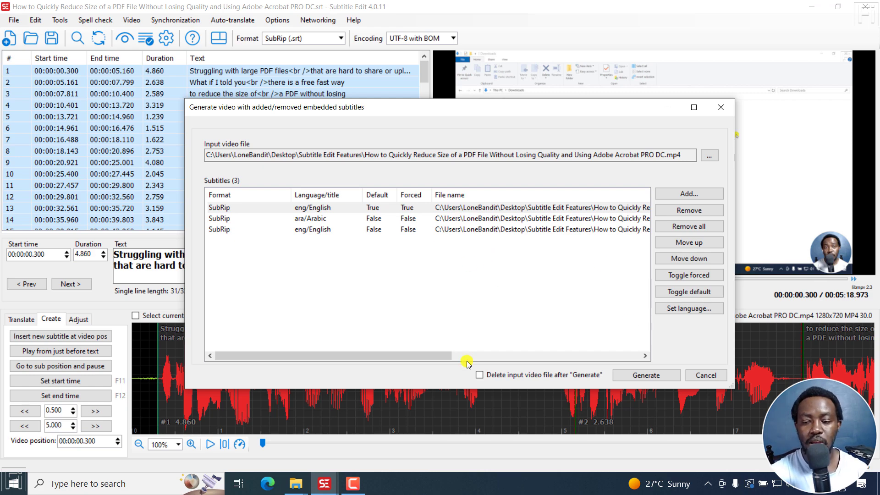
click(706, 375)
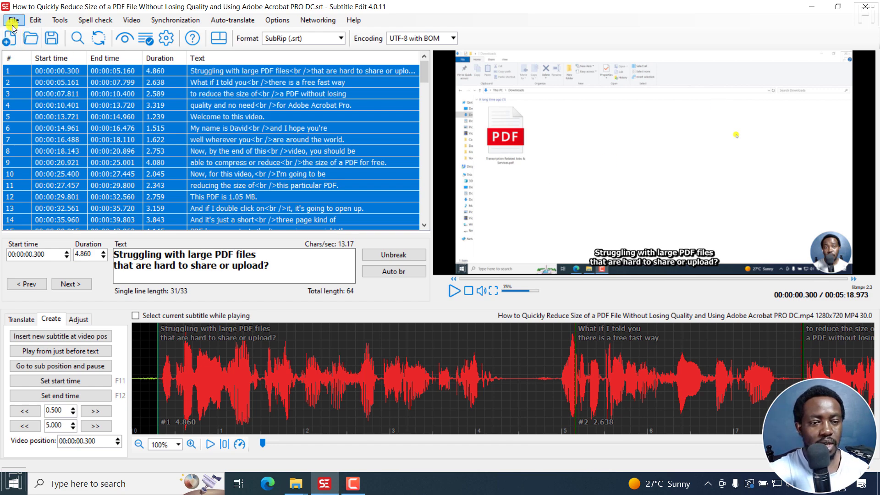
- Load the Arabic .srt subtitles with Open (keep video)
click(13, 19)
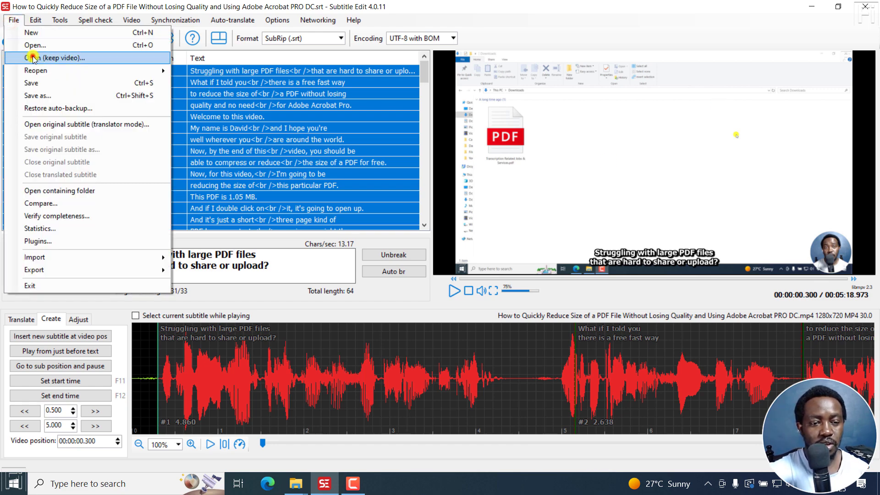
click(35, 45)
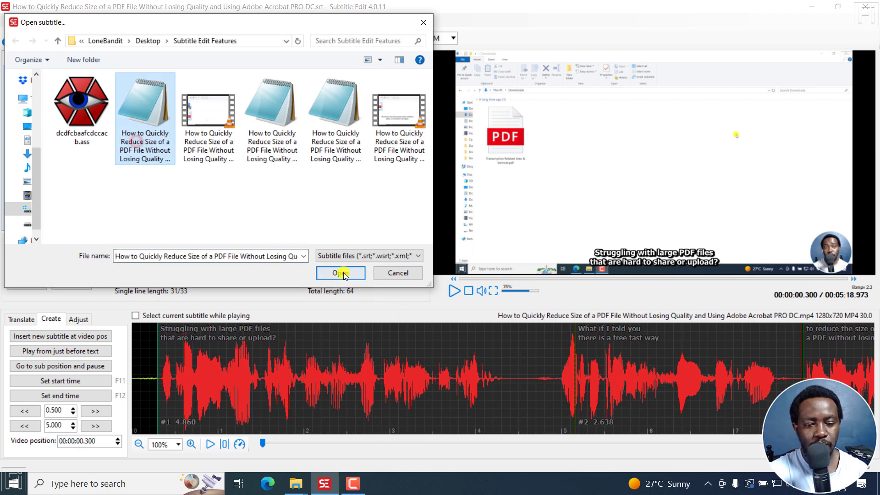
click(340, 273)
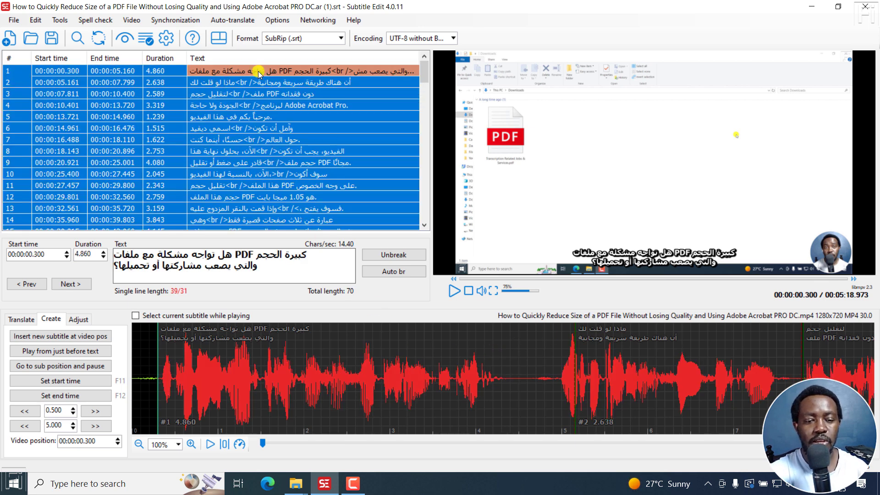
- Switch the subtitle list to right-to-left mode and preview an Arabic line
click(35, 20)
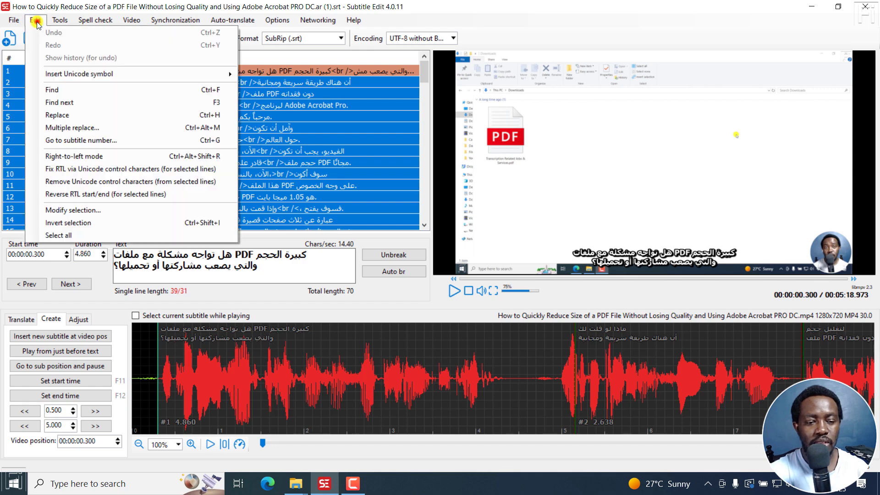
mouse_move(69, 156)
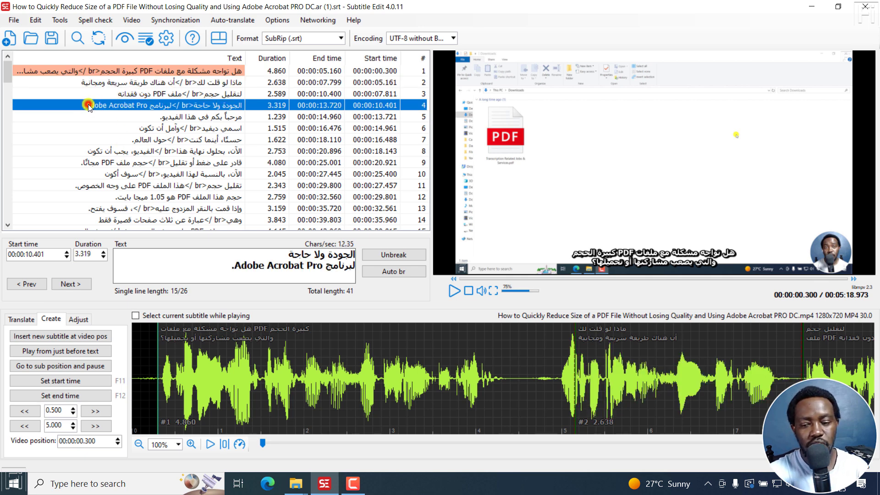
click(168, 140)
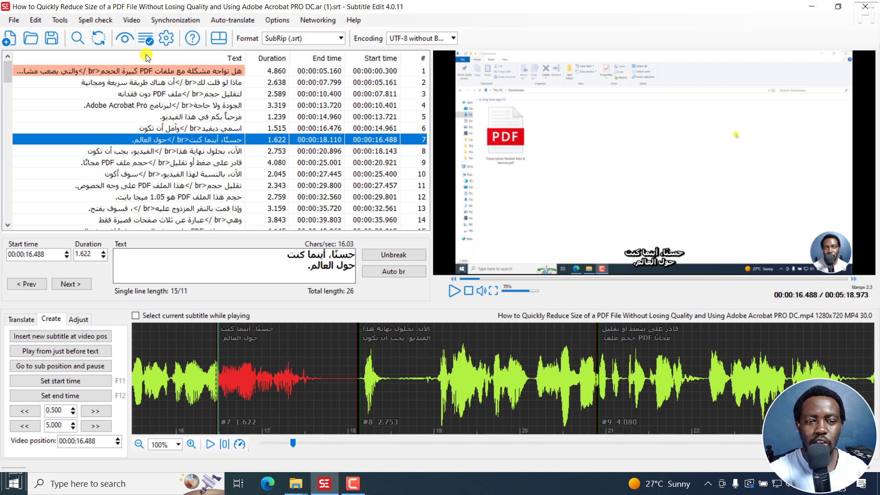
click(131, 19)
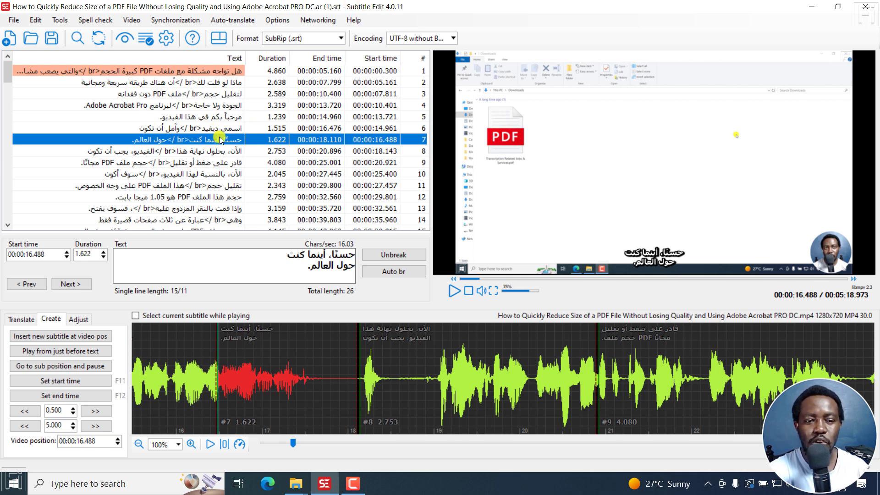
- Reach the burned-in subtitle video generator again and cancel it without producing a video
click(175, 19)
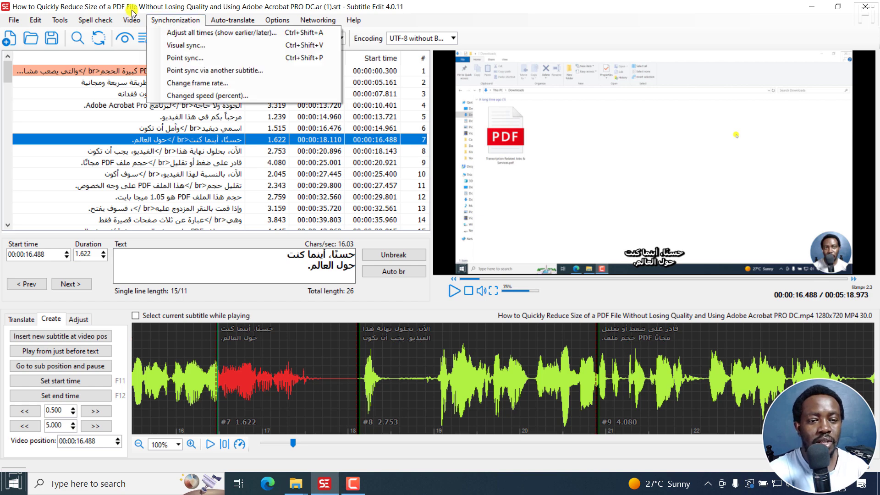
click(131, 19)
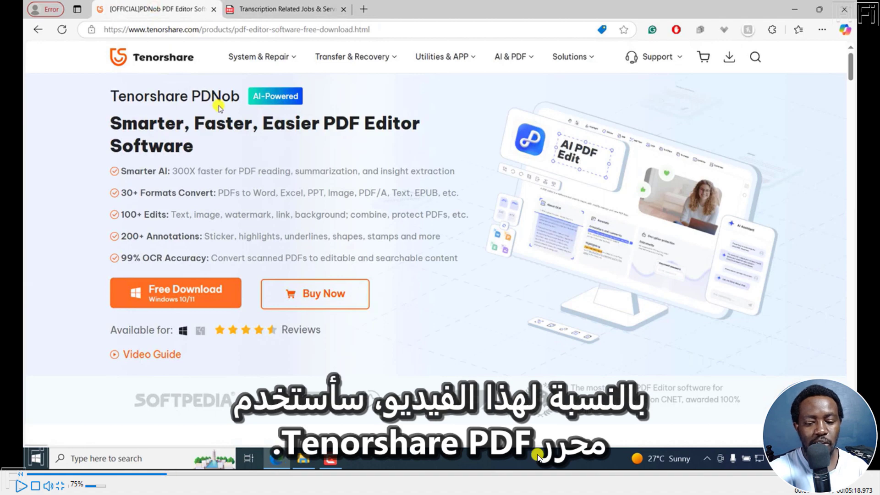
click(175, 293)
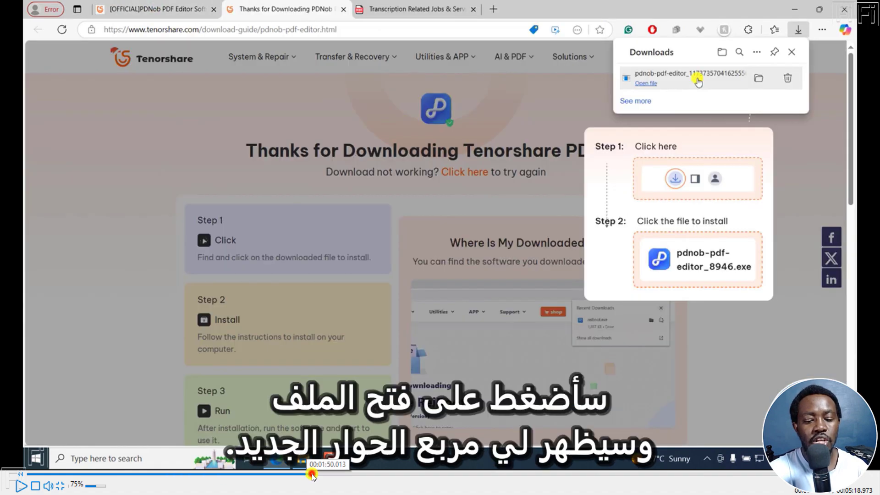
click(645, 83)
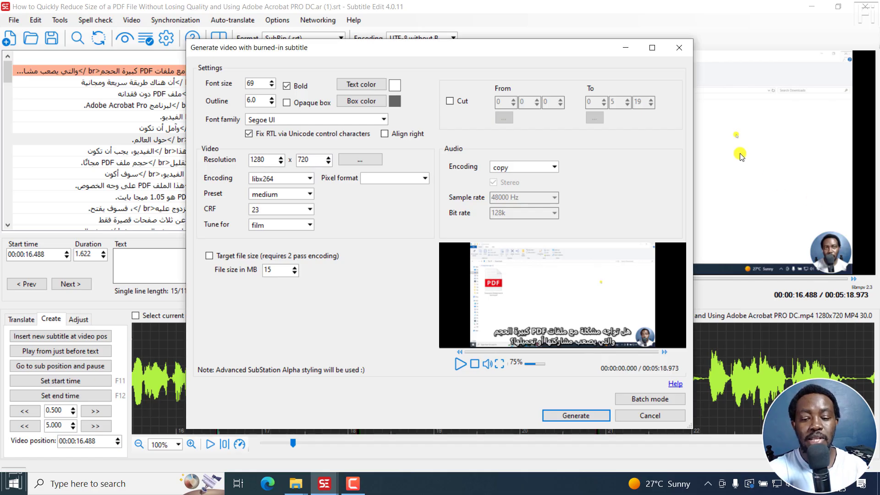
mouse_move(669, 70)
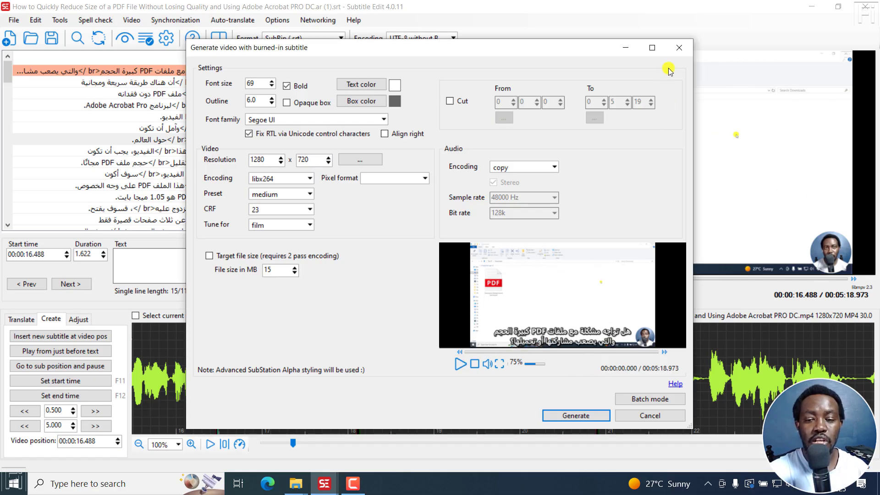
click(649, 415)
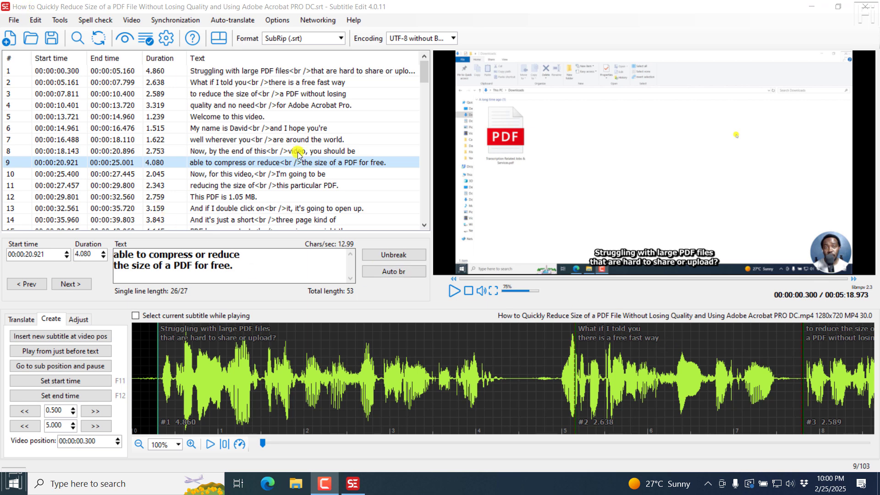
- Select the first subtitle about large PDF files and split it into two cues
click(34, 20)
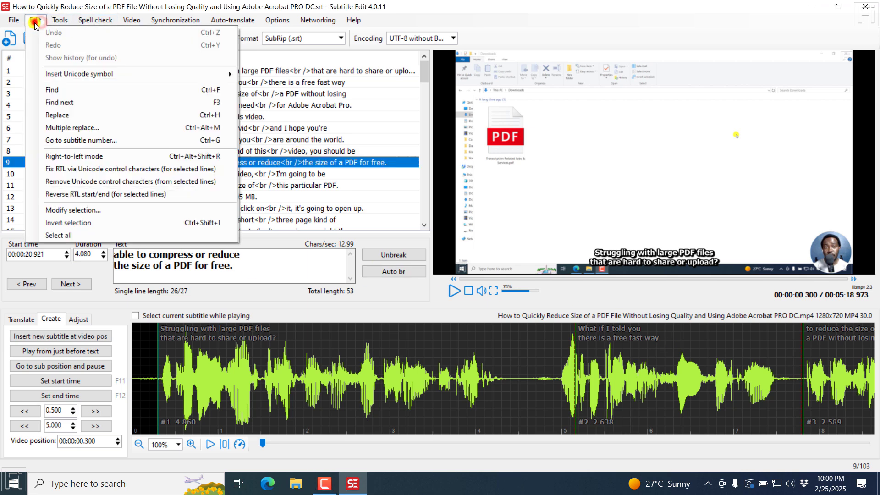
mouse_move(119, 61)
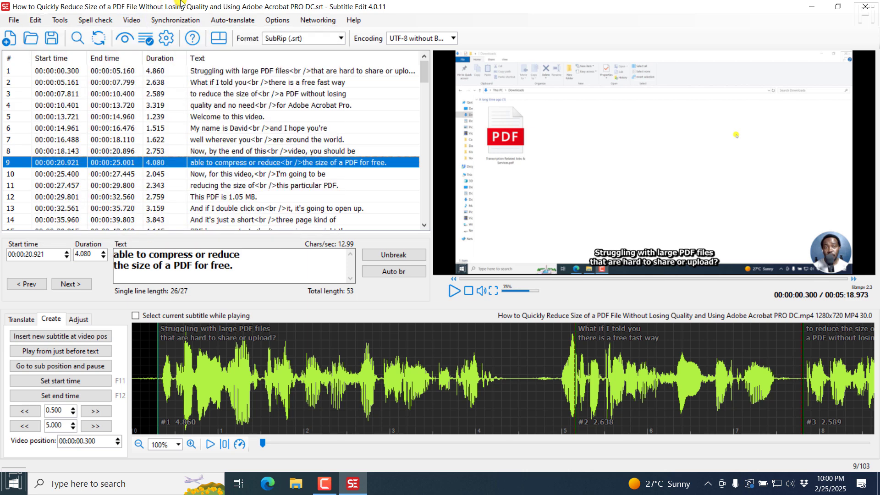
click(158, 362)
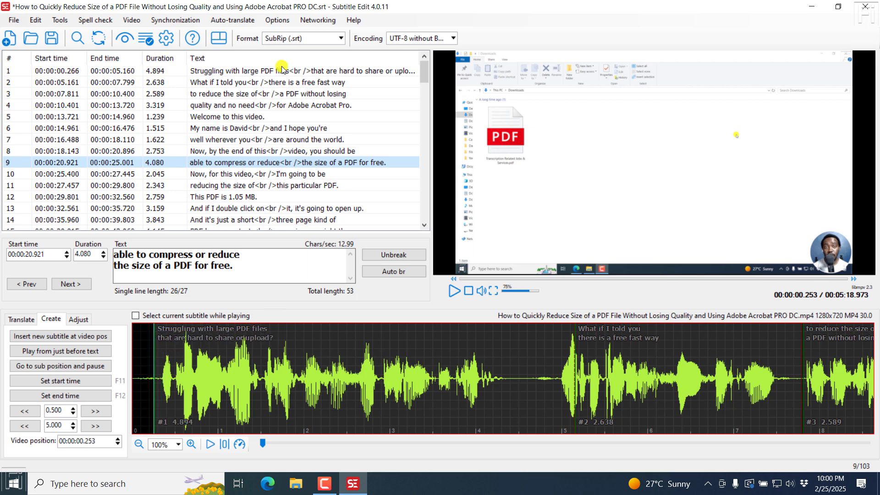
click(225, 70)
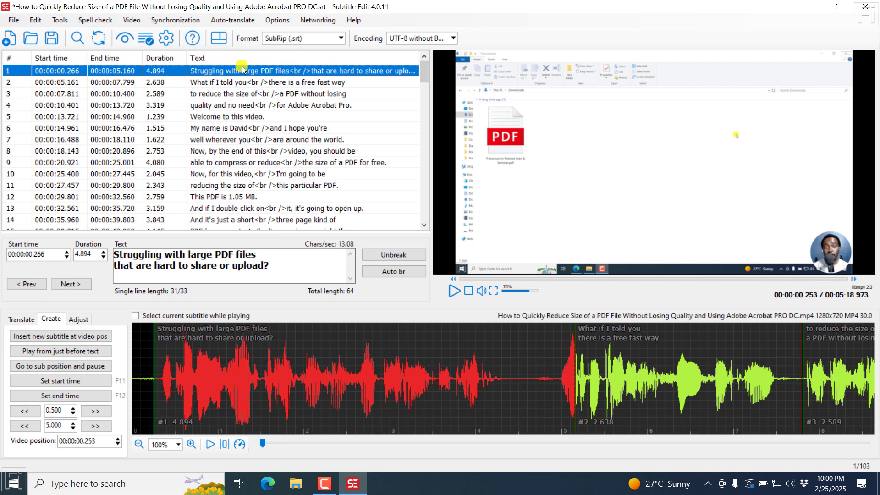
mouse_move(229, 74)
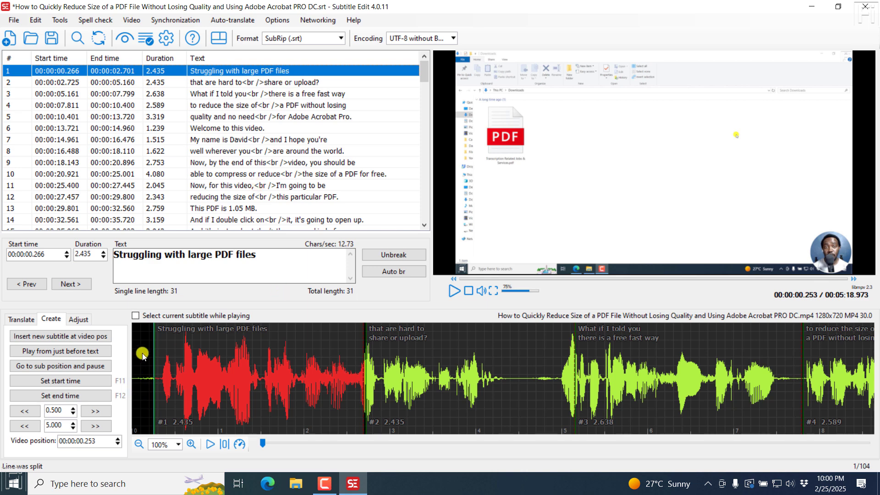
click(448, 290)
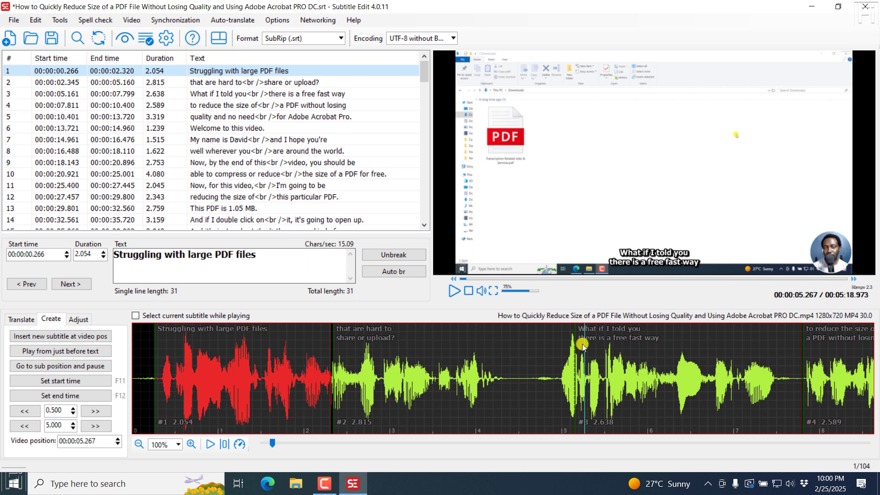
- Retime the opening cues in the waveform, pulling the second cue's end to 4.973
drag(583, 345, 576, 336)
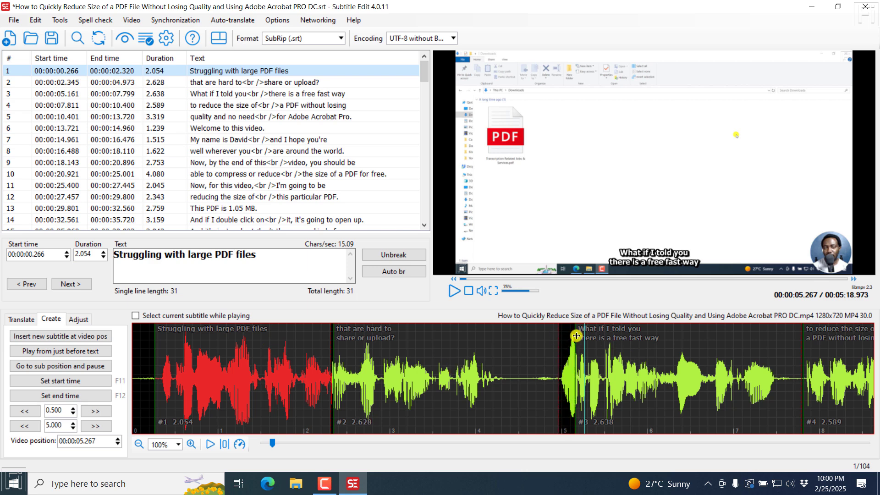
click(456, 291)
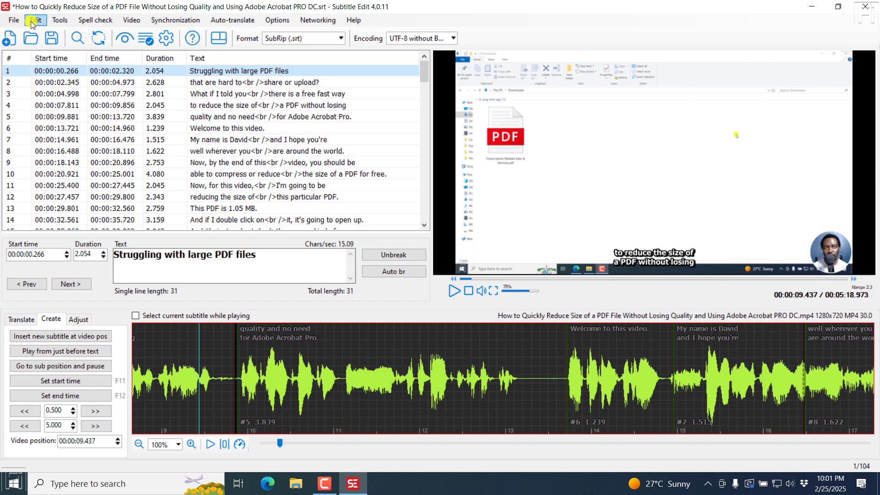
- Roll back to the 'Before split line' point in the undo history, restoring 103 lines
click(35, 19)
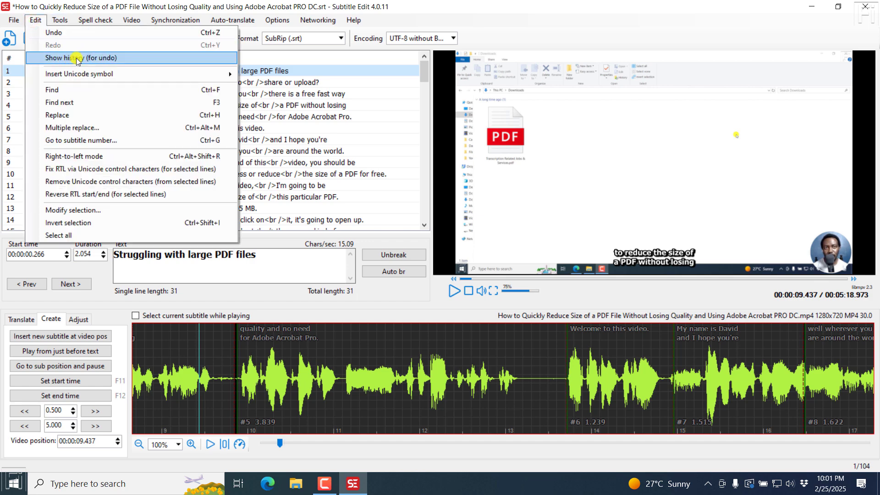
click(74, 58)
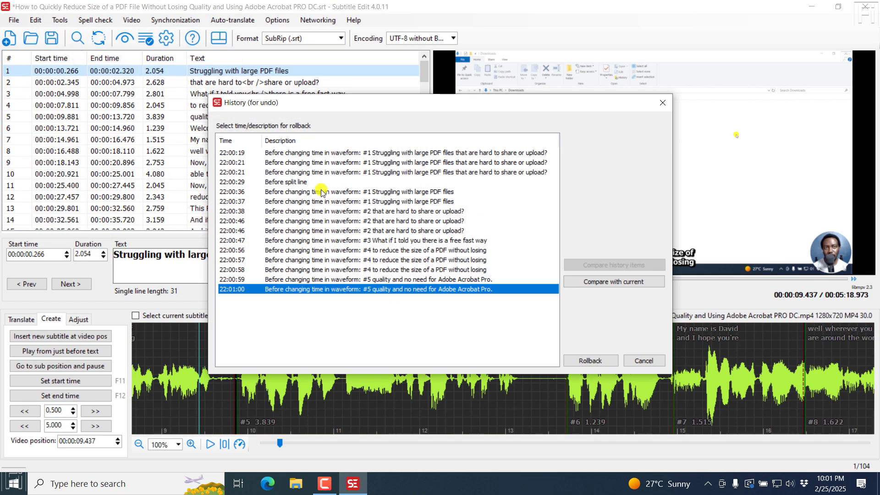
mouse_move(233, 154)
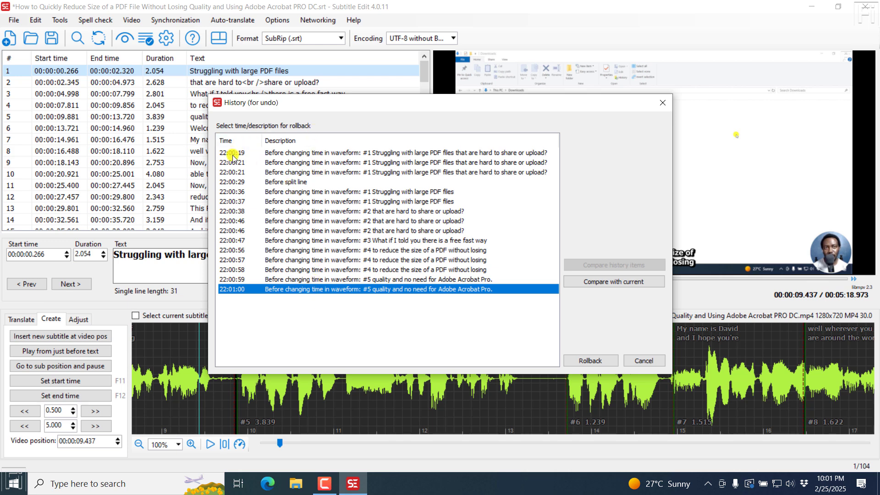
mouse_move(325, 279)
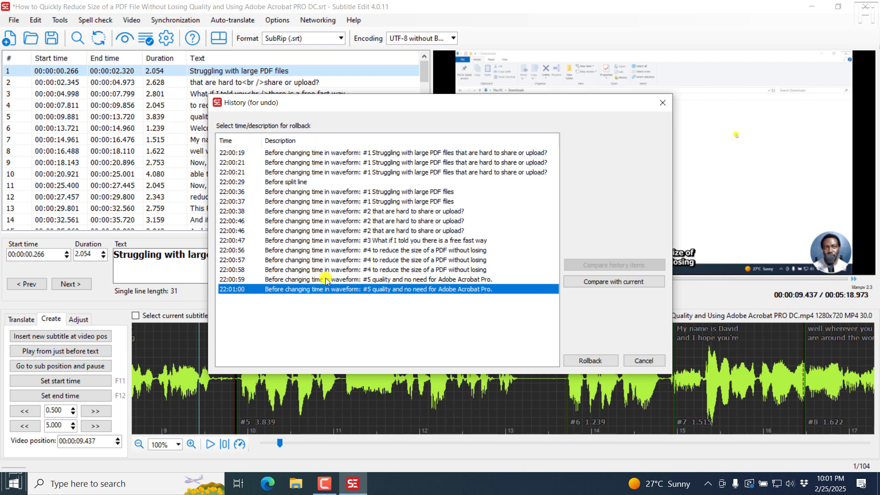
mouse_move(284, 185)
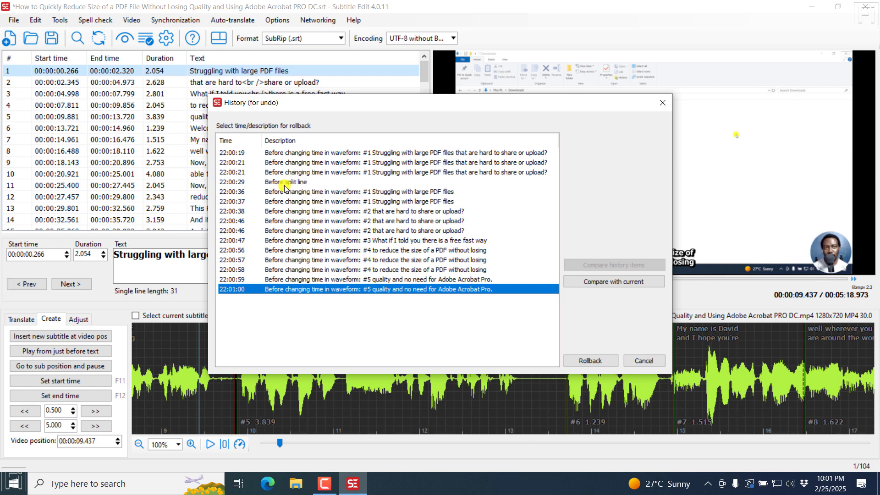
click(286, 182)
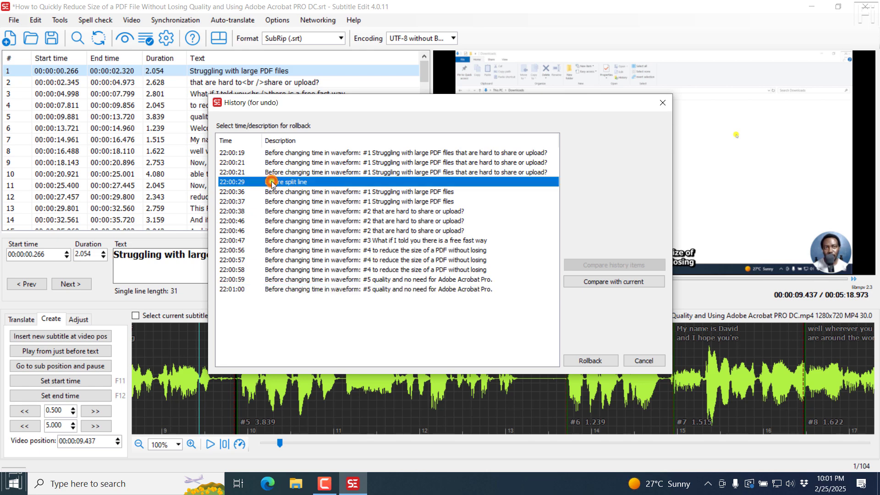
click(590, 360)
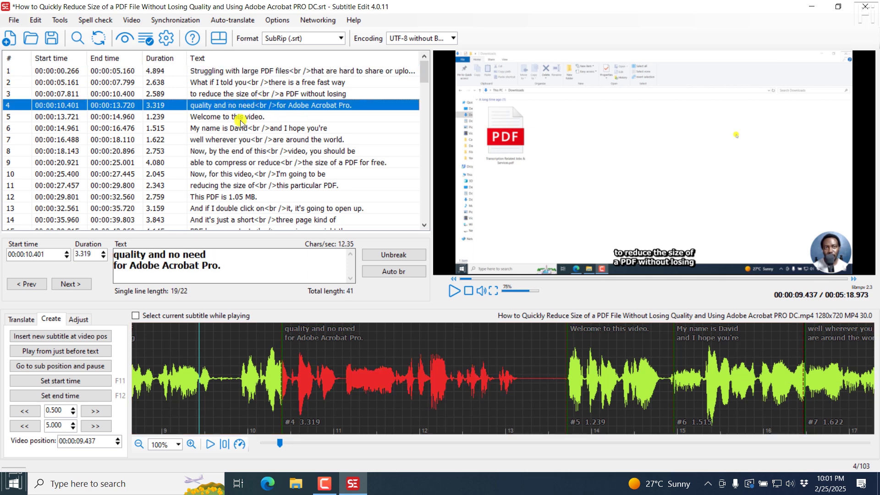
click(227, 116)
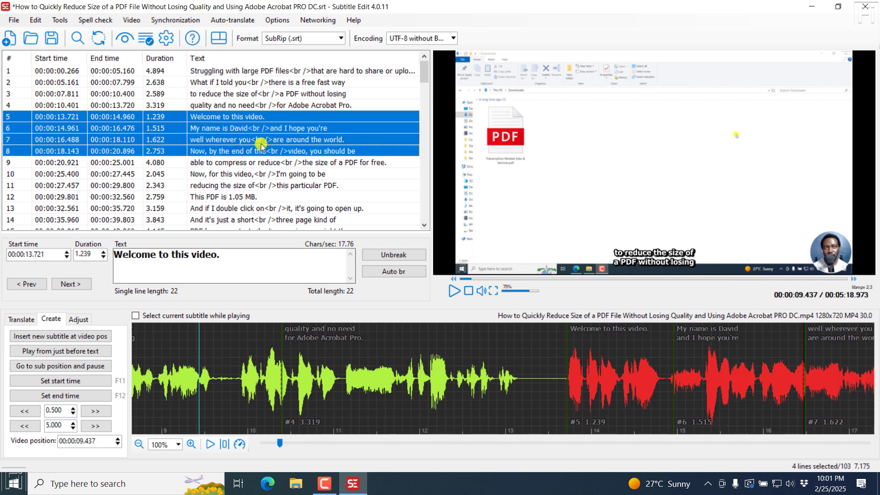
right_click(262, 146)
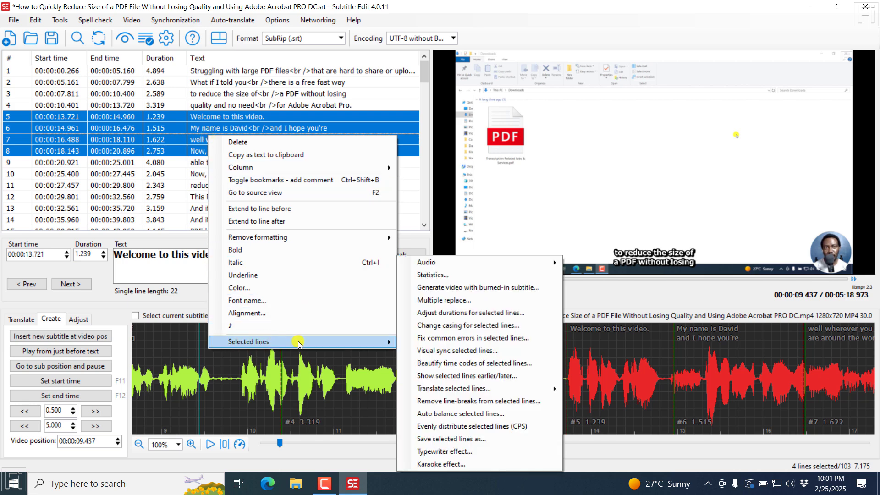
mouse_move(493, 287)
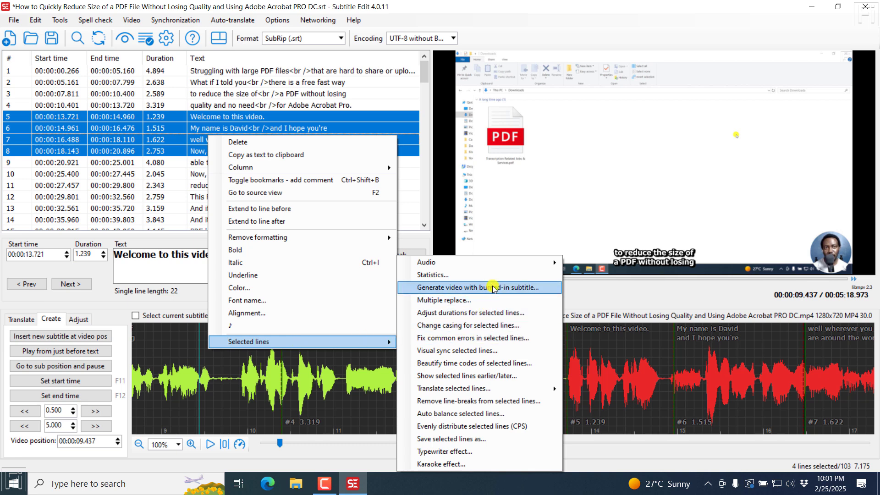
mouse_move(457, 301)
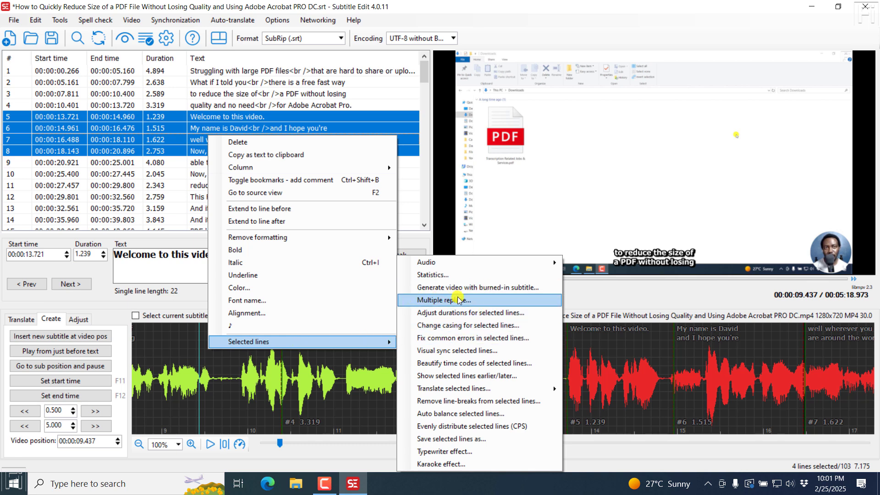
mouse_move(427, 262)
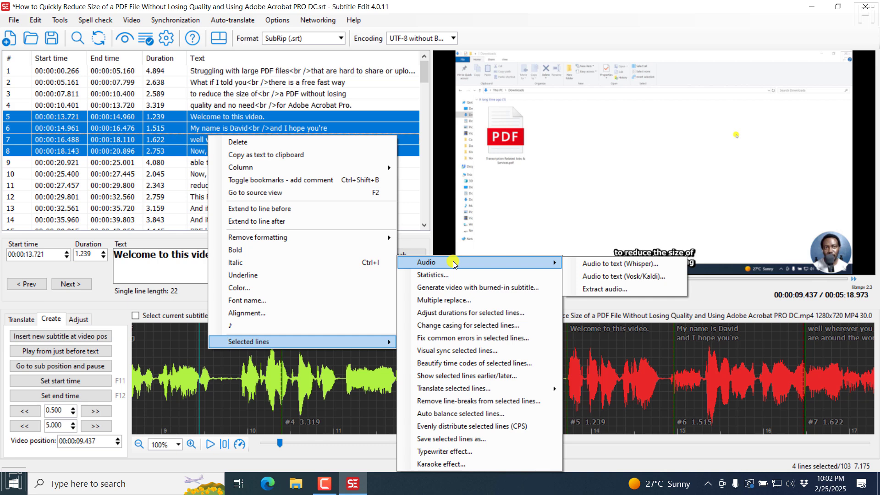
mouse_move(484, 267)
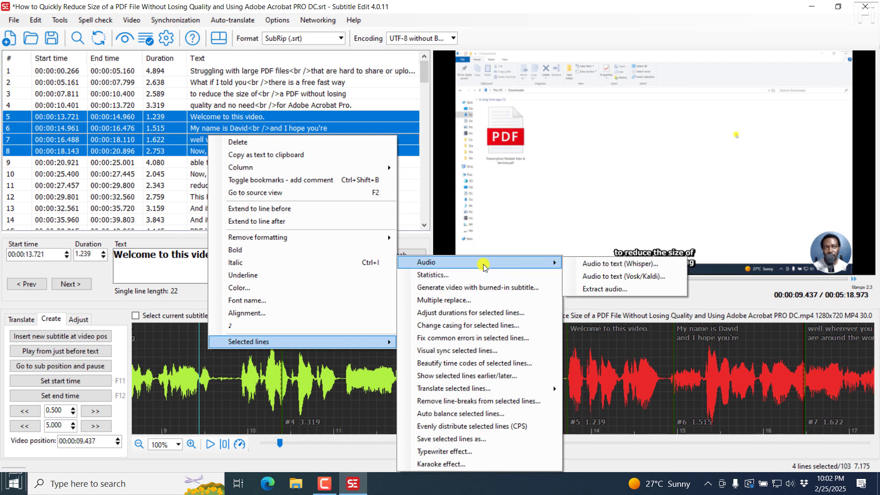
mouse_move(600, 288)
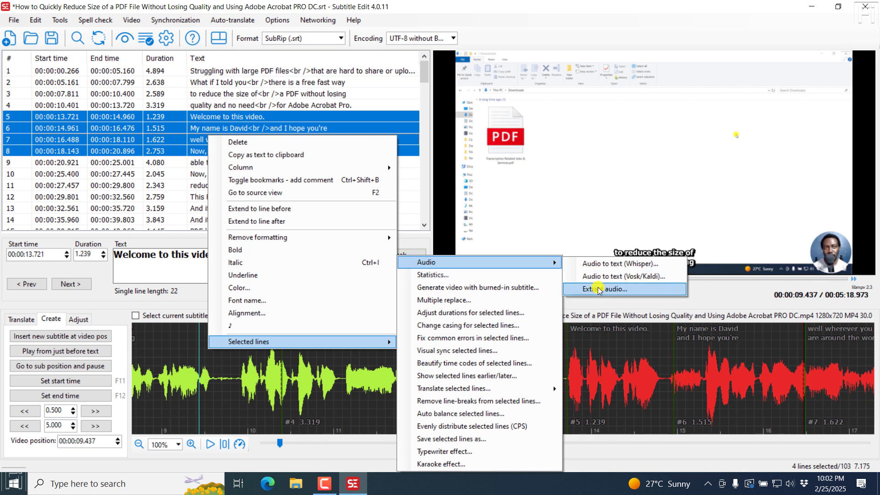
mouse_move(432, 275)
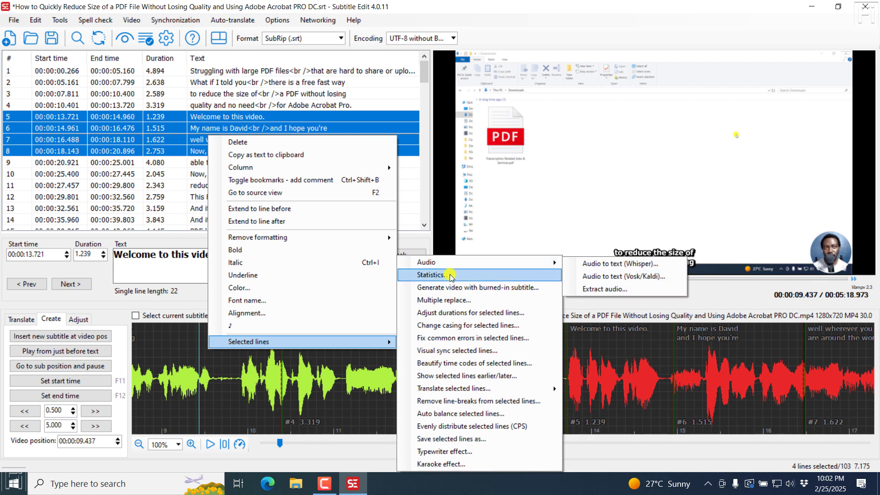
mouse_move(479, 291)
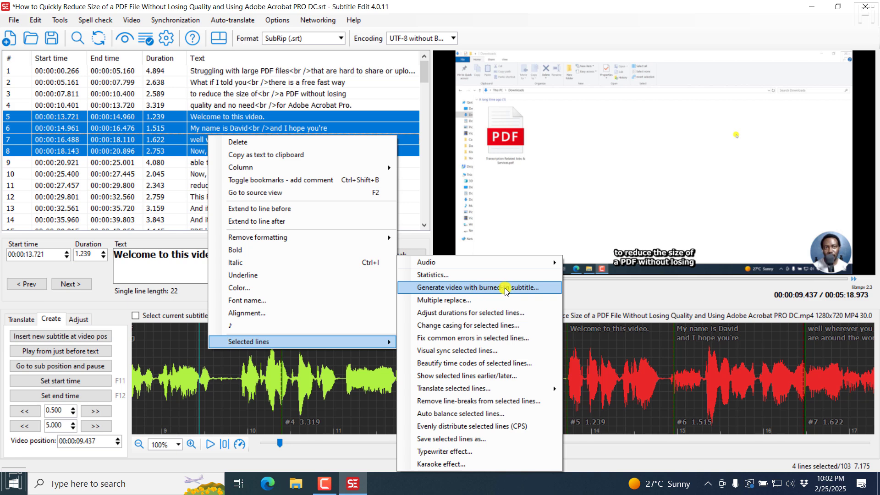
mouse_move(449, 300)
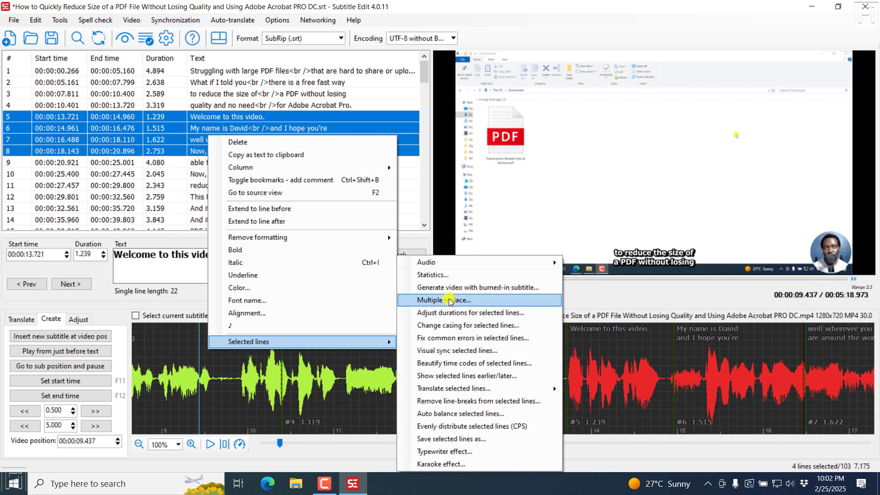
mouse_move(477, 326)
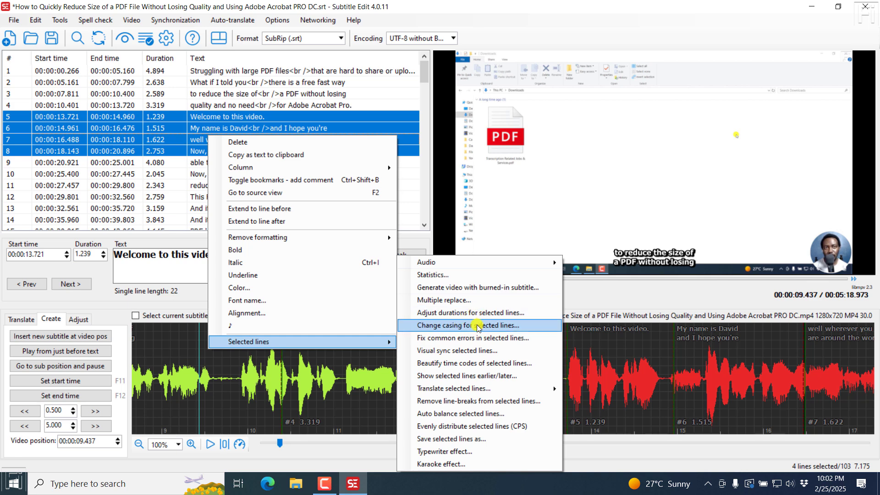
mouse_move(453, 388)
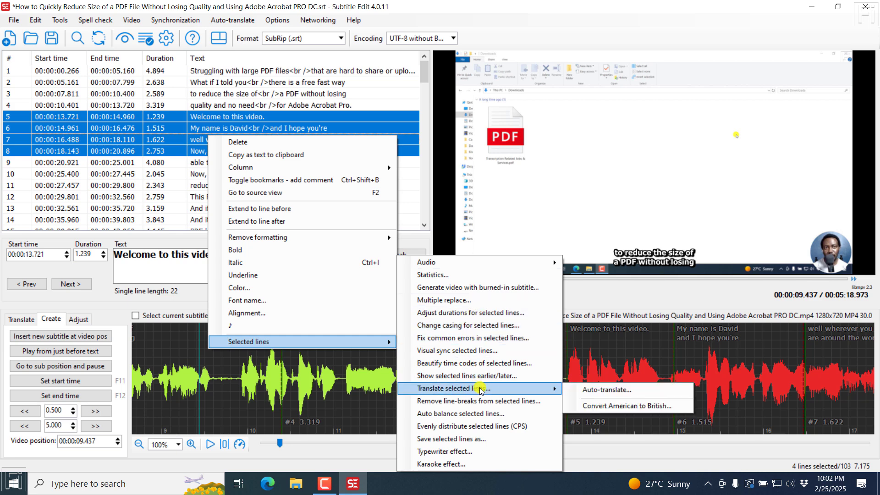
mouse_move(466, 426)
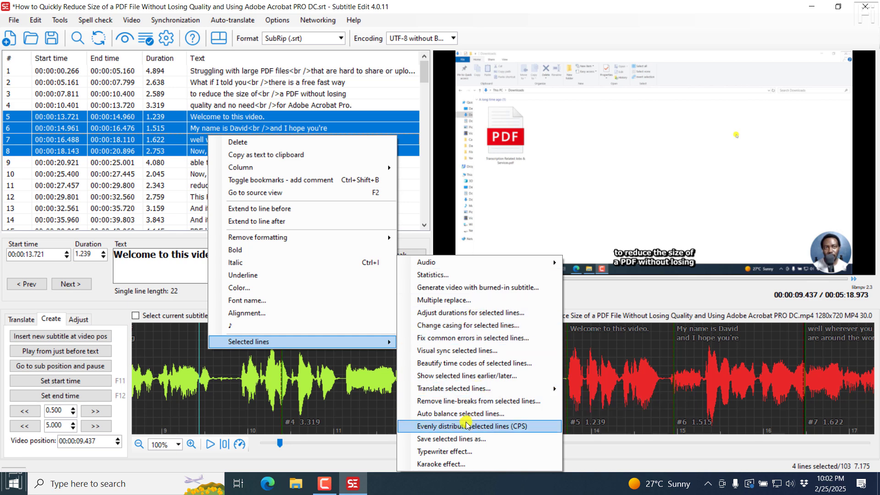
mouse_move(437, 464)
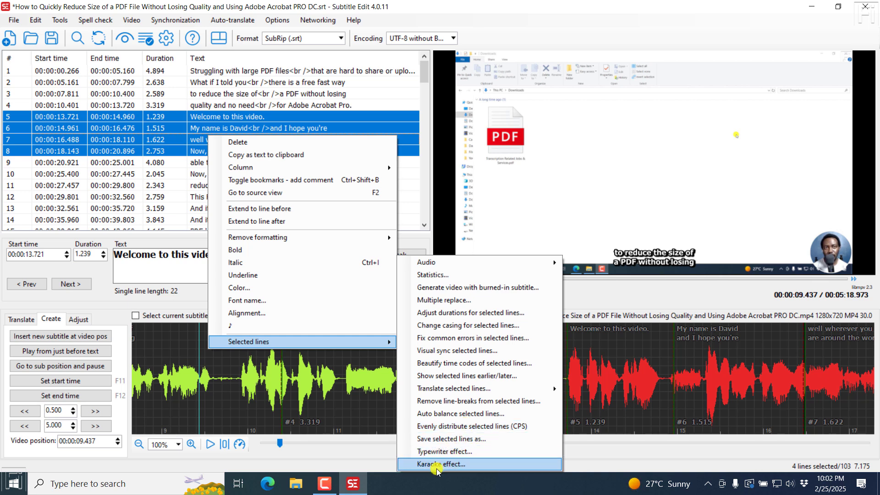
mouse_move(439, 439)
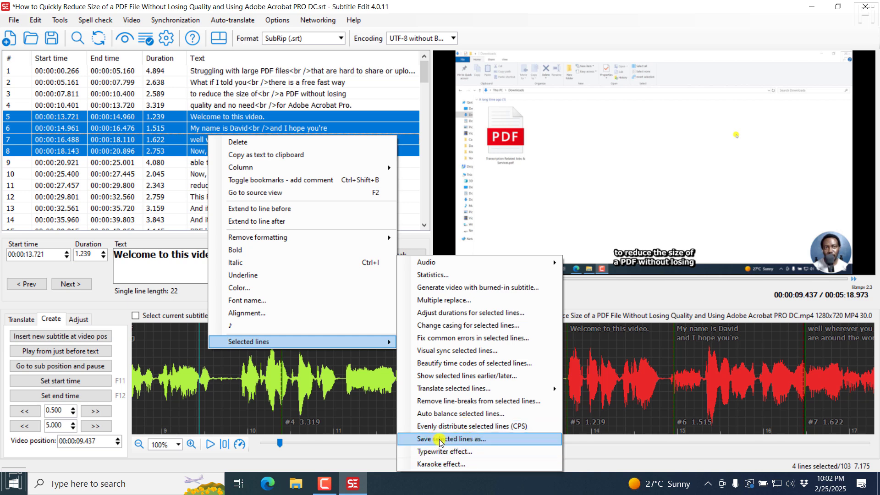
mouse_move(468, 444)
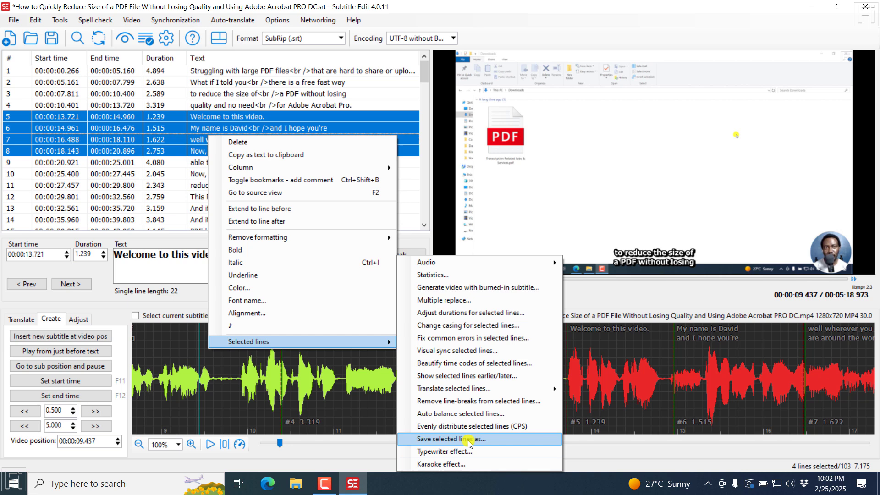
mouse_move(459, 350)
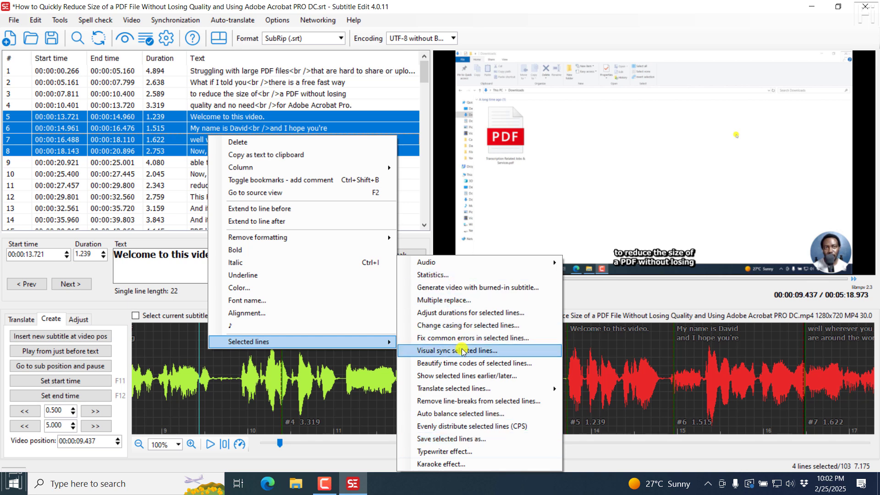
mouse_move(465, 363)
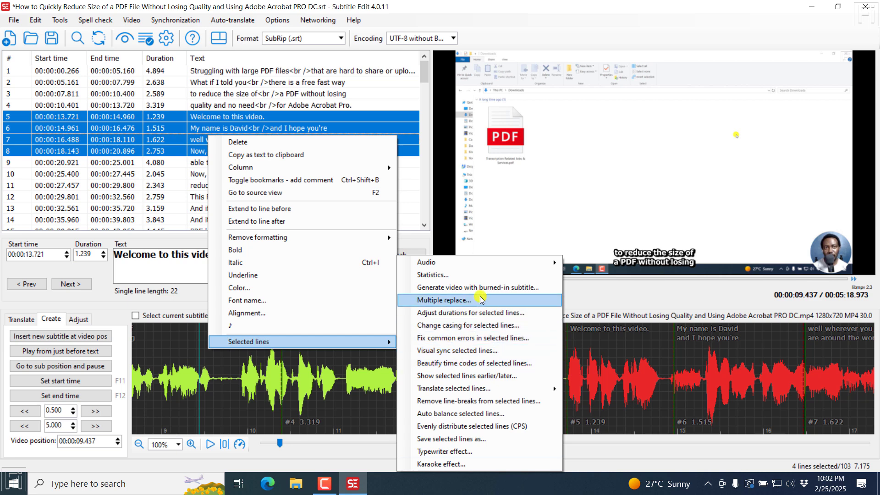
mouse_move(480, 287)
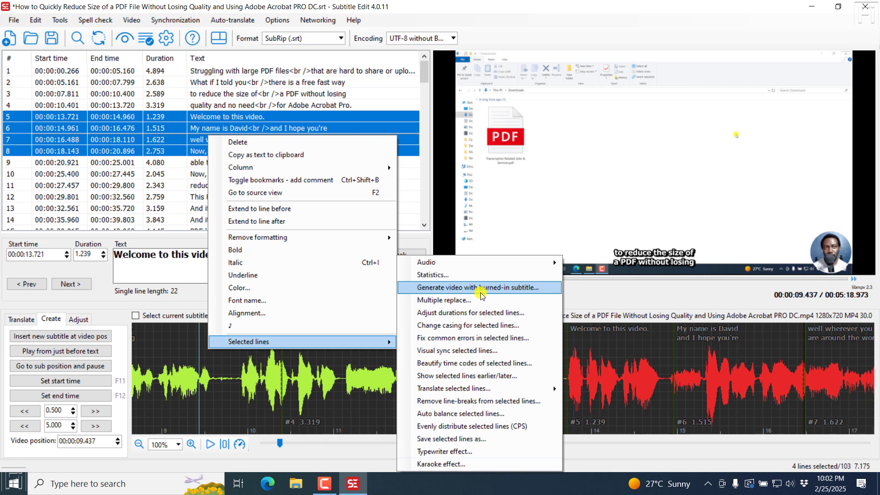
mouse_move(478, 439)
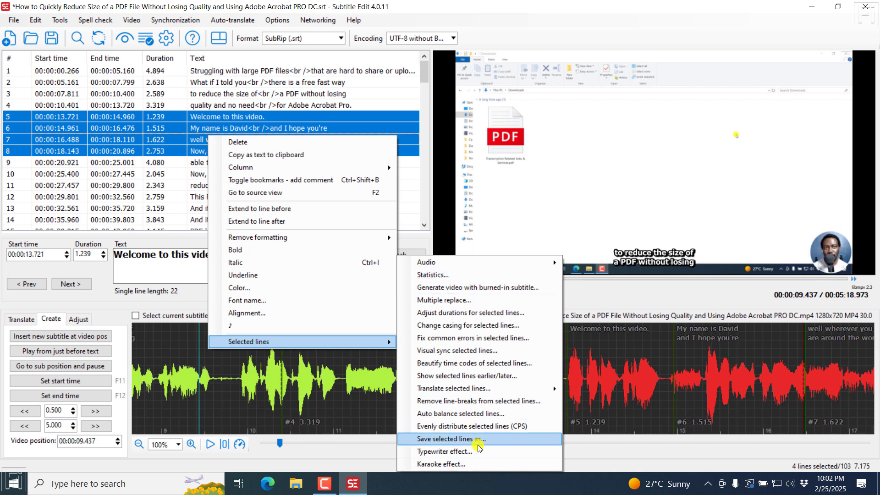
mouse_move(486, 440)
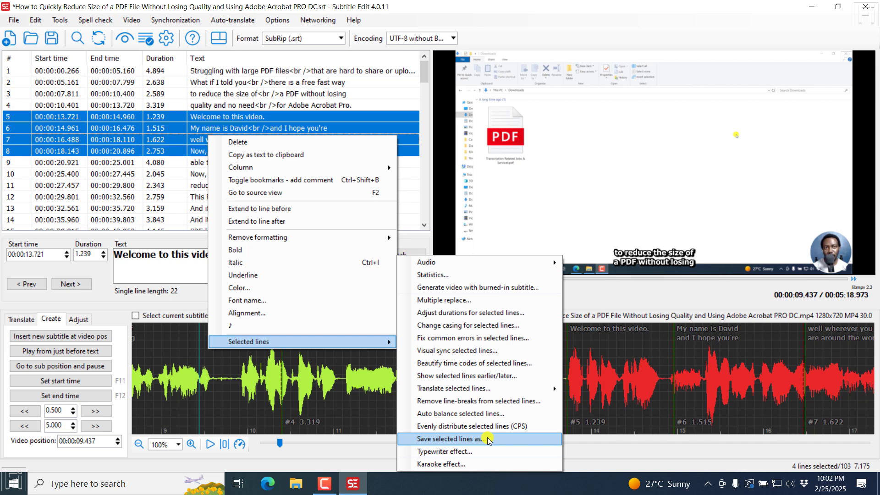
mouse_move(429, 188)
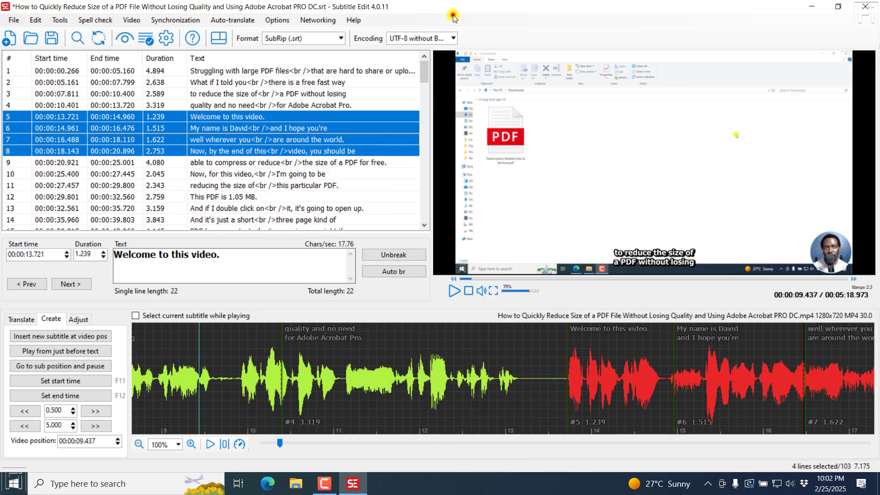
mouse_move(317, 20)
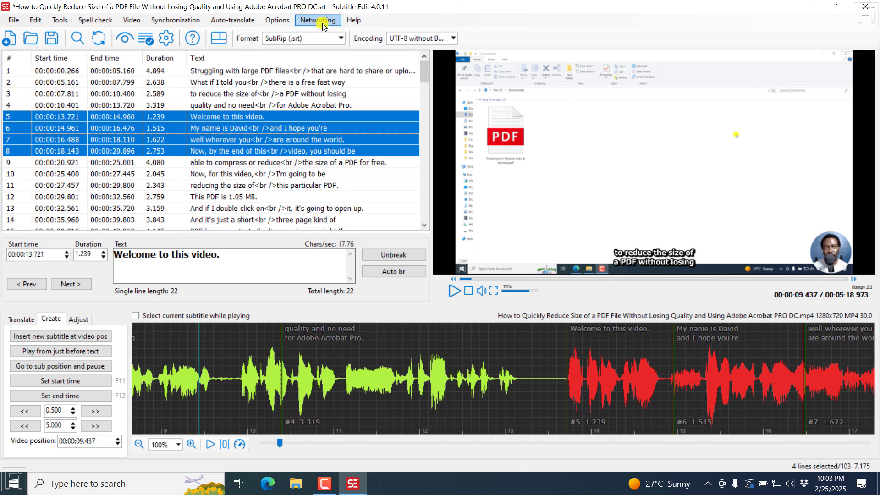
click(317, 20)
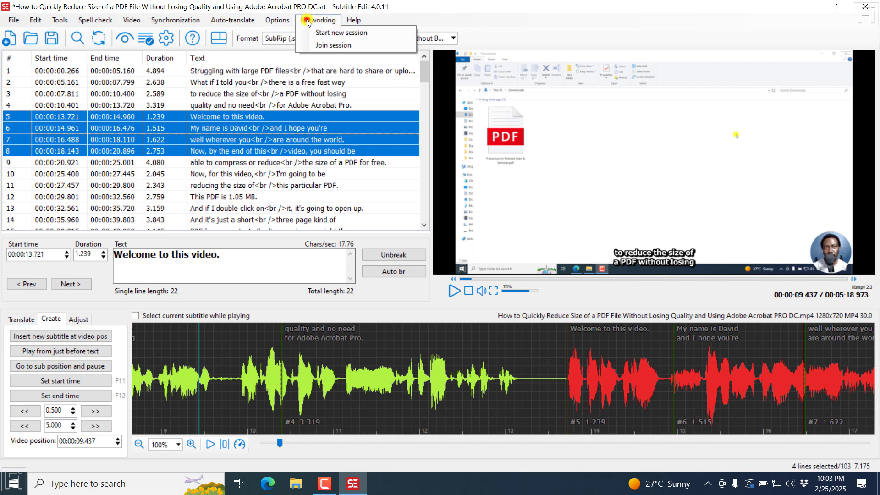
mouse_move(341, 33)
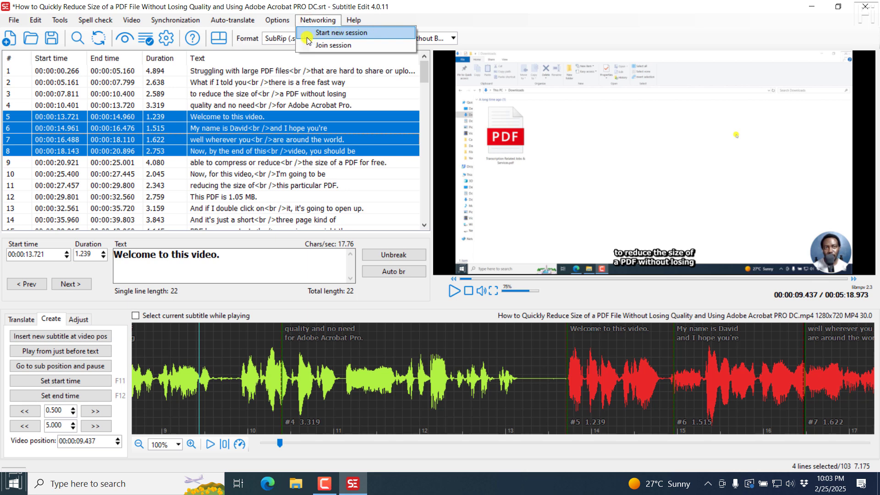
mouse_move(419, 18)
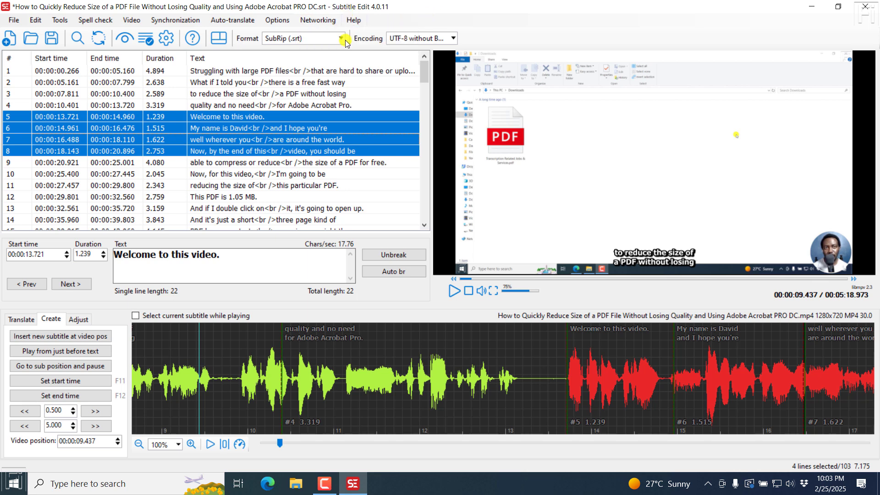
click(317, 19)
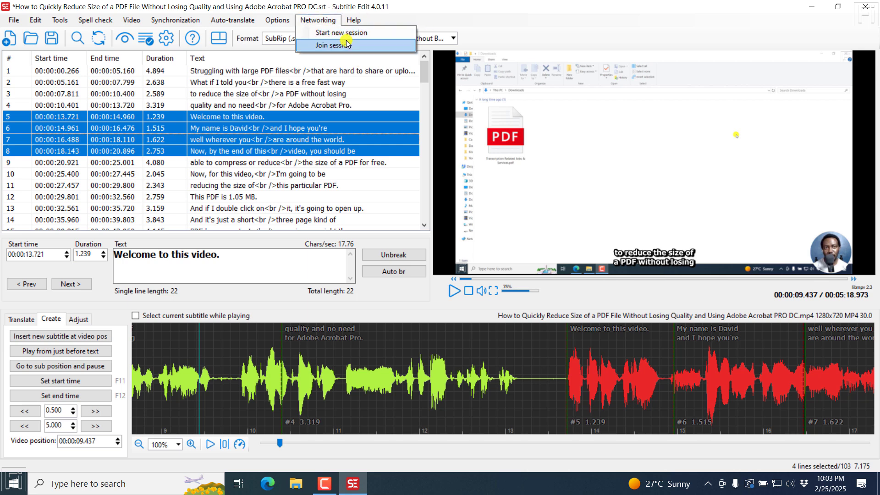
click(341, 32)
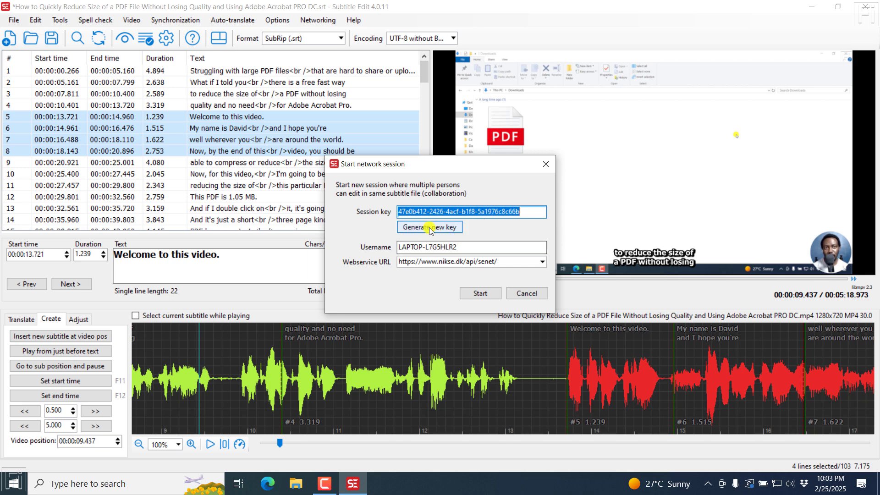
click(429, 226)
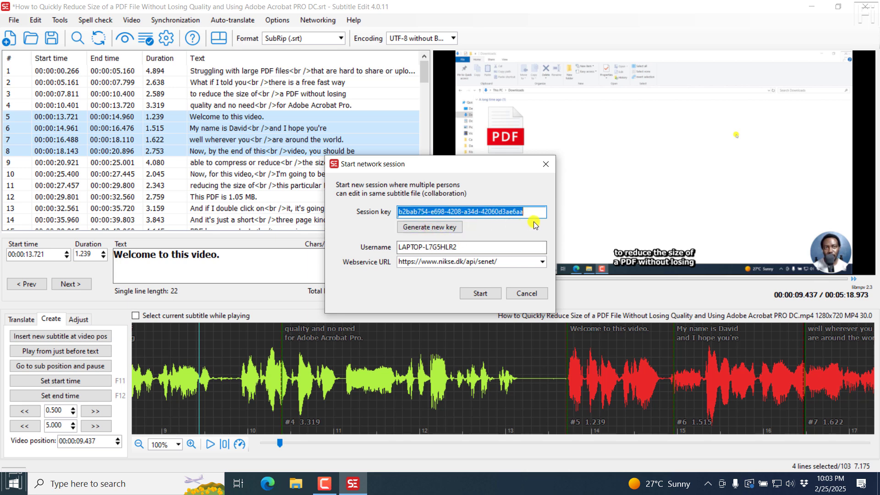
text(davi)
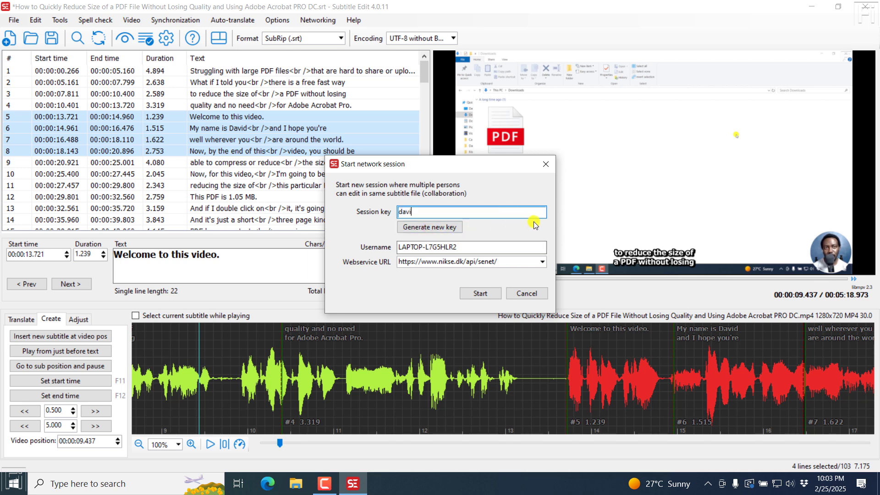
text(dmbugua)
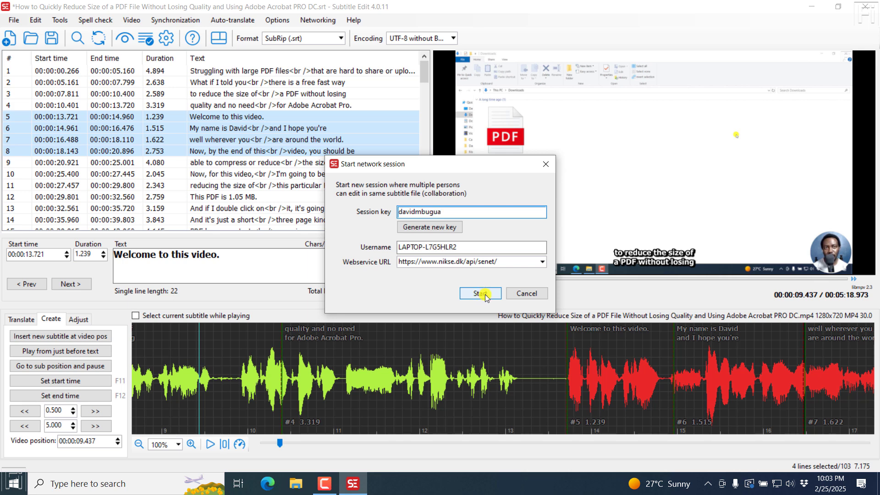
click(478, 293)
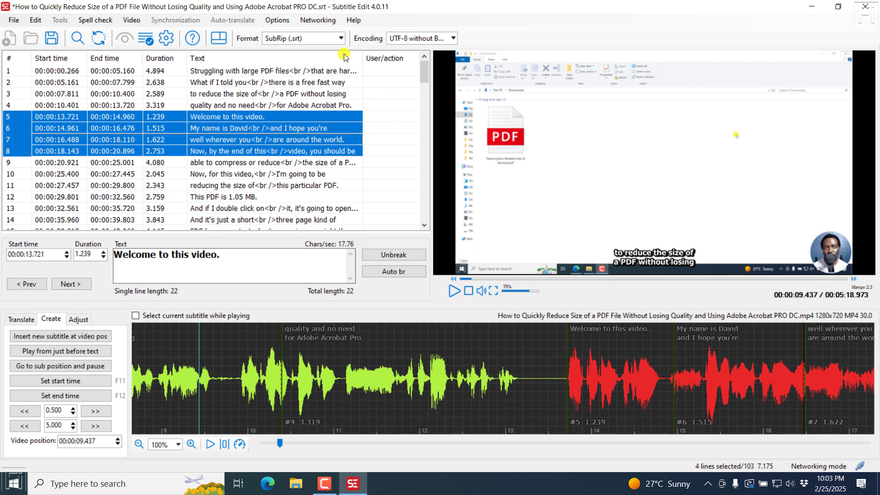
mouse_move(283, 83)
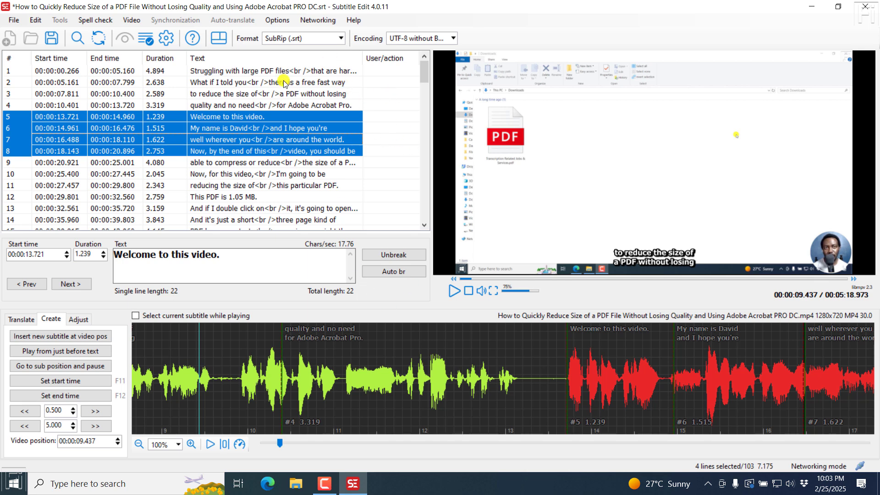
click(317, 20)
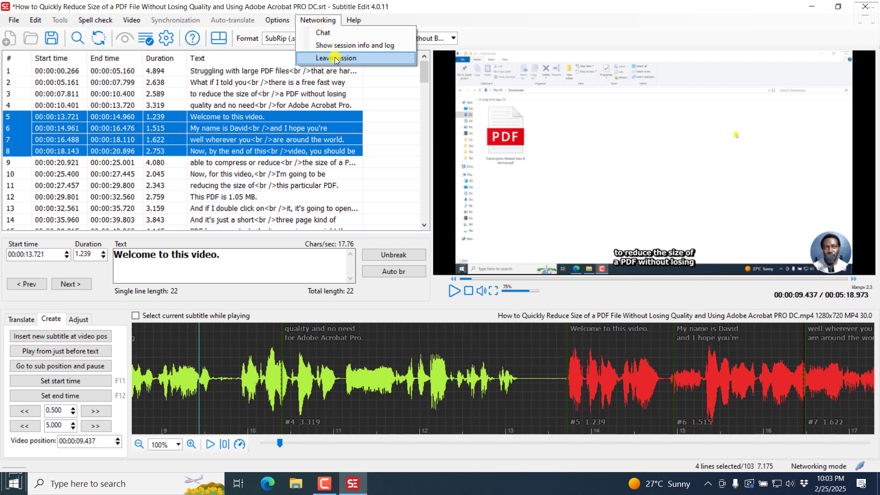
click(336, 57)
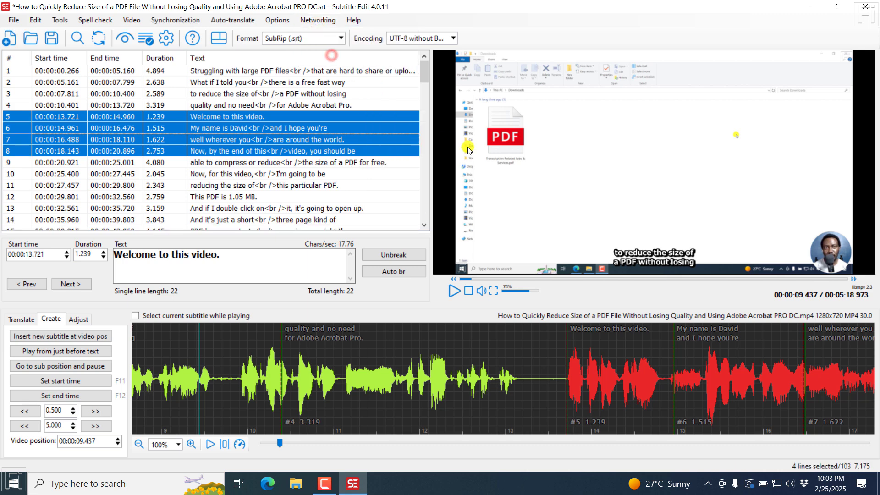
mouse_move(456, 8)
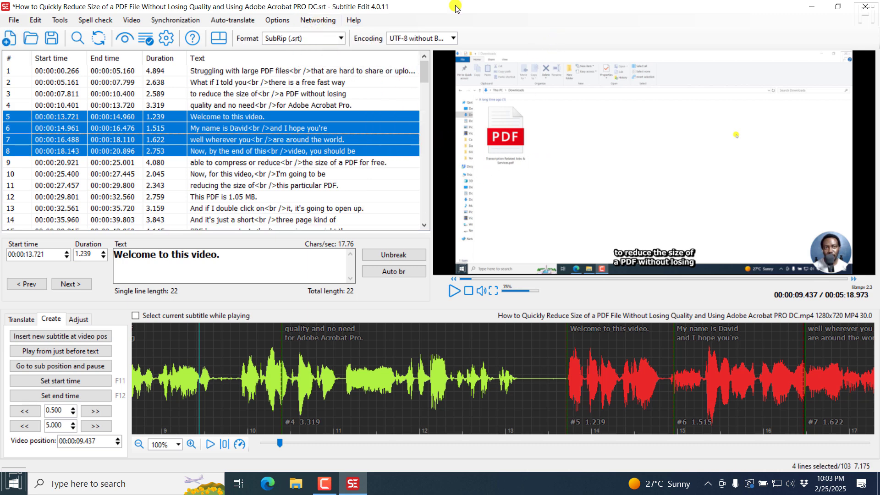
mouse_move(170, 61)
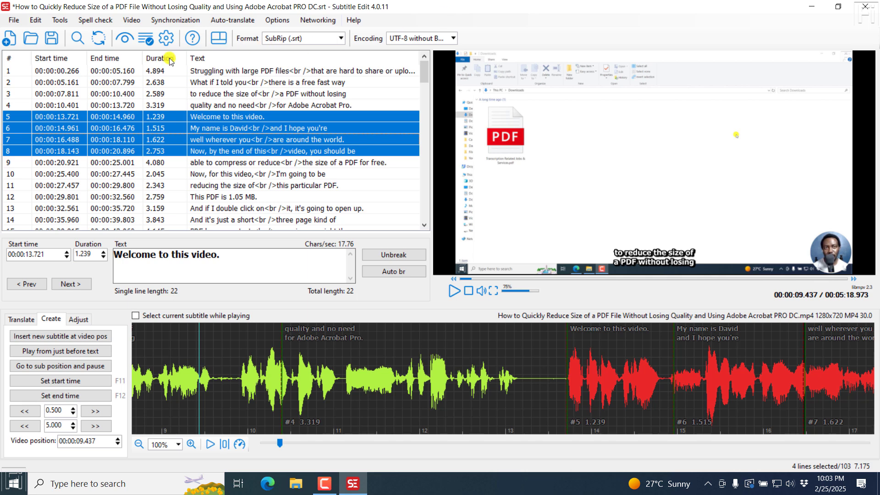
mouse_move(58, 20)
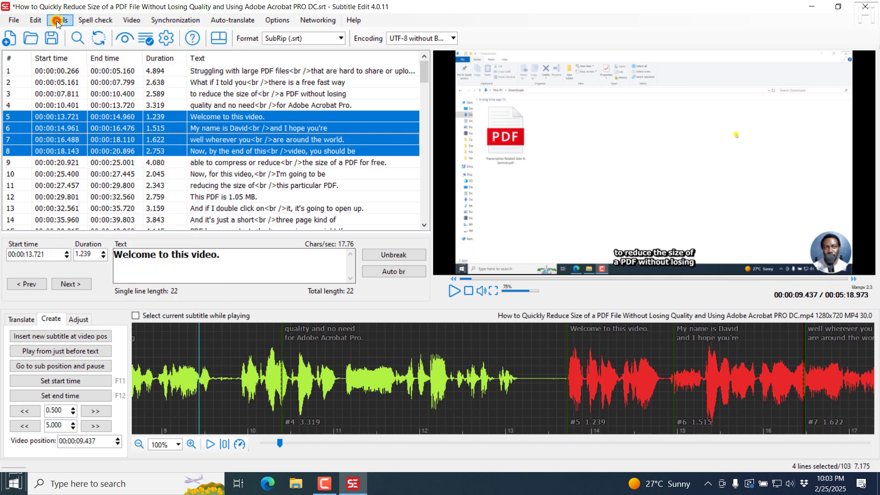
- Bring up the Batch convert tool with plain text output and no input files, then close it unconverted
click(59, 19)
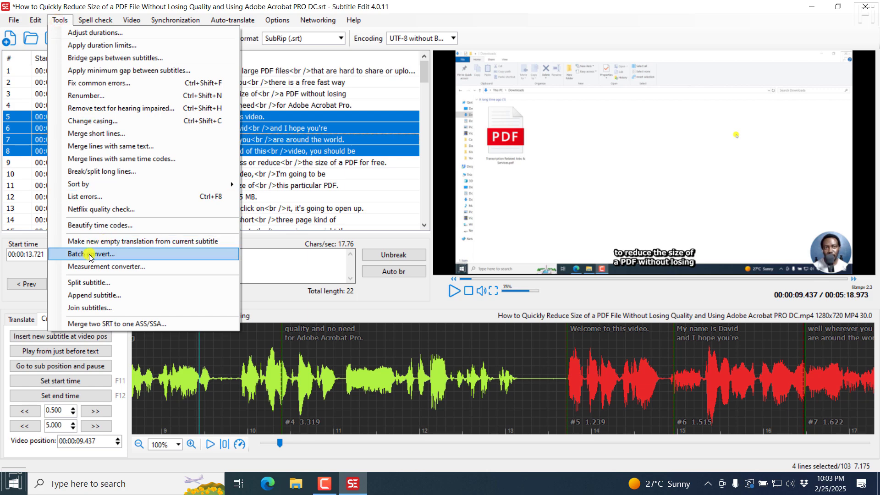
click(93, 253)
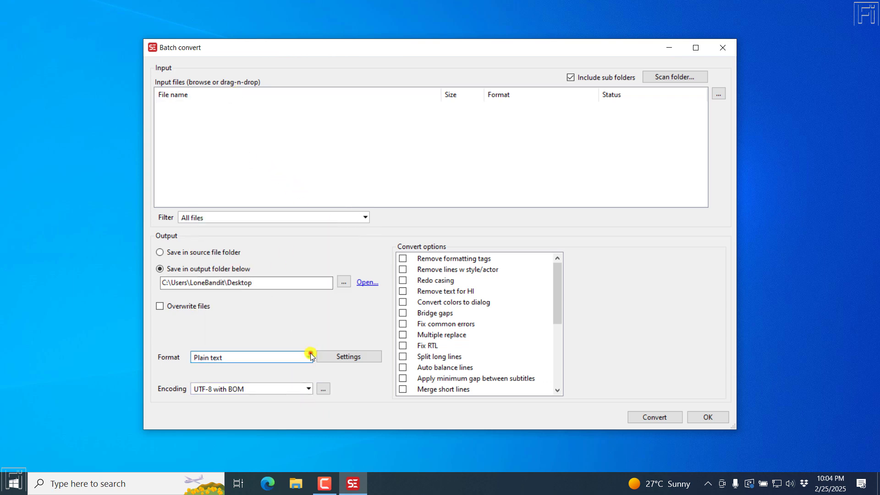
click(308, 356)
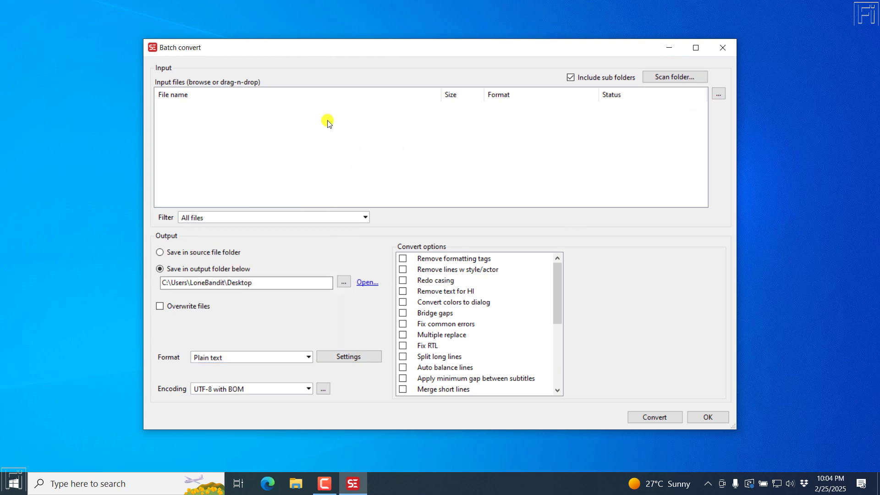
mouse_move(364, 126)
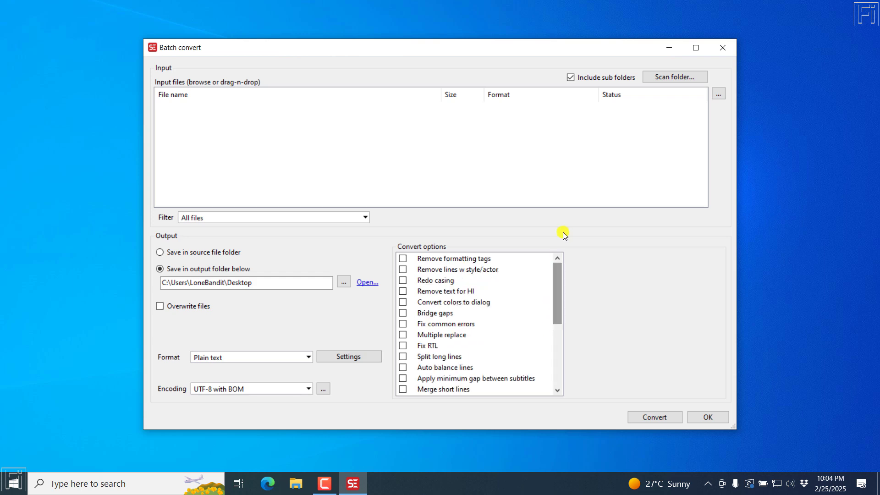
mouse_move(363, 329)
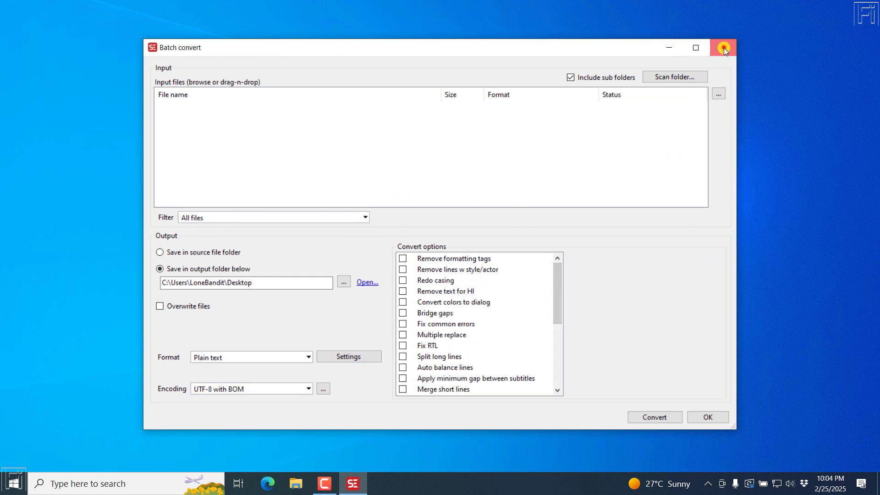
click(724, 47)
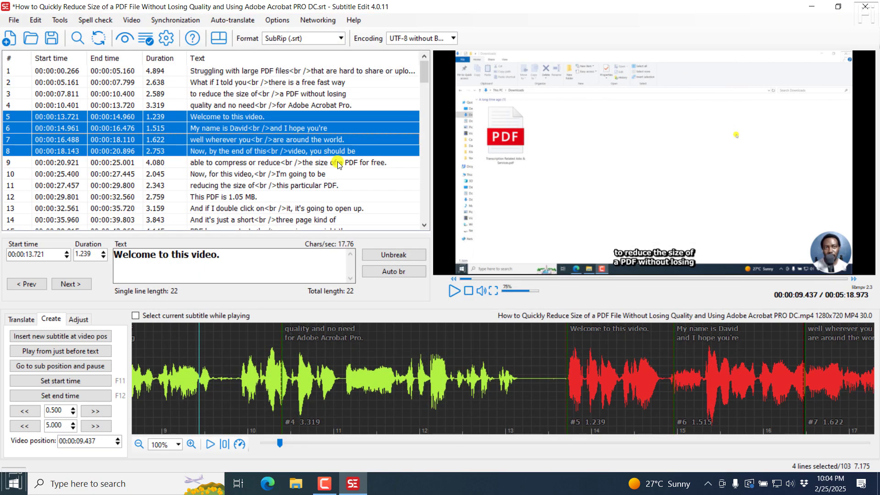
- Remove the installed Export all formats plugin in the plugin manager
click(14, 20)
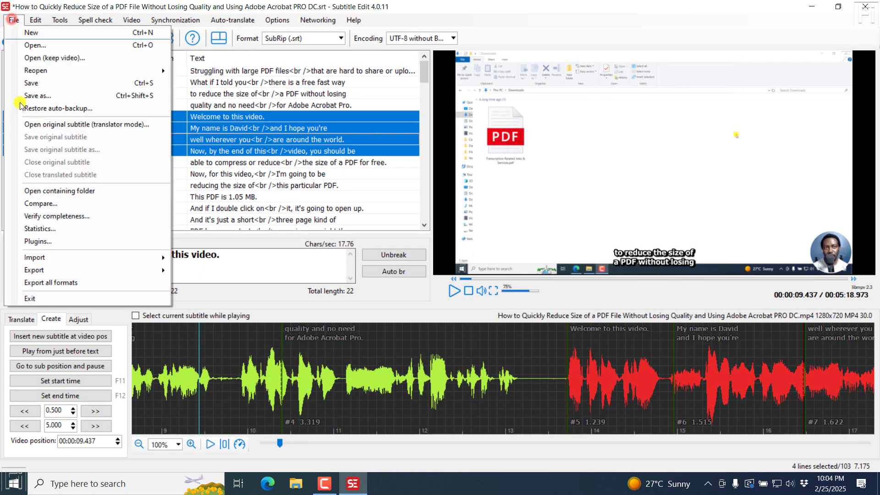
mouse_move(56, 282)
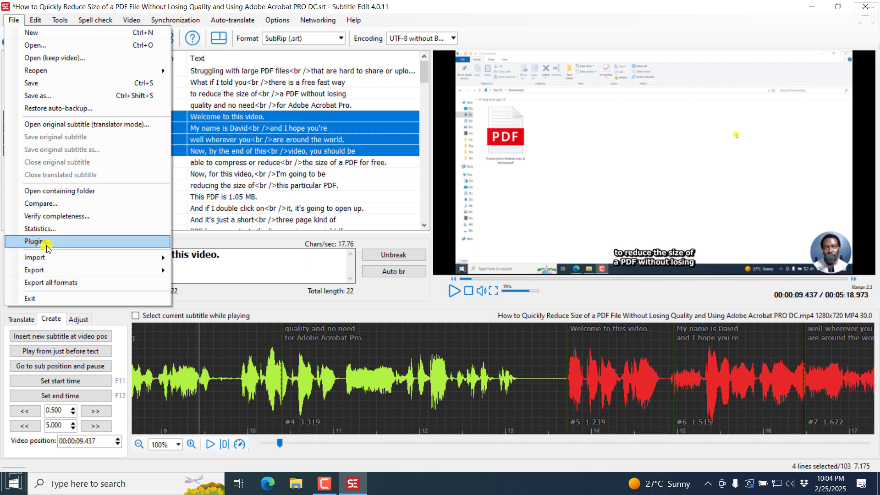
click(36, 241)
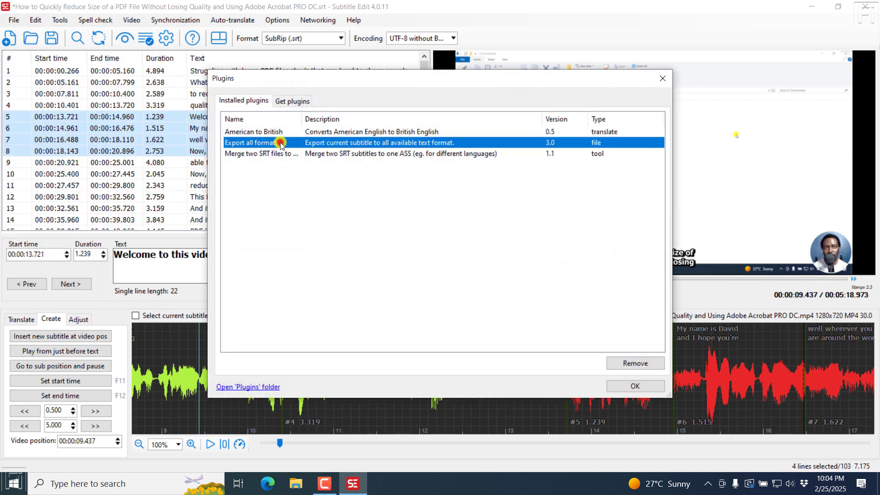
click(634, 363)
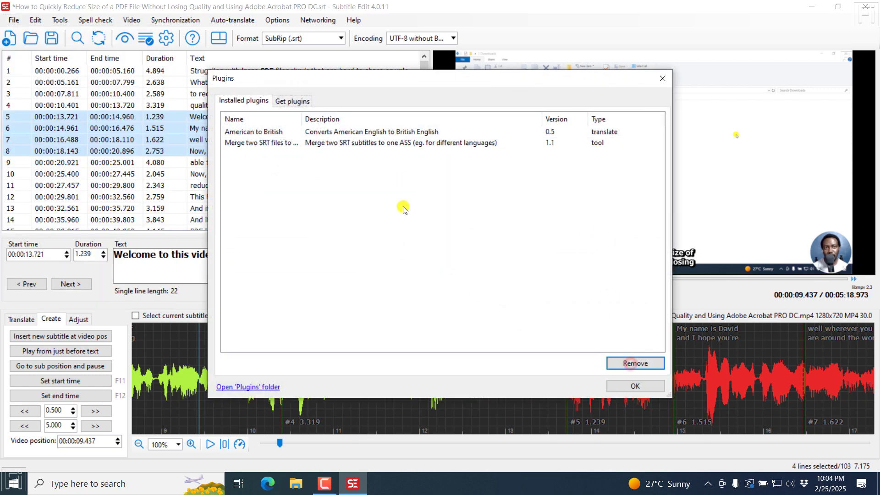
- Download Export to all formats again from the Get plugins list and confirm
click(292, 100)
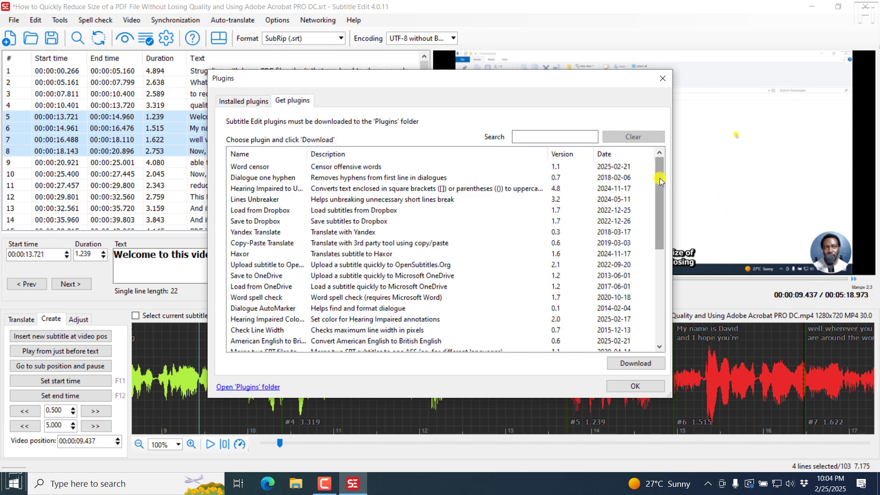
scroll(down, 3)
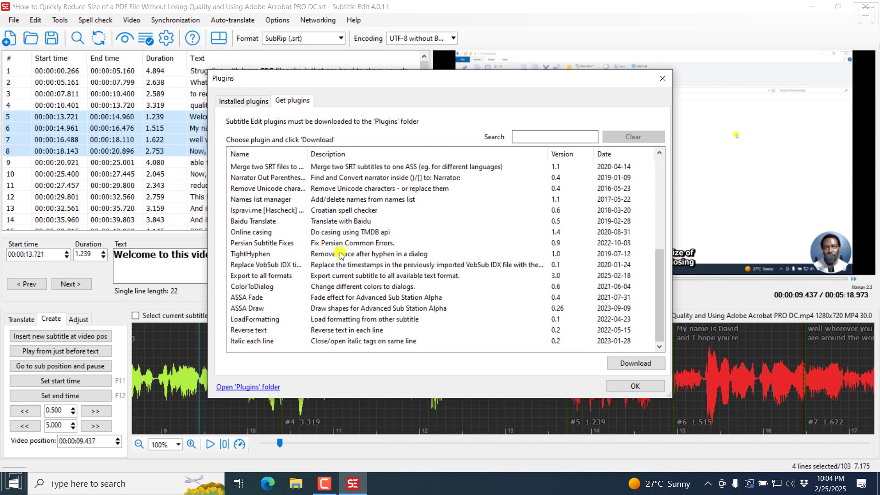
click(635, 363)
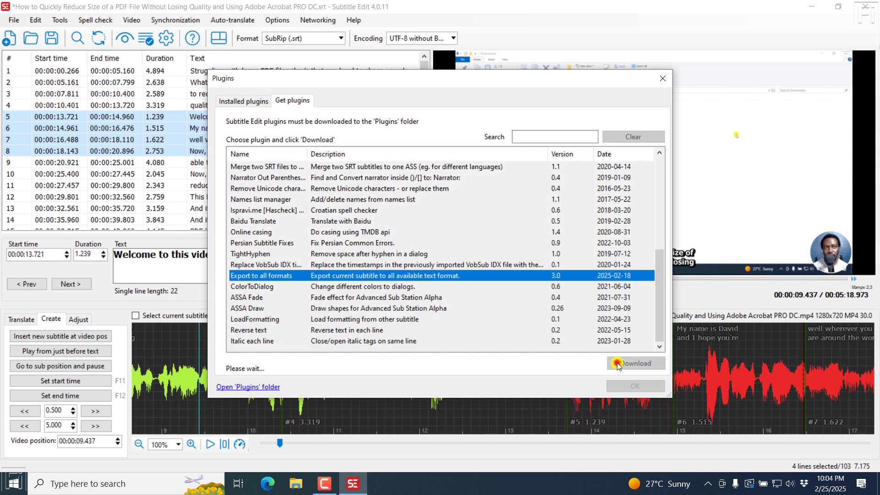
click(635, 363)
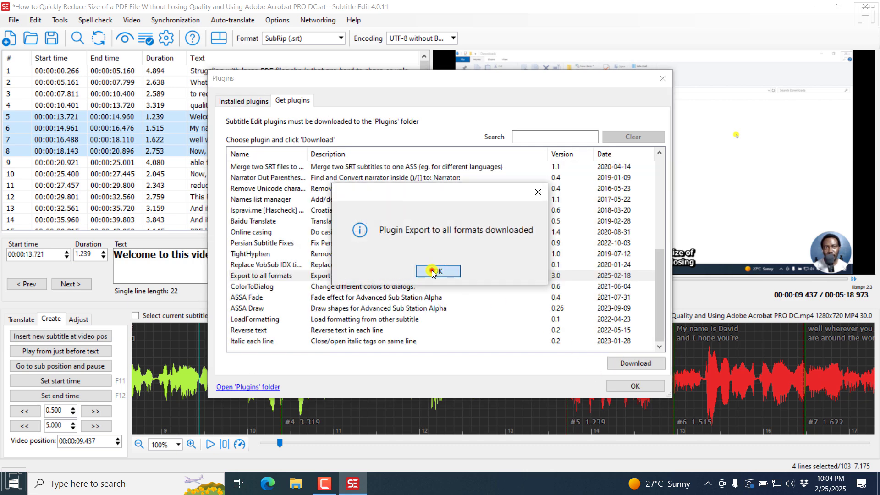
click(438, 271)
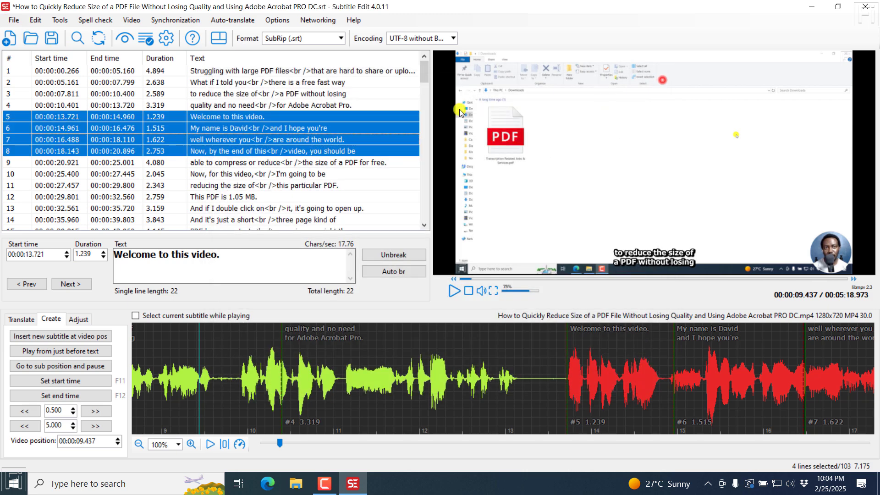
- Load the Arabic .ar SRT subtitle file so it shows right-to-left over the video
click(14, 19)
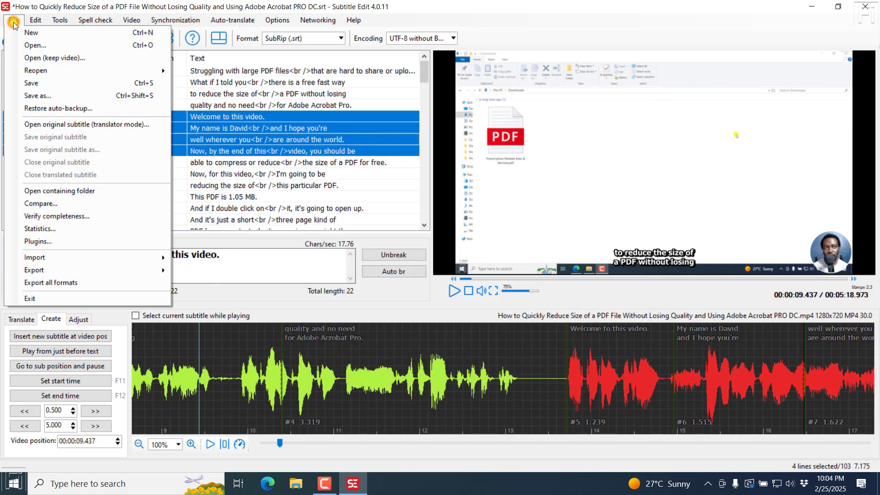
click(35, 269)
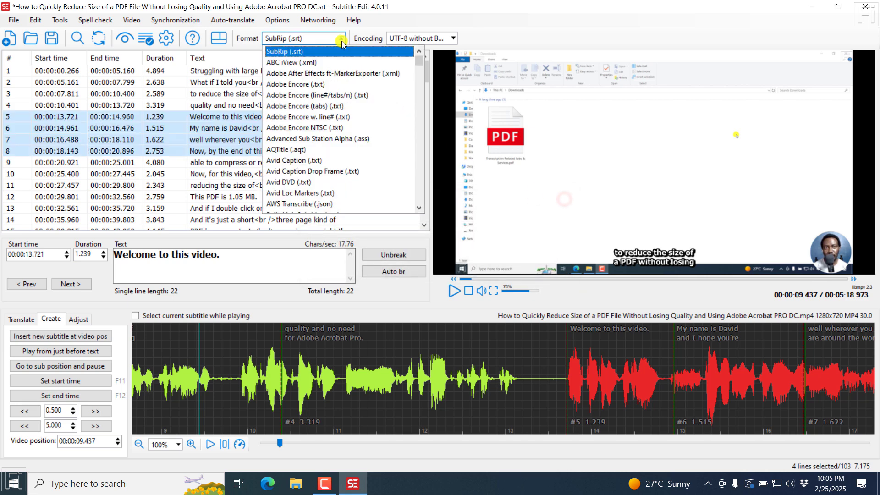
scroll(down, 3)
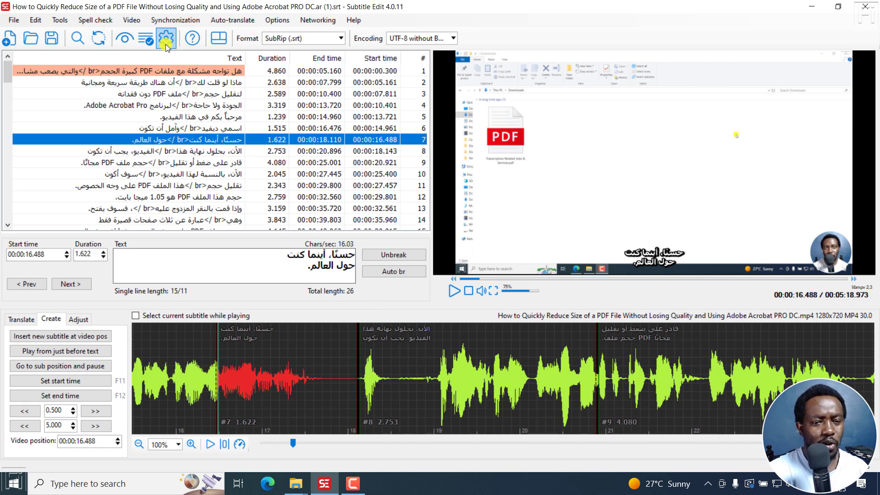
- Review the Settings general page, the Shortcuts list and the Video player options
click(165, 39)
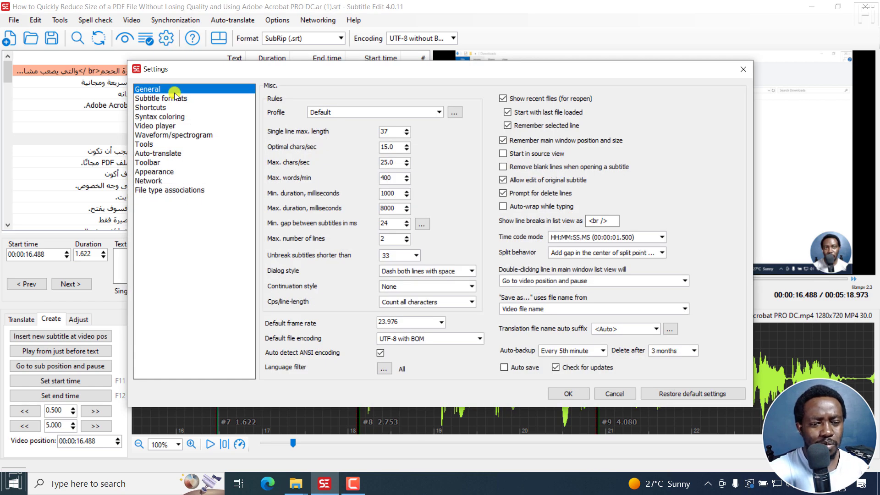
click(150, 108)
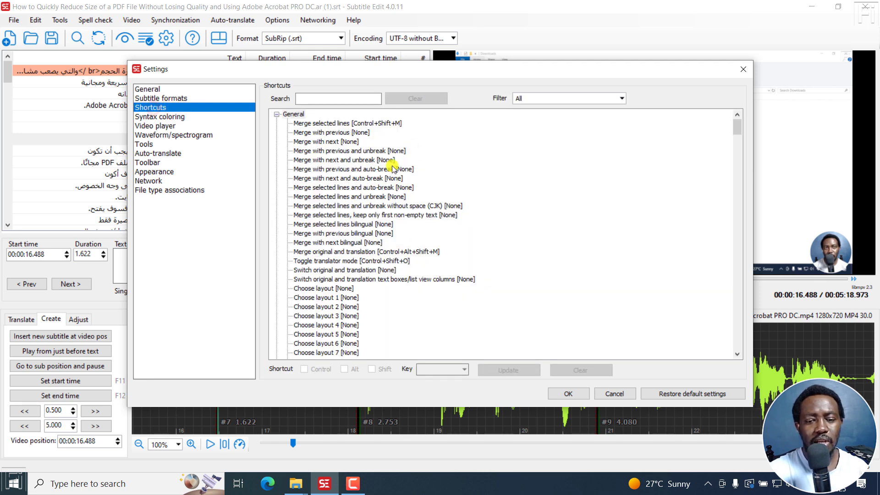
mouse_move(431, 212)
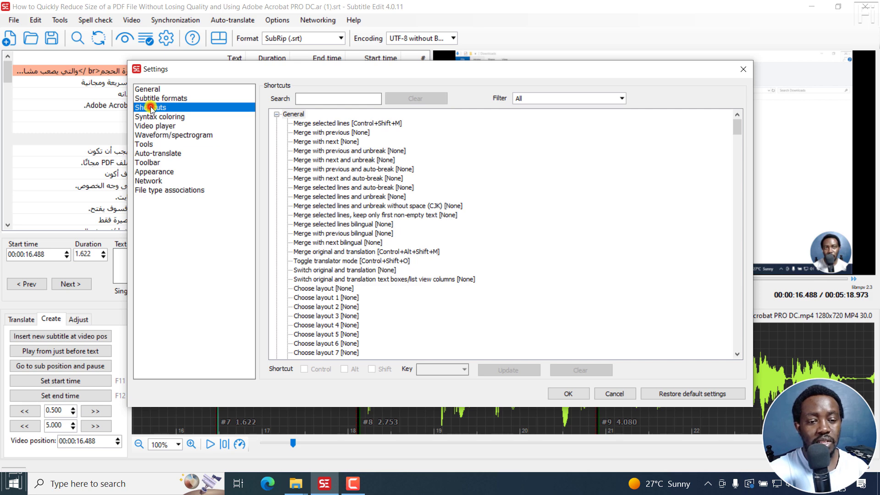
mouse_move(207, 124)
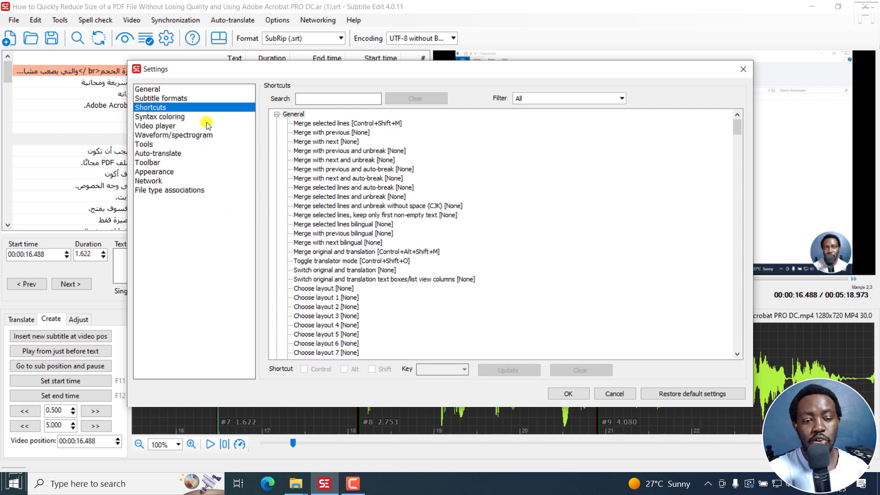
mouse_move(159, 127)
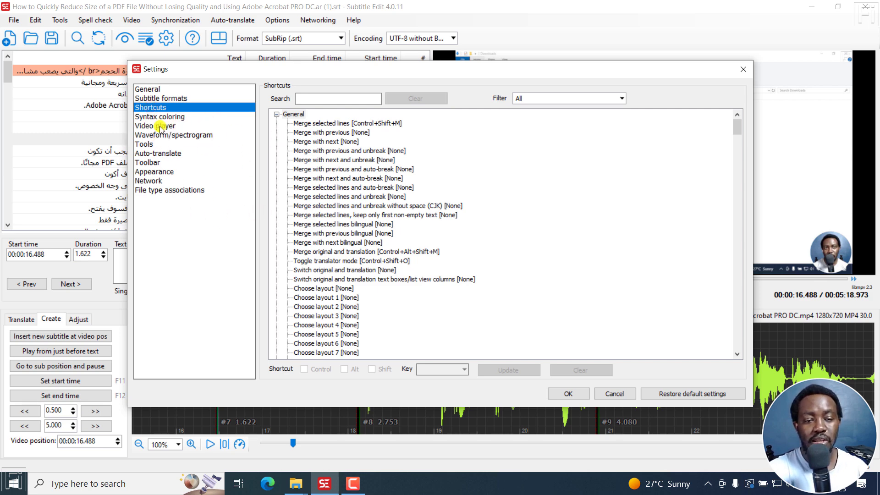
click(155, 126)
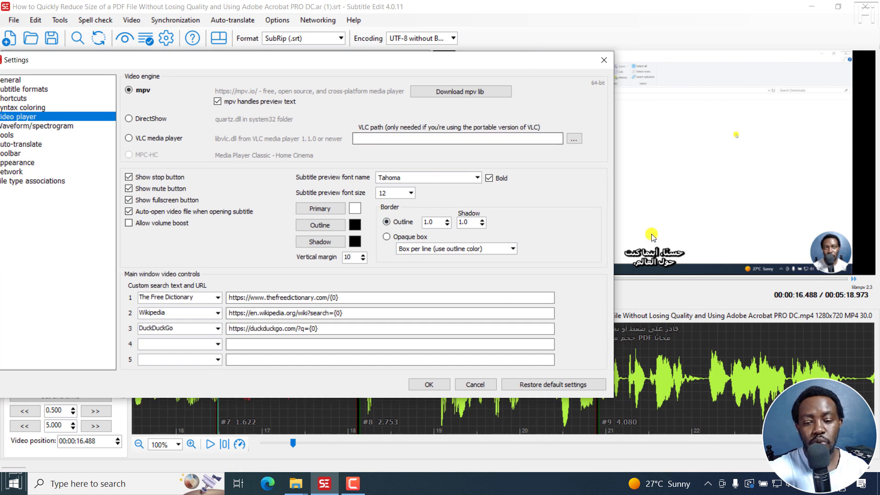
mouse_move(626, 11)
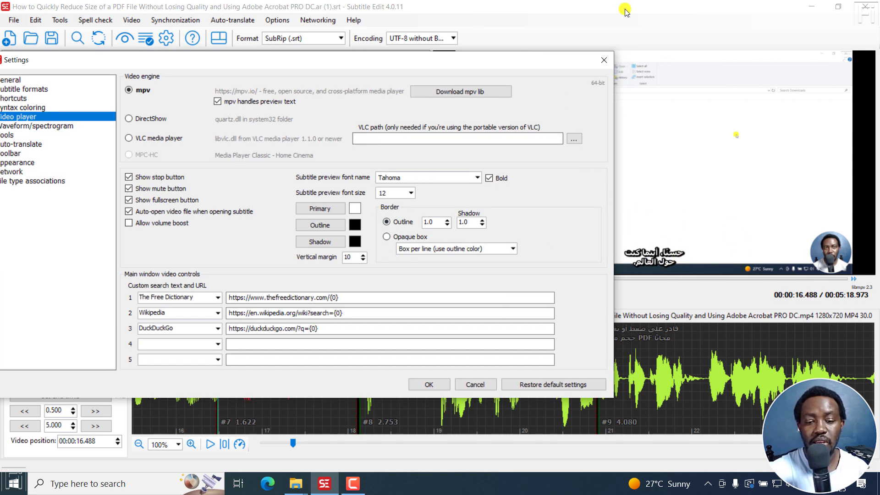
mouse_move(505, 79)
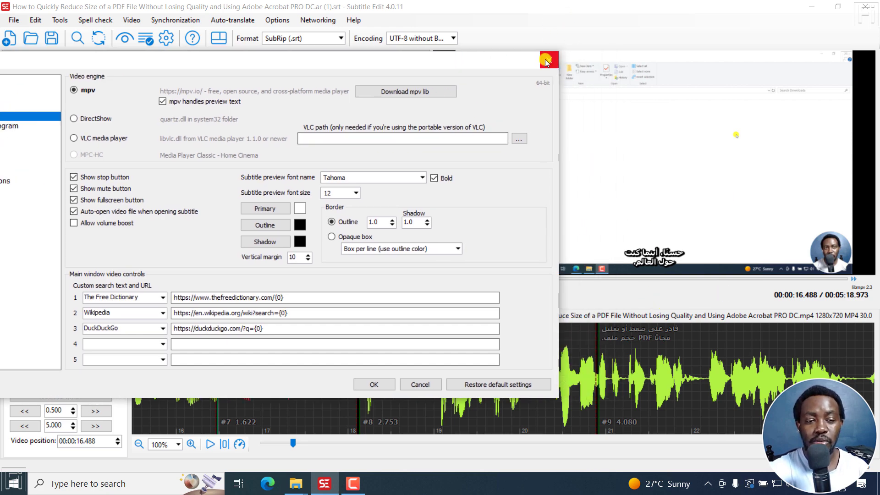
- Close Settings, bring up Generate video with burned-in subtitle, and cancel without generating
click(546, 60)
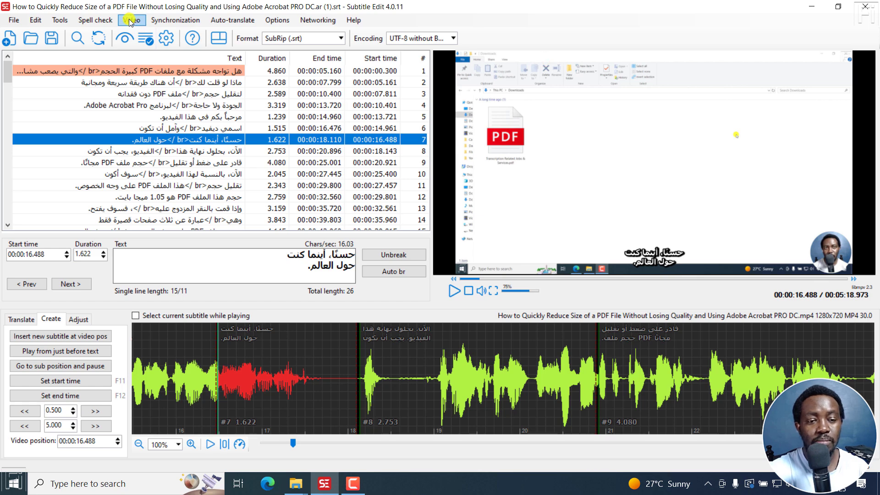
click(132, 19)
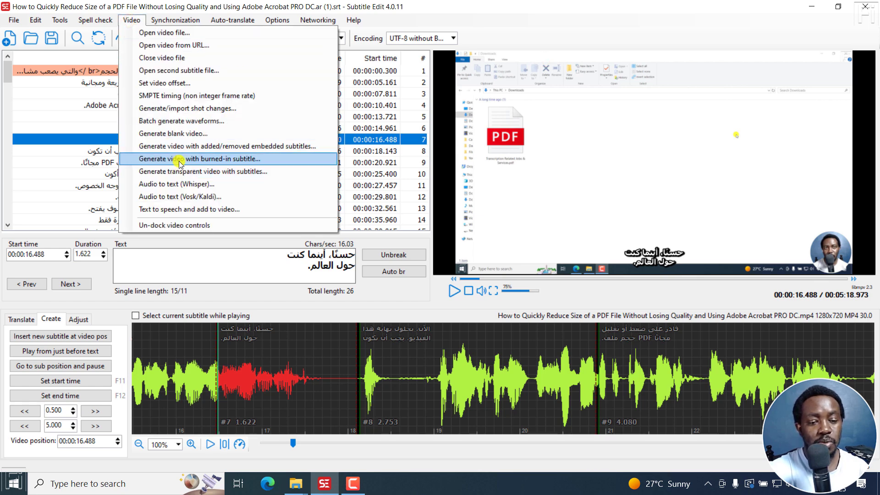
click(202, 158)
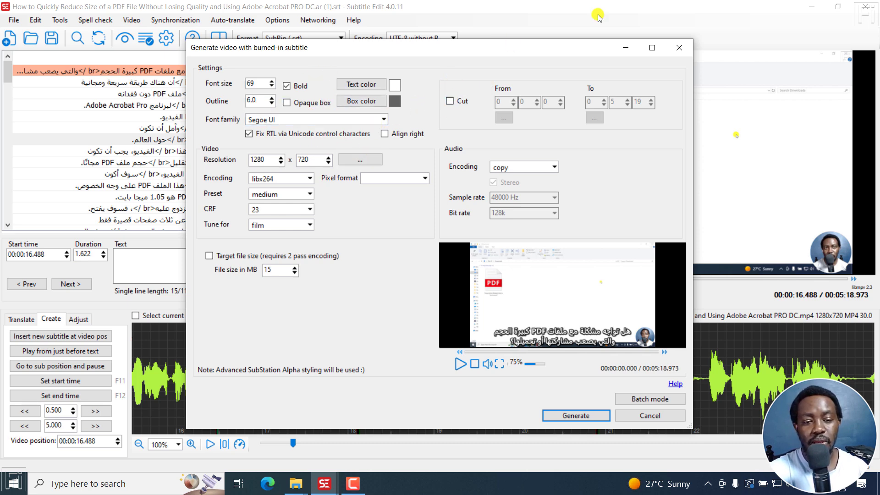
click(649, 416)
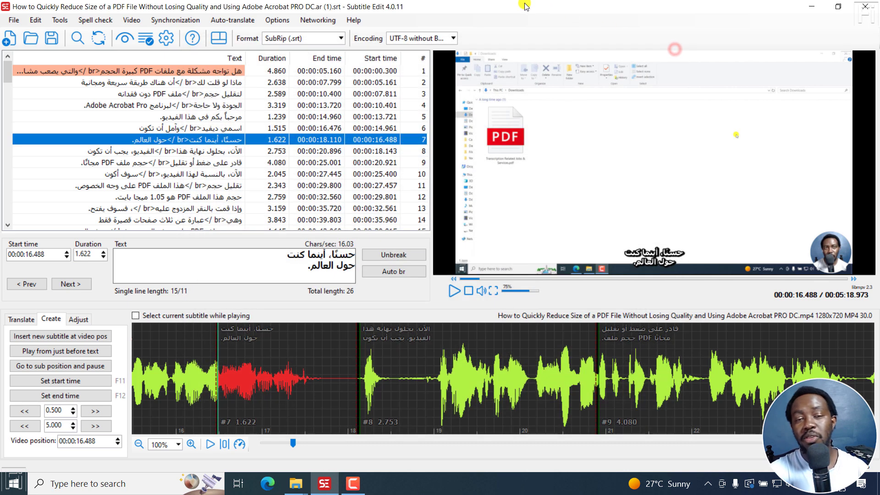